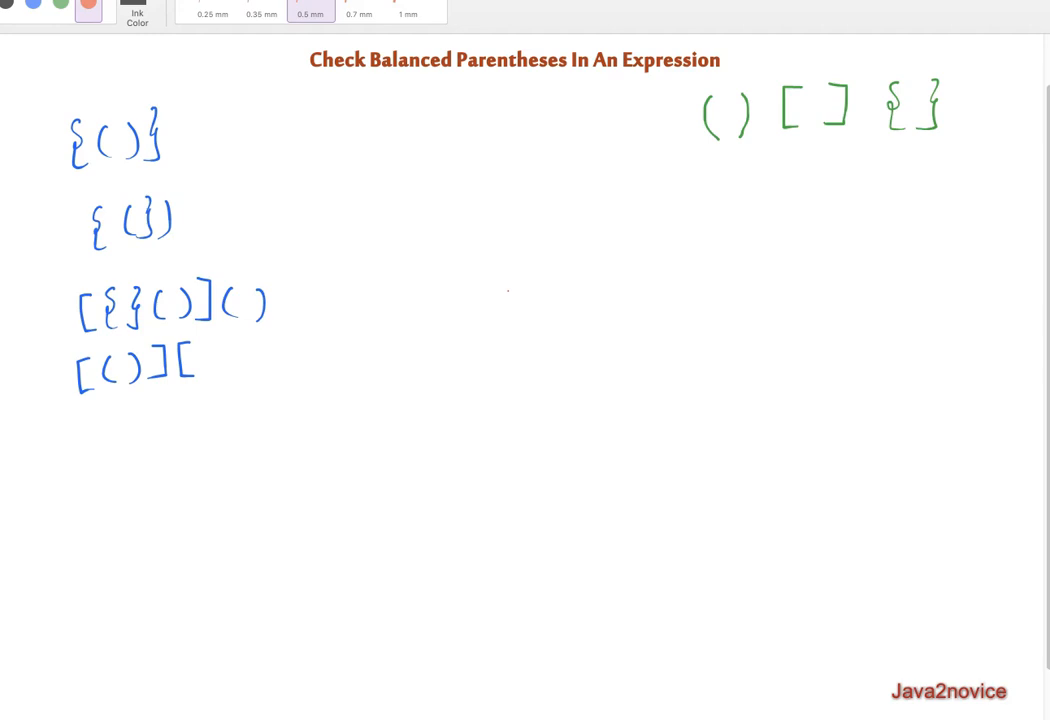
pyautogui.moveTo(704, 148)
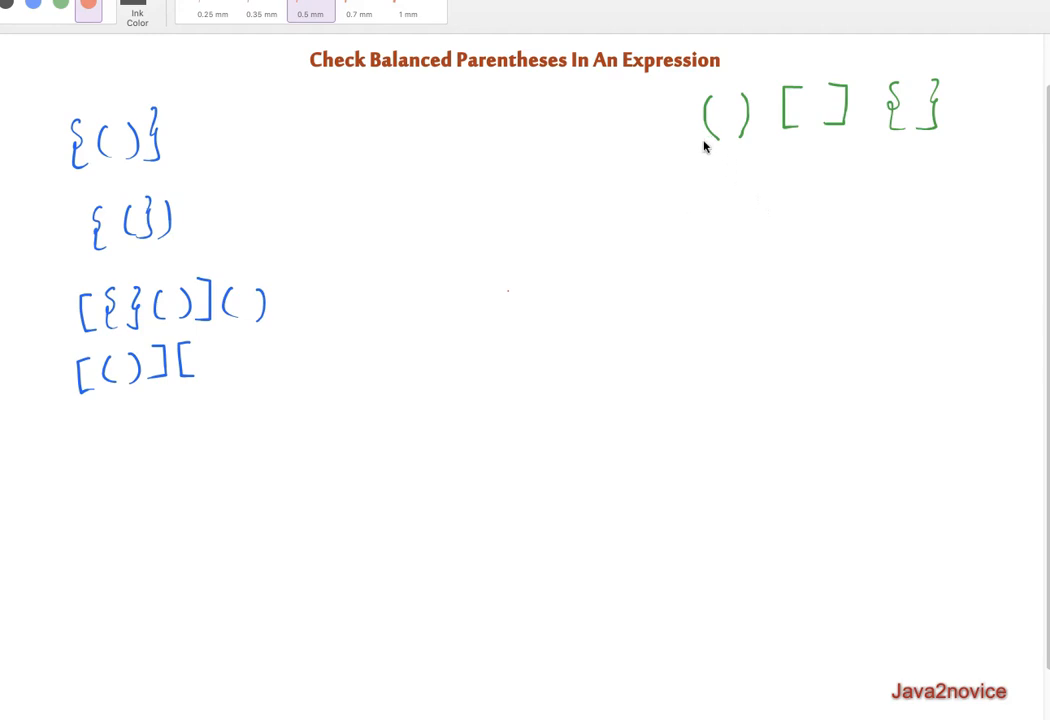
pyautogui.moveTo(724, 152)
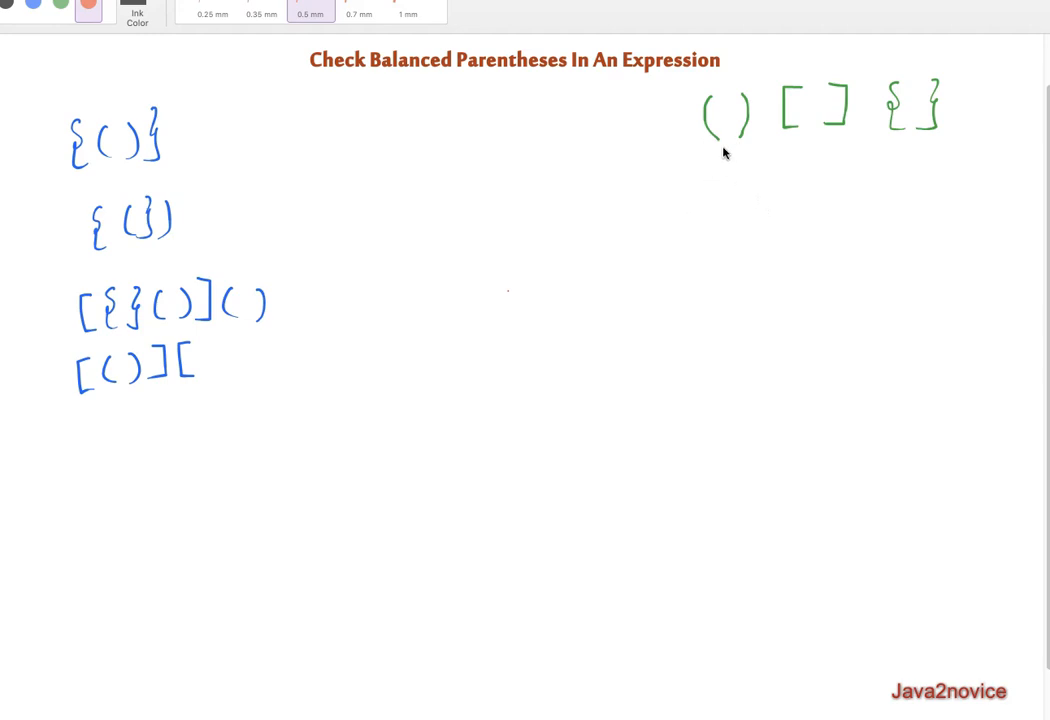
pyautogui.moveTo(518, 120)
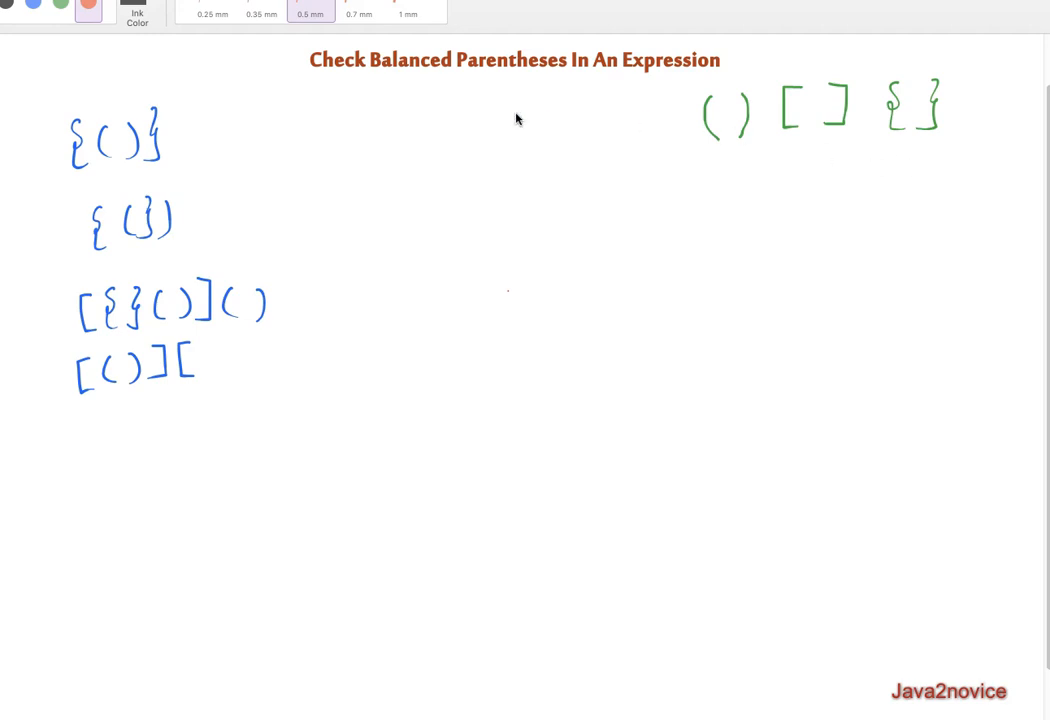
pyautogui.moveTo(170, 144)
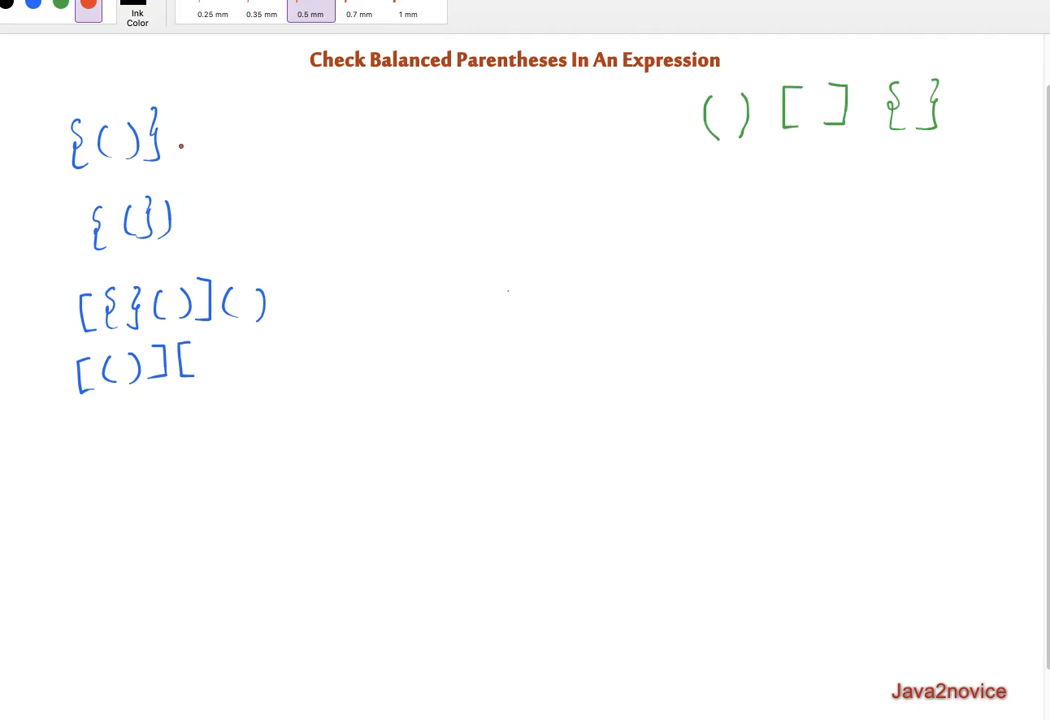
# Step: Tick {()} and [{}()]() as balanced, cross {(} and [()][, underlining the stray [
pyautogui.moveTo(178, 144); pyautogui.dragTo(204, 112)
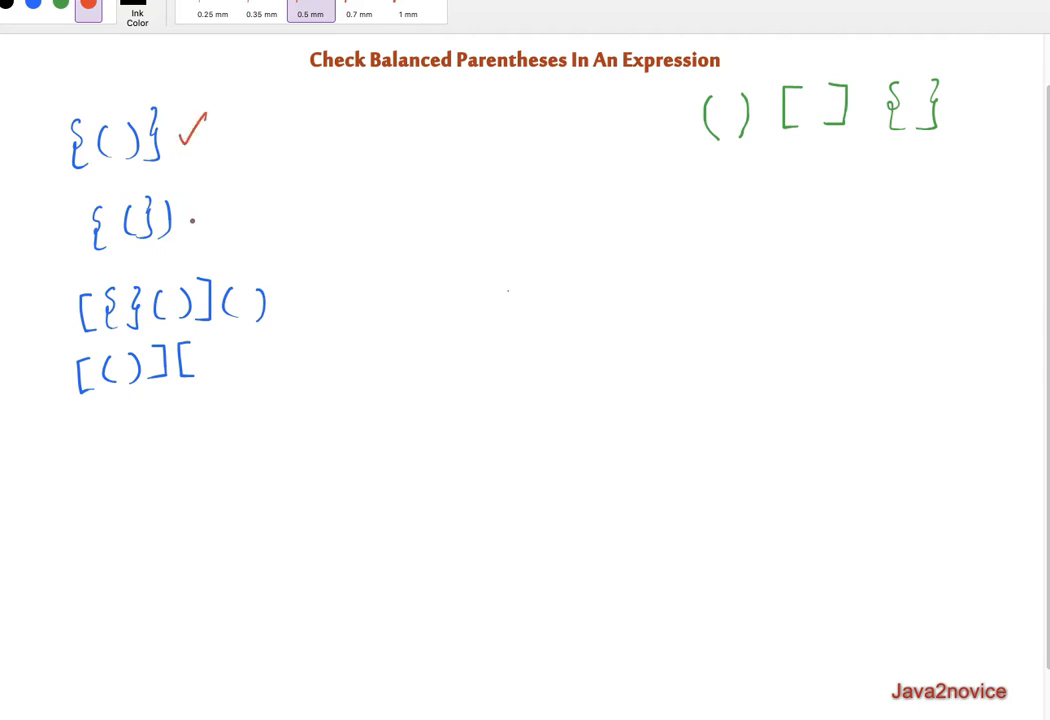
pyautogui.moveTo(196, 204); pyautogui.dragTo(212, 222)
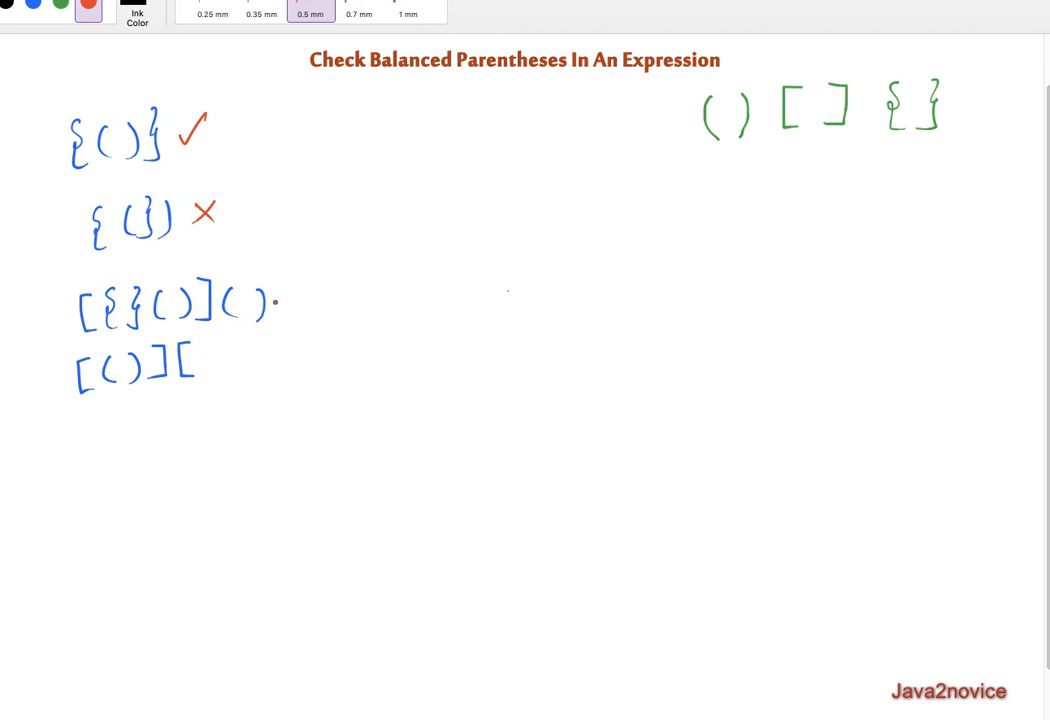
pyautogui.moveTo(280, 316); pyautogui.dragTo(300, 300)
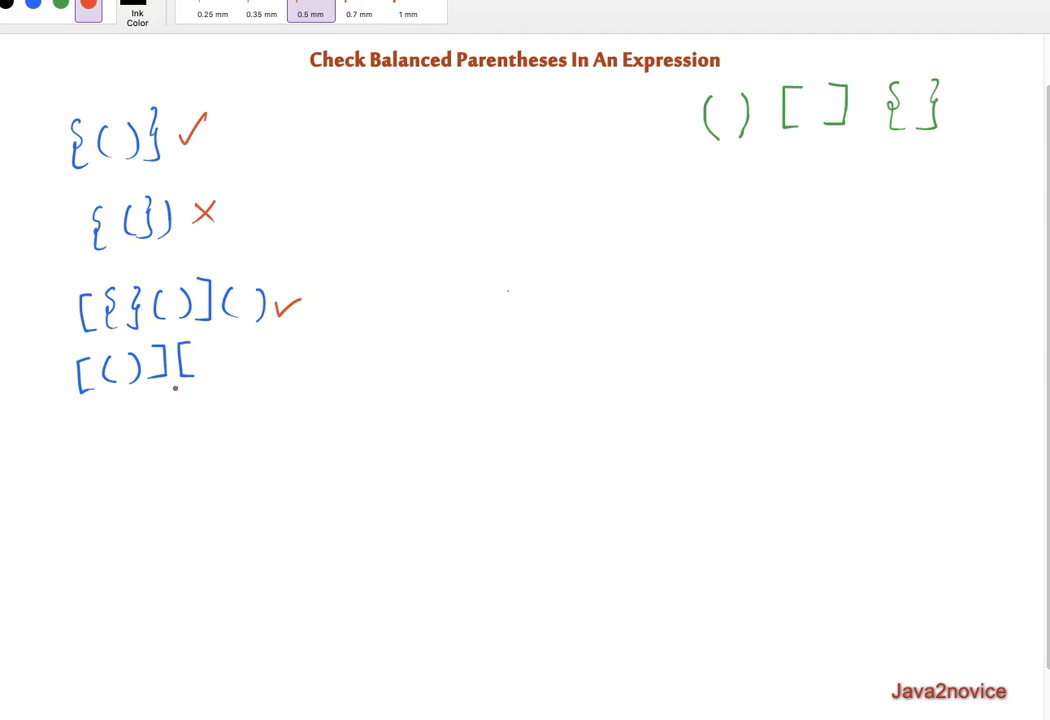
pyautogui.moveTo(172, 390); pyautogui.dragTo(204, 388)
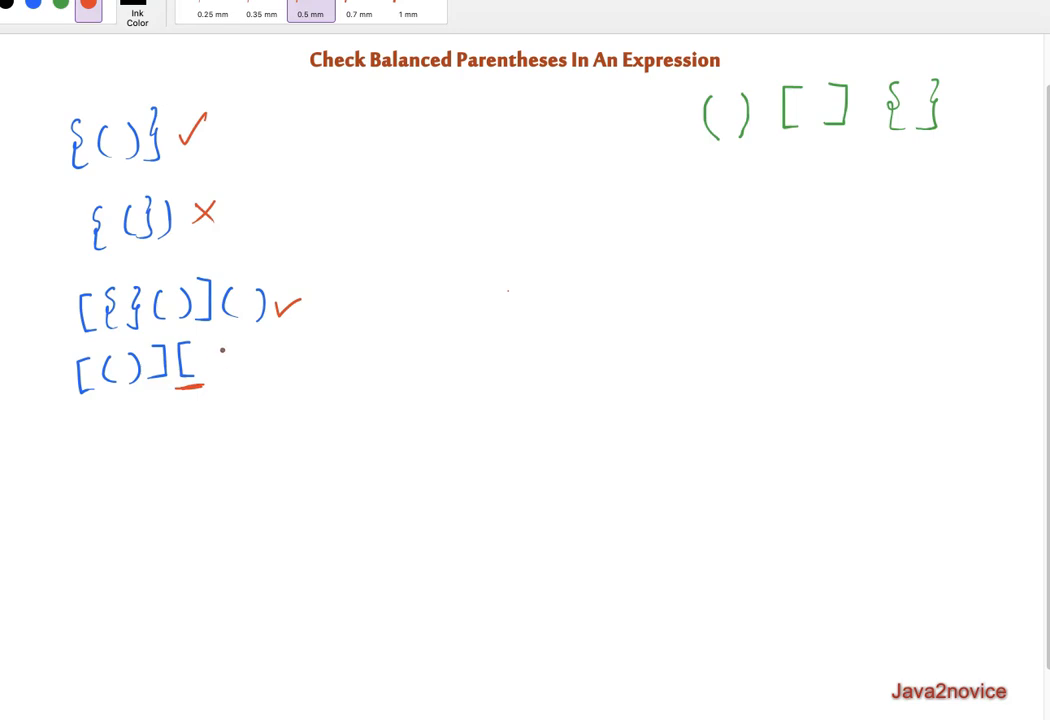
pyautogui.moveTo(210, 344); pyautogui.dragTo(230, 370)
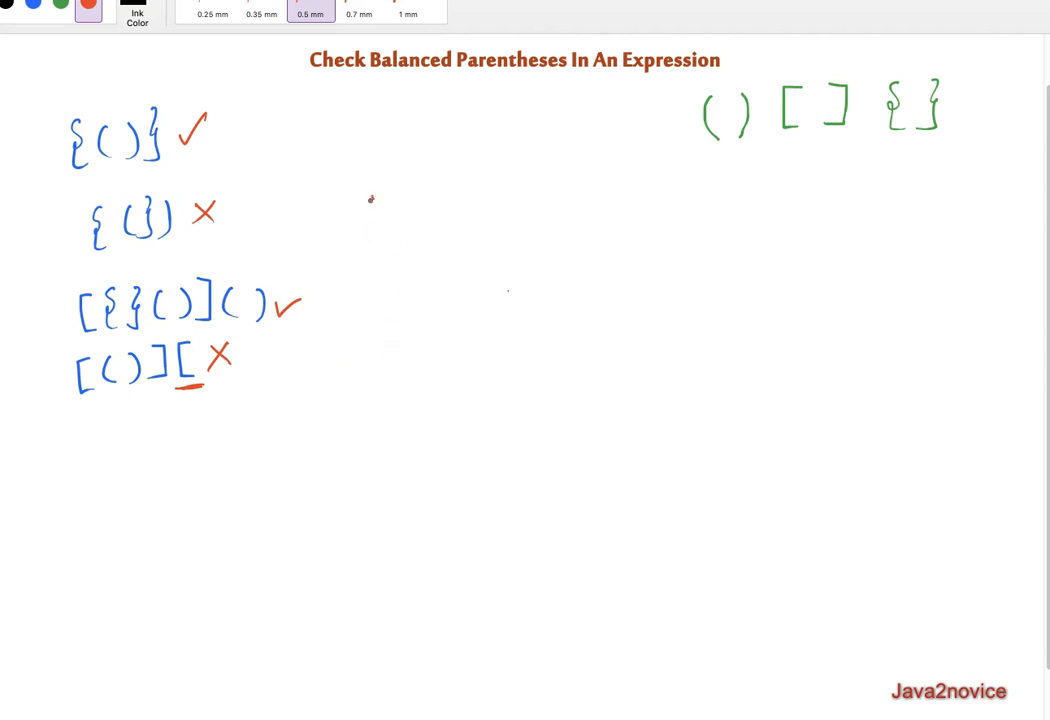
# Step: Draw a tall open-topped red stack box beside the expressions and switch to green ink
pyautogui.moveTo(372, 190); pyautogui.dragTo(356, 382)
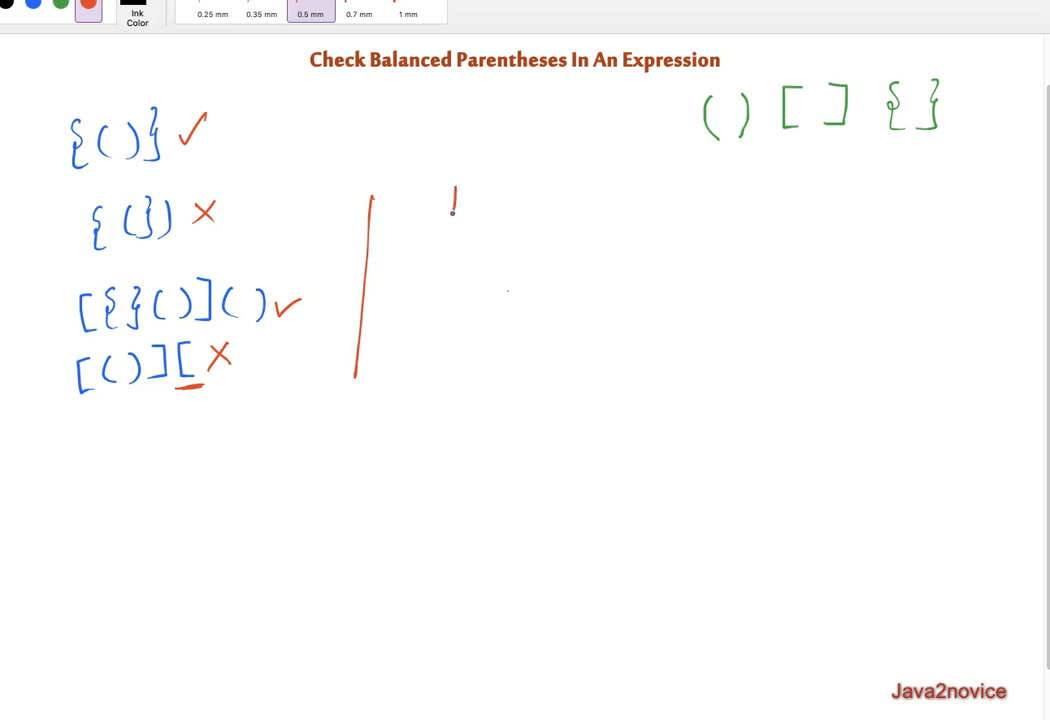
pyautogui.moveTo(456, 192); pyautogui.dragTo(420, 436)
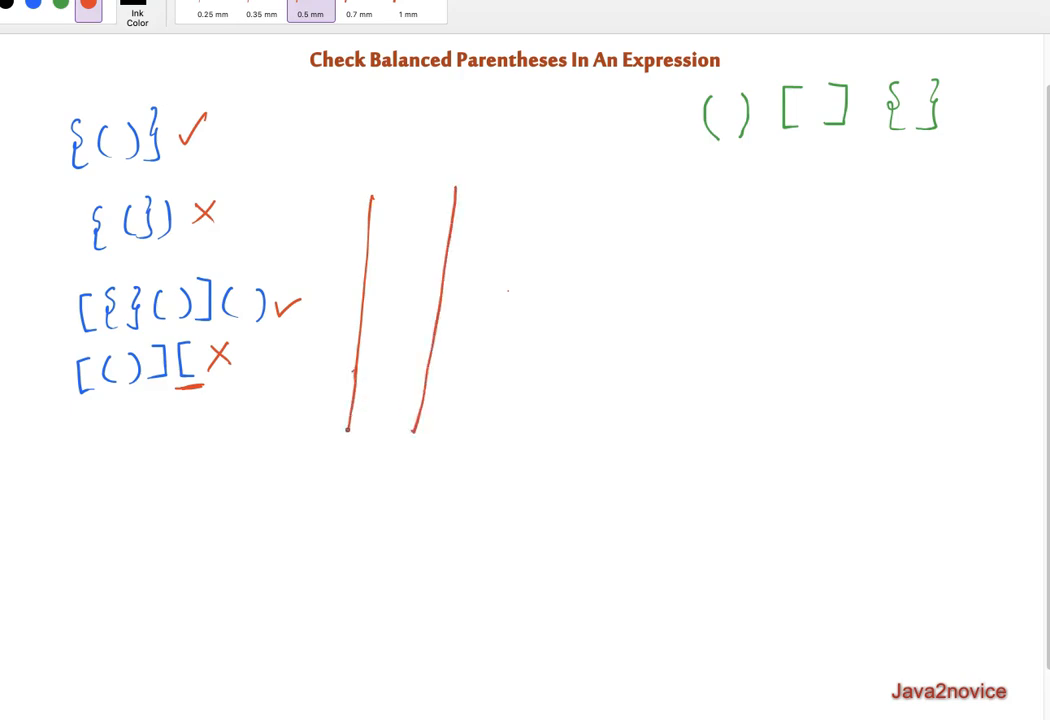
pyautogui.moveTo(348, 432); pyautogui.dragTo(420, 432)
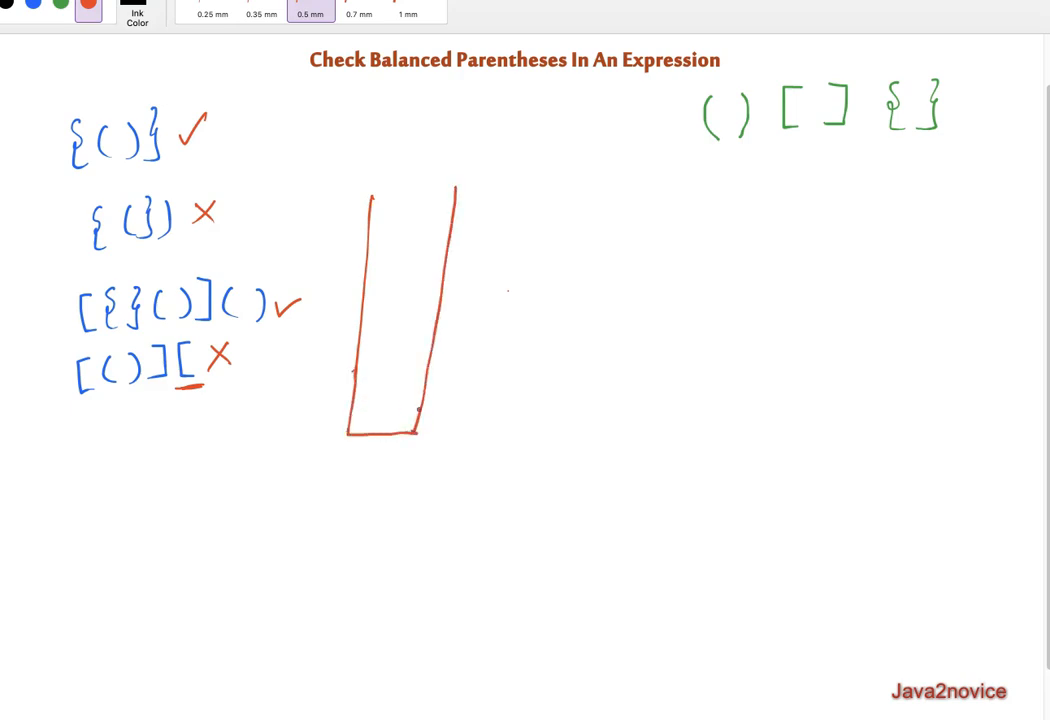
pyautogui.click(10, 10)
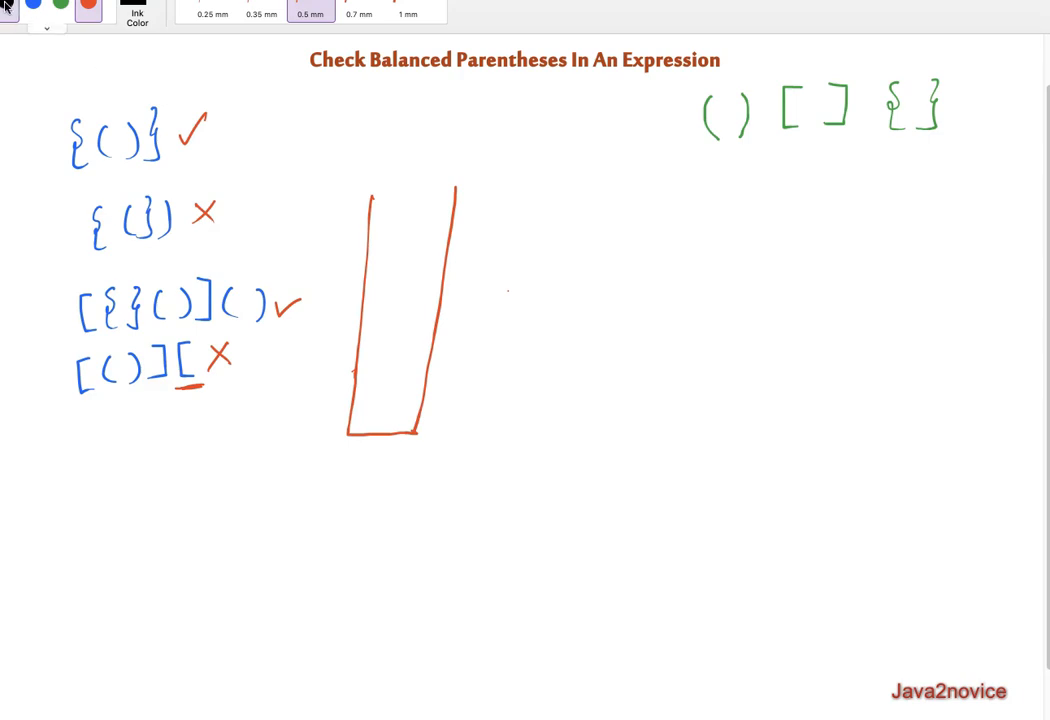
pyautogui.click(60, 8)
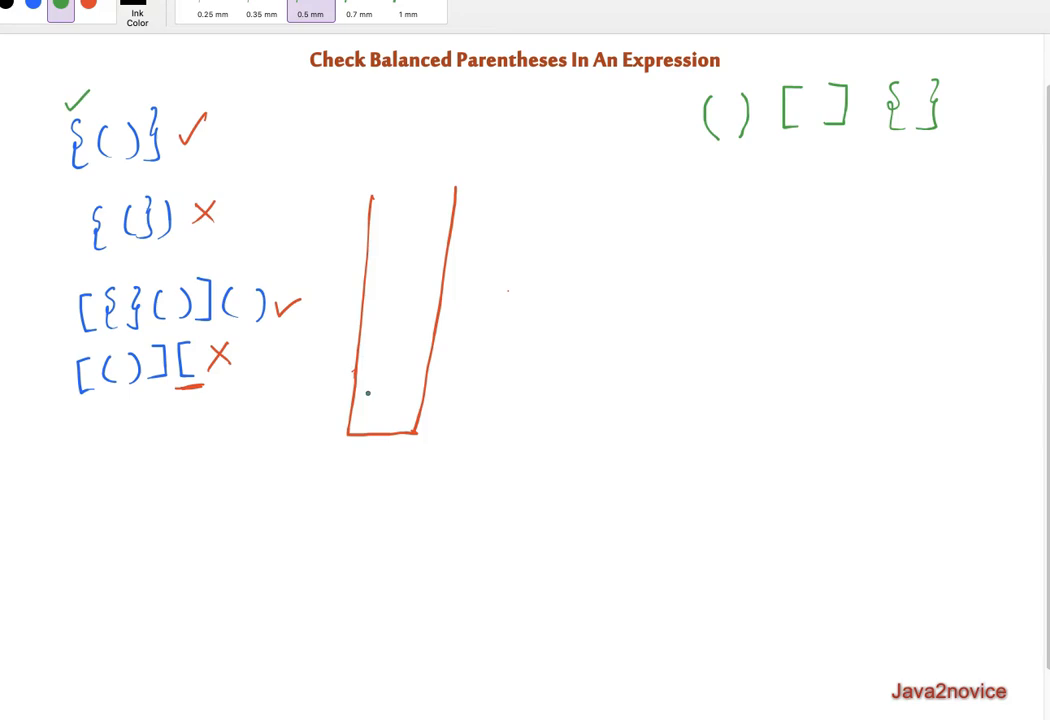
# Step: Push { and ( onto the stack in green, ticking the expression's parentheses as read
pyautogui.moveTo(368, 392); pyautogui.dragTo(382, 384)
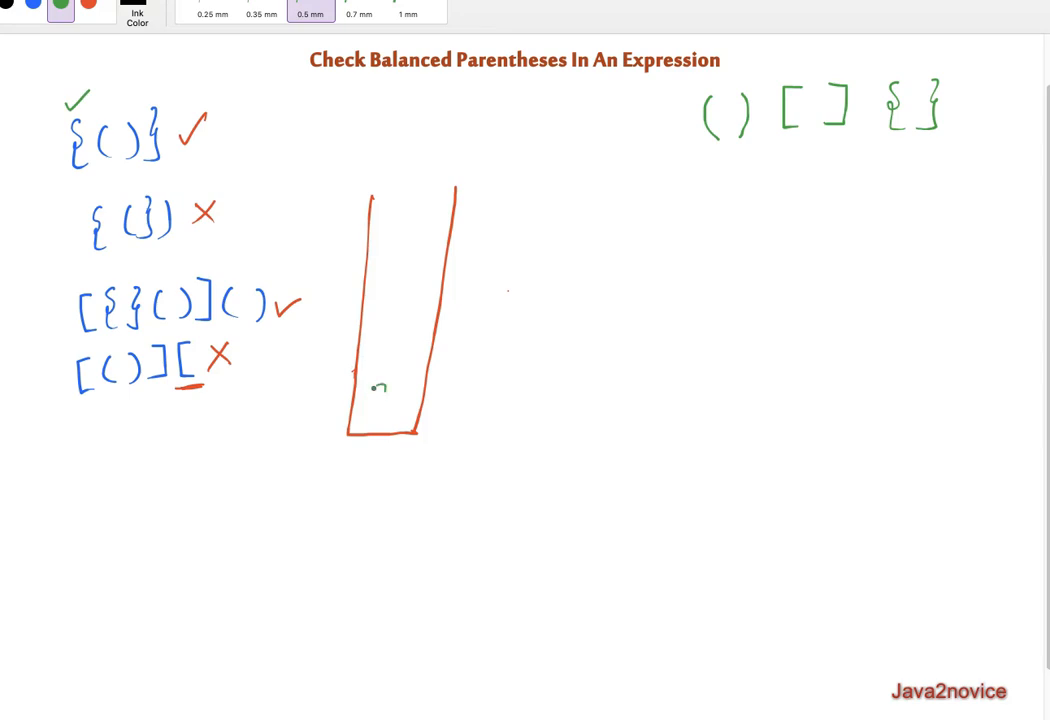
pyautogui.moveTo(378, 388); pyautogui.dragTo(380, 418)
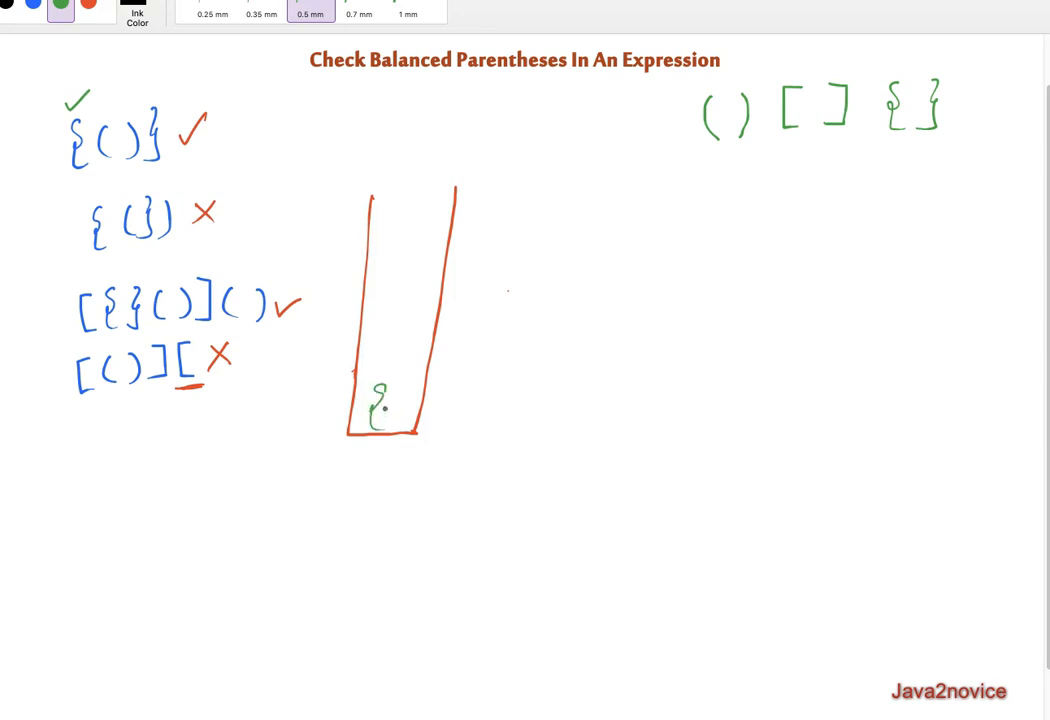
pyautogui.moveTo(96, 114); pyautogui.dragTo(110, 96)
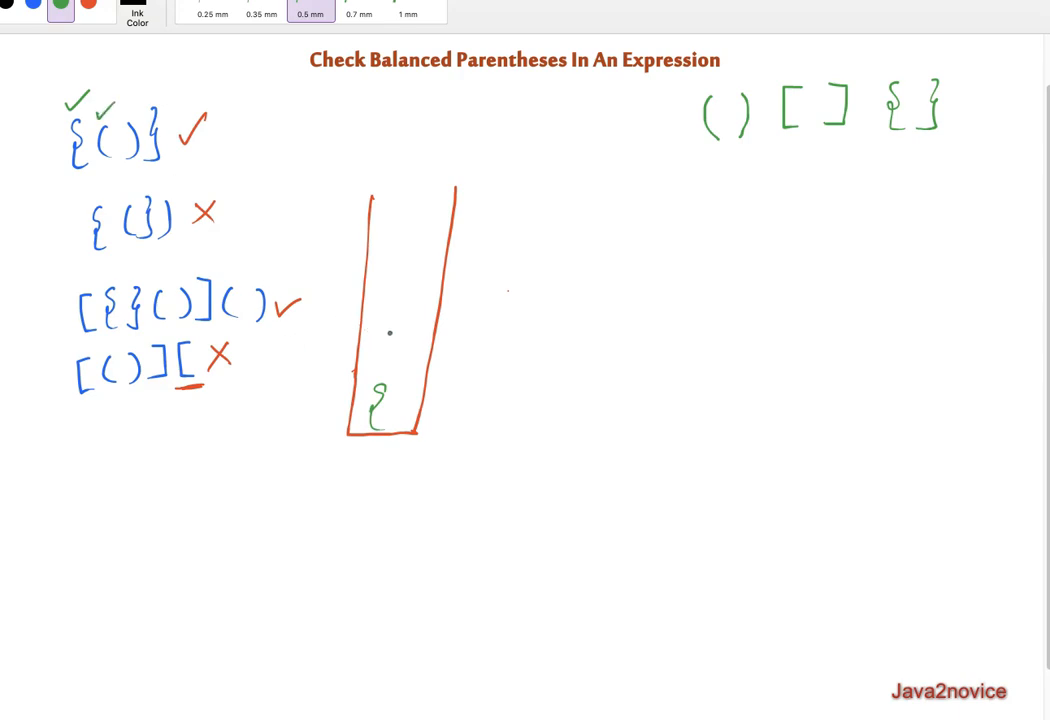
pyautogui.moveTo(390, 324); pyautogui.dragTo(384, 364)
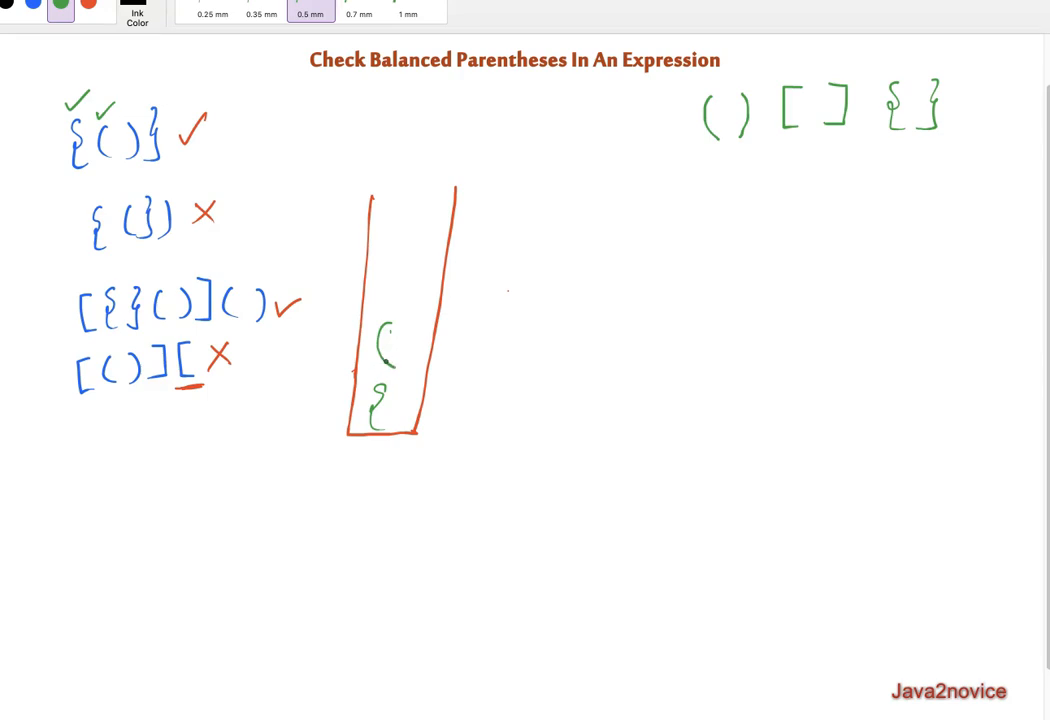
pyautogui.moveTo(128, 114); pyautogui.dragTo(144, 96)
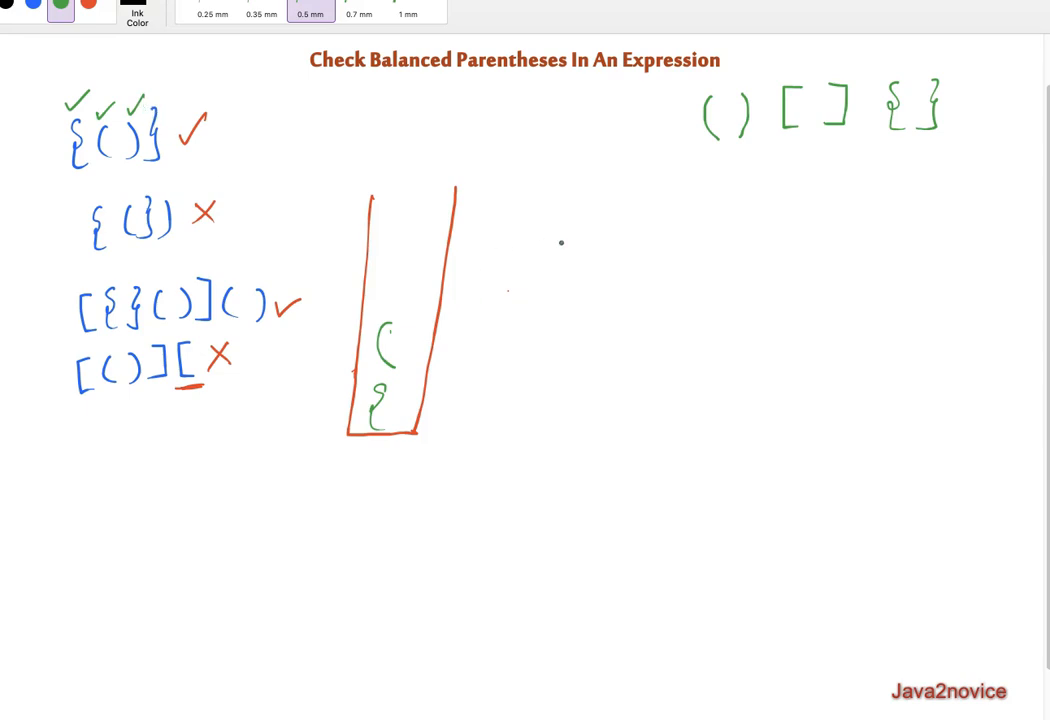
# Step: Pop the stacked ( and {, crossing them out and writing underlined () and {} pairs beside the stack
pyautogui.moveTo(636, 244); pyautogui.dragTo(628, 288)
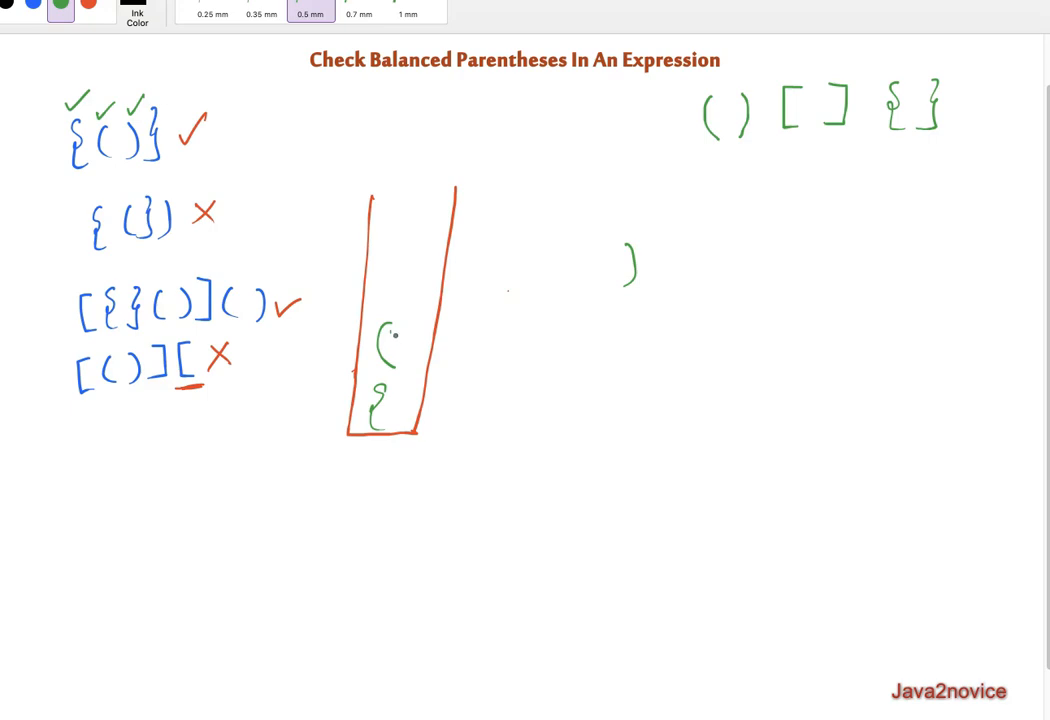
pyautogui.moveTo(390, 344); pyautogui.dragTo(420, 324)
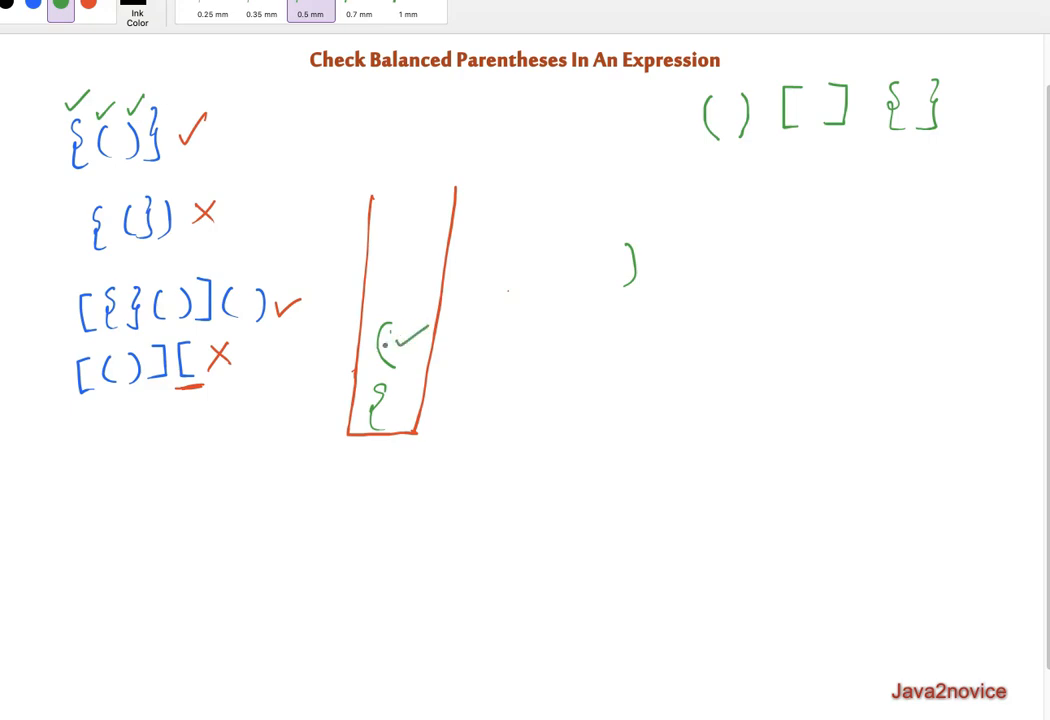
pyautogui.moveTo(610, 240); pyautogui.dragTo(598, 296)
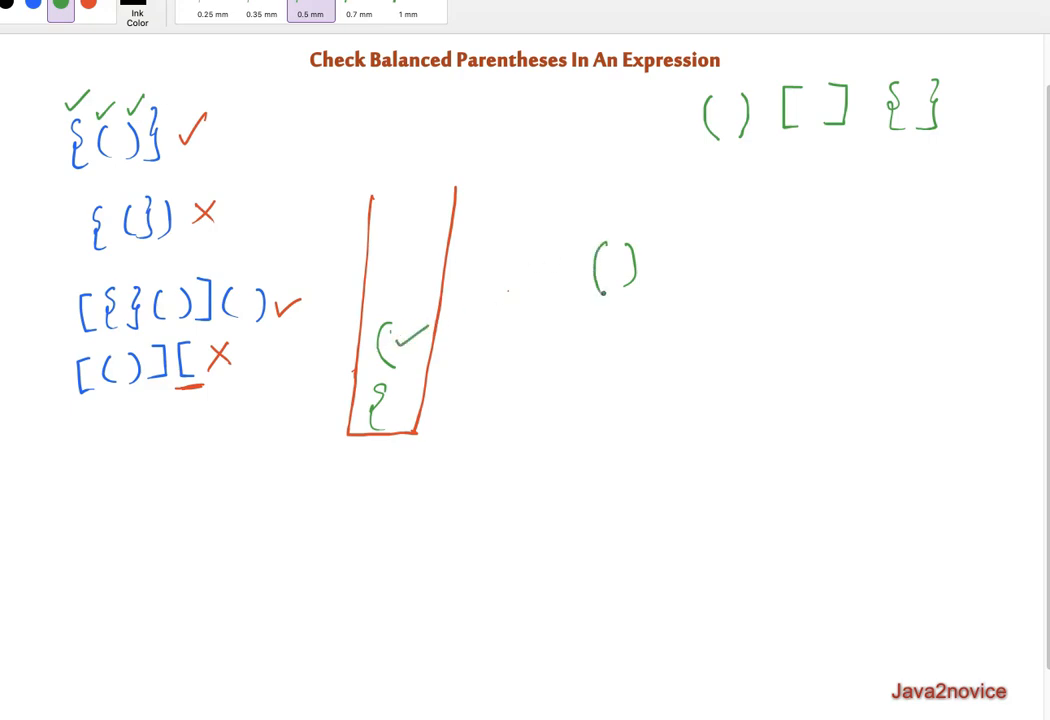
pyautogui.moveTo(580, 300); pyautogui.dragTo(640, 310)
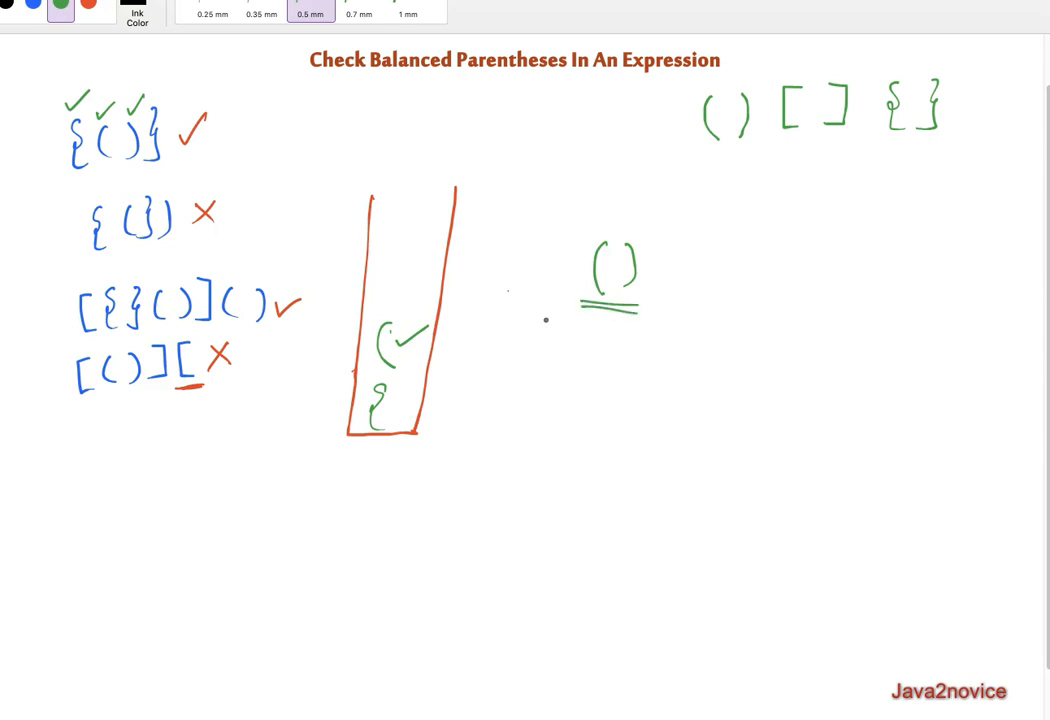
pyautogui.moveTo(376, 344); pyautogui.dragTo(416, 344)
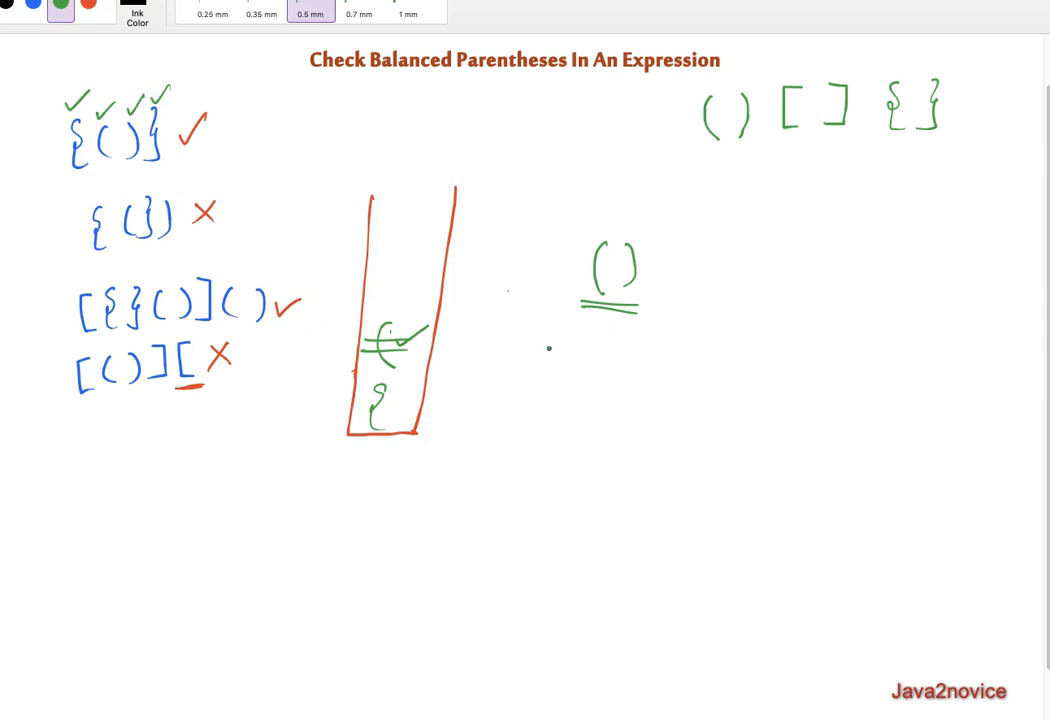
pyautogui.moveTo(610, 330); pyautogui.dragTo(600, 396)
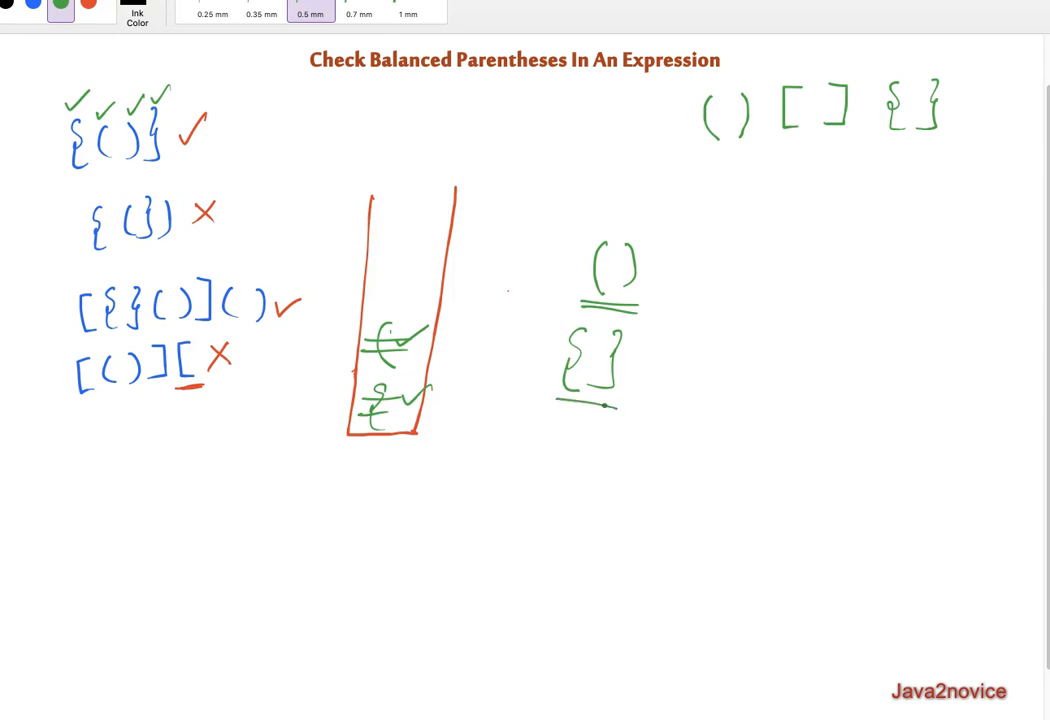
pyautogui.moveTo(548, 402); pyautogui.dragTo(610, 408)
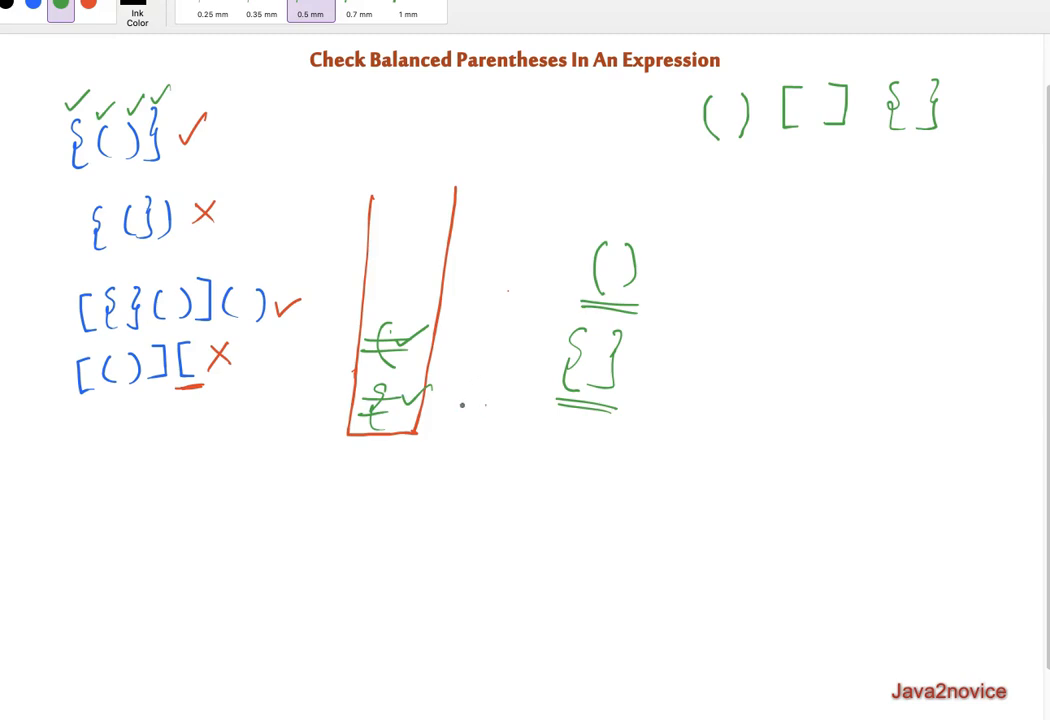
# Step: Draw a { above the () pair and jot Y and NO answers beside the bracket column
pyautogui.moveTo(100, 258); pyautogui.dragTo(184, 244)
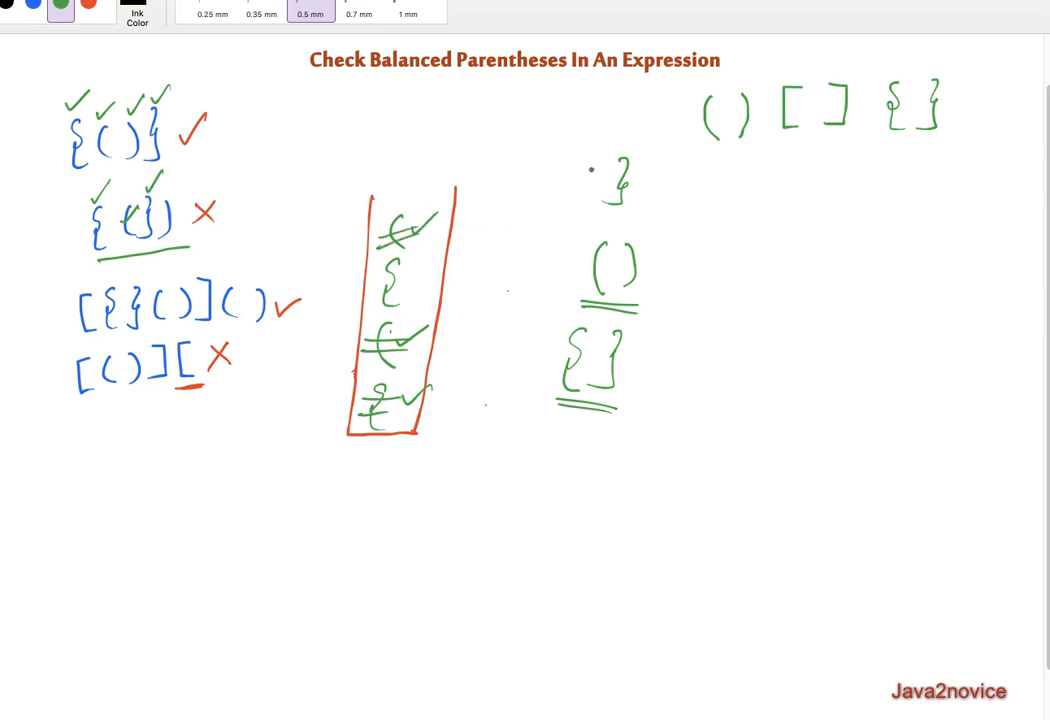
pyautogui.moveTo(596, 164); pyautogui.dragTo(610, 216)
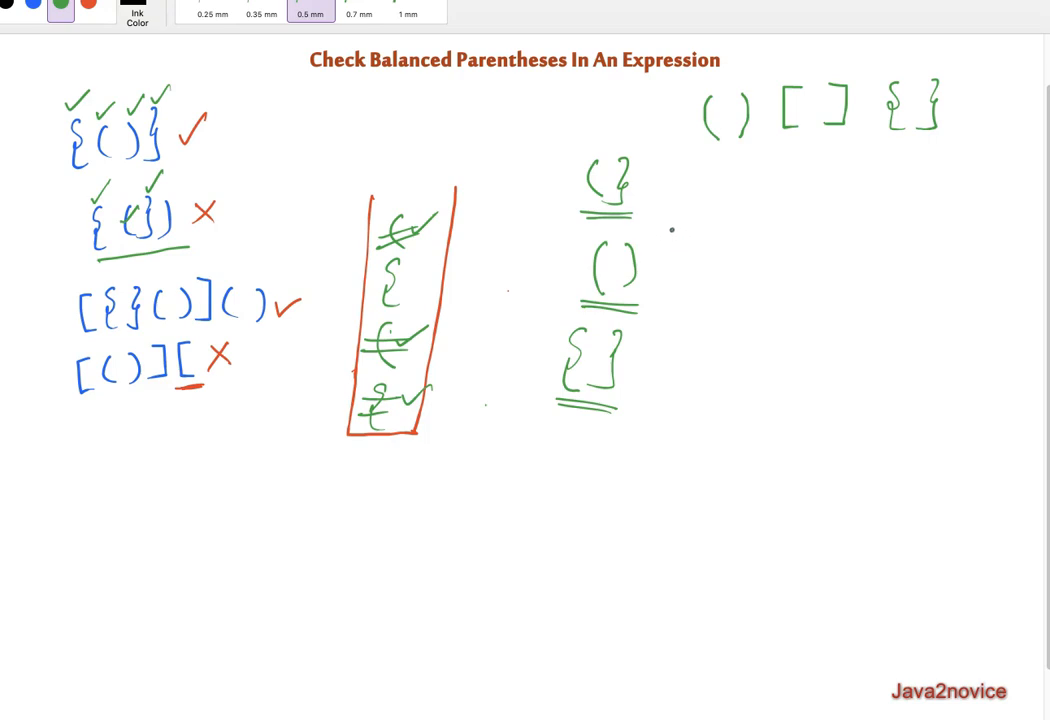
pyautogui.moveTo(676, 244); pyautogui.dragTo(696, 228)
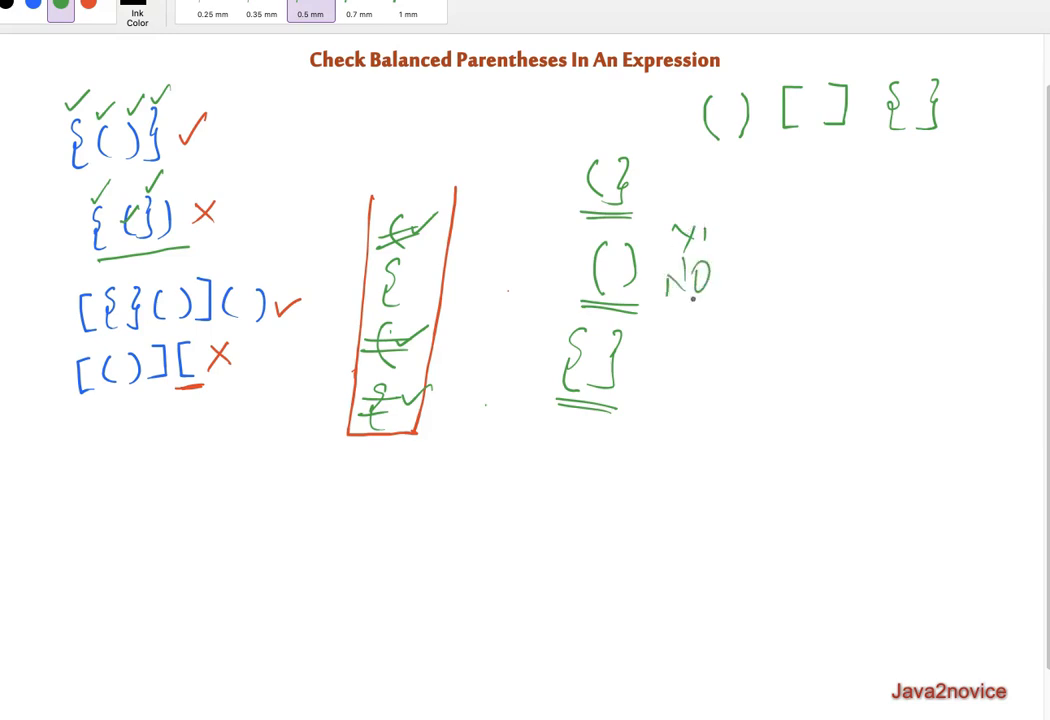
pyautogui.moveTo(660, 308); pyautogui.dragTo(720, 302)
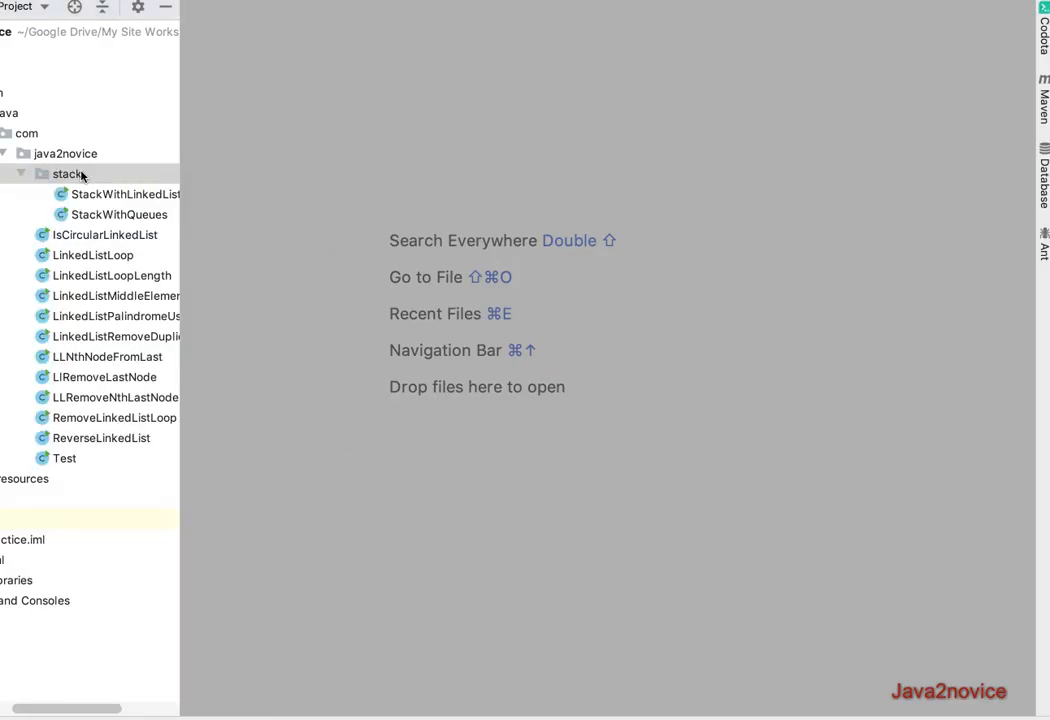
# Step: Name the new Java class BalancedExpression in the stack package
pyautogui.write('BalancedEx')
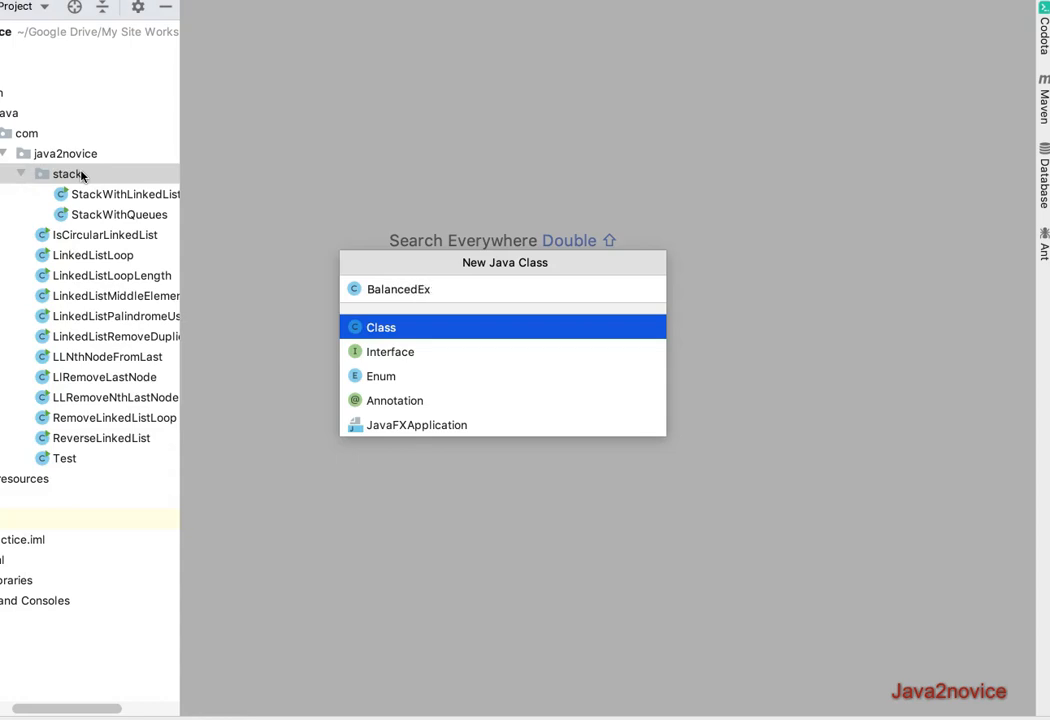
pyautogui.write('presso')
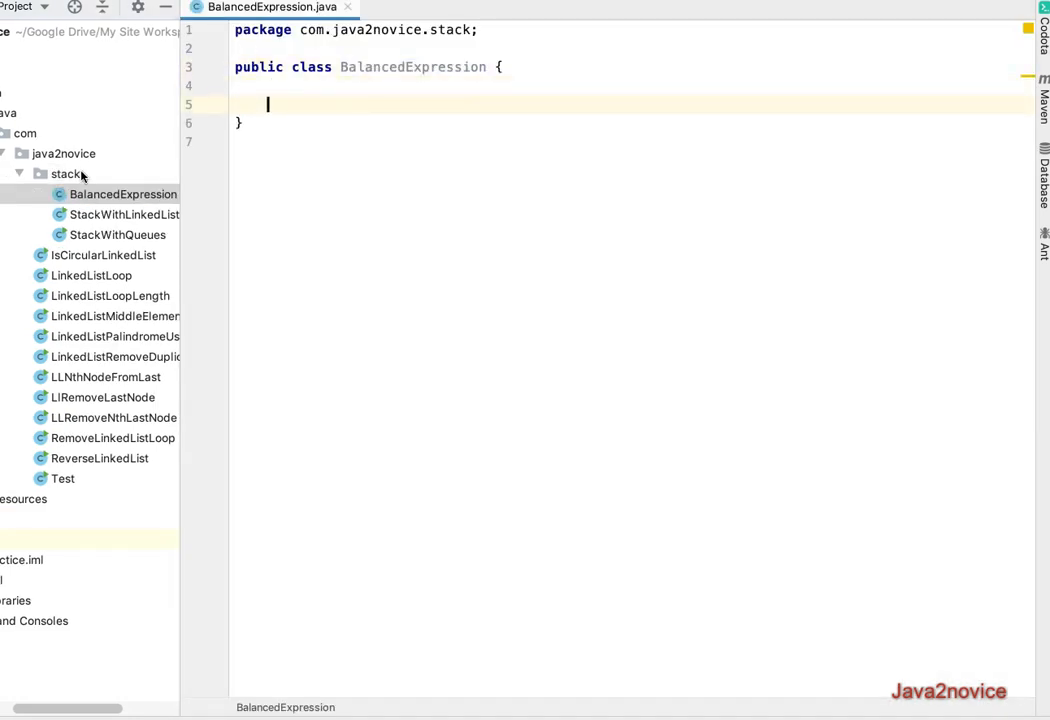
# Step: Declare static Map<Character, Character> map = new HashMap<>() with its import and begin a static block
pyautogui.write('static')
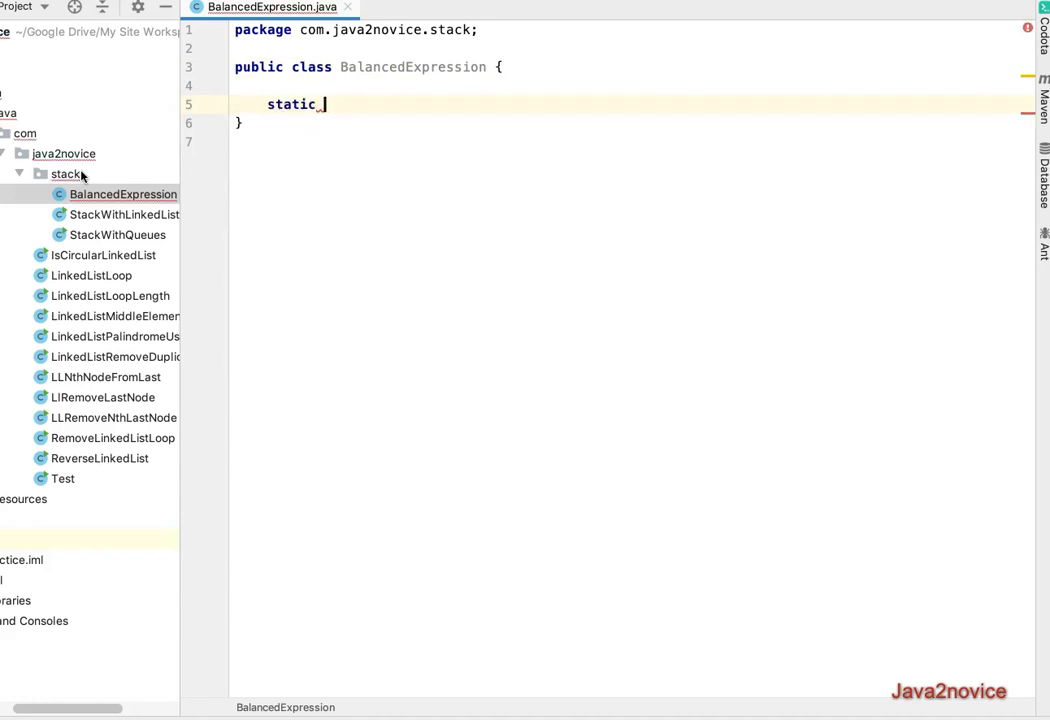
pyautogui.write('Map<>')
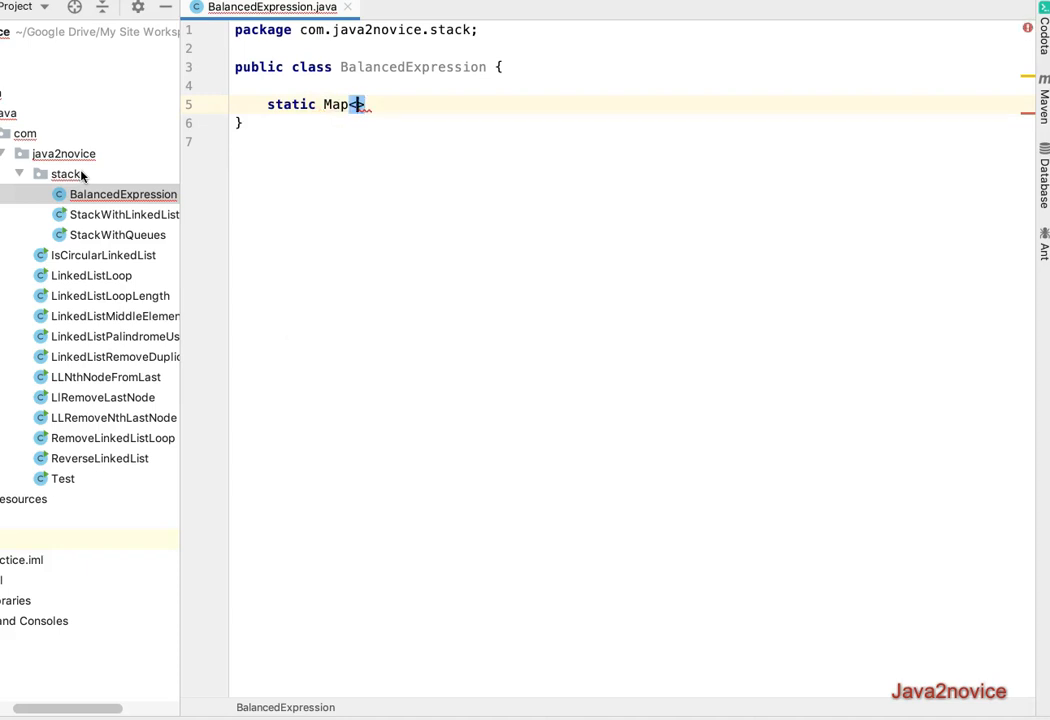
pyautogui.write('Character')
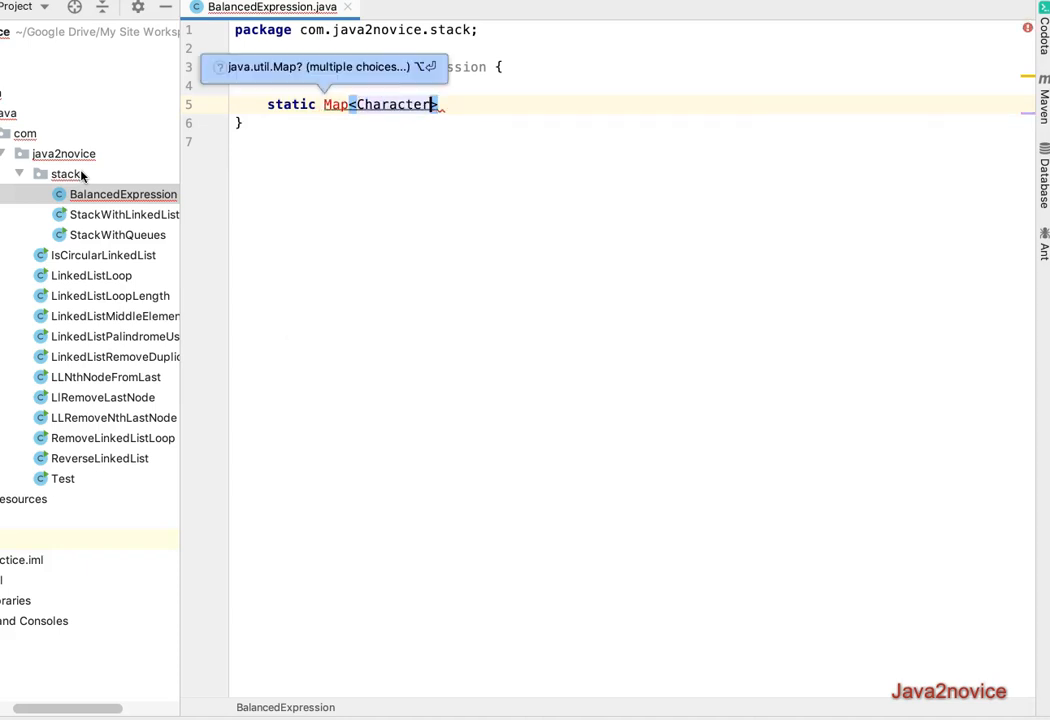
pyautogui.write(', Character')
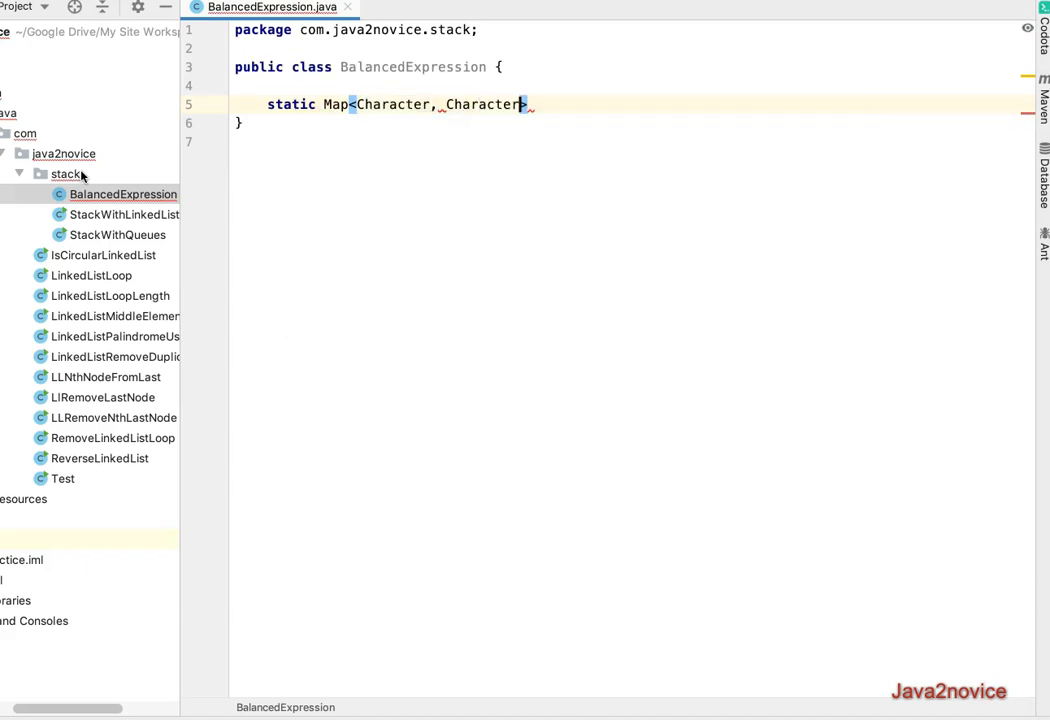
pyautogui.write('m')
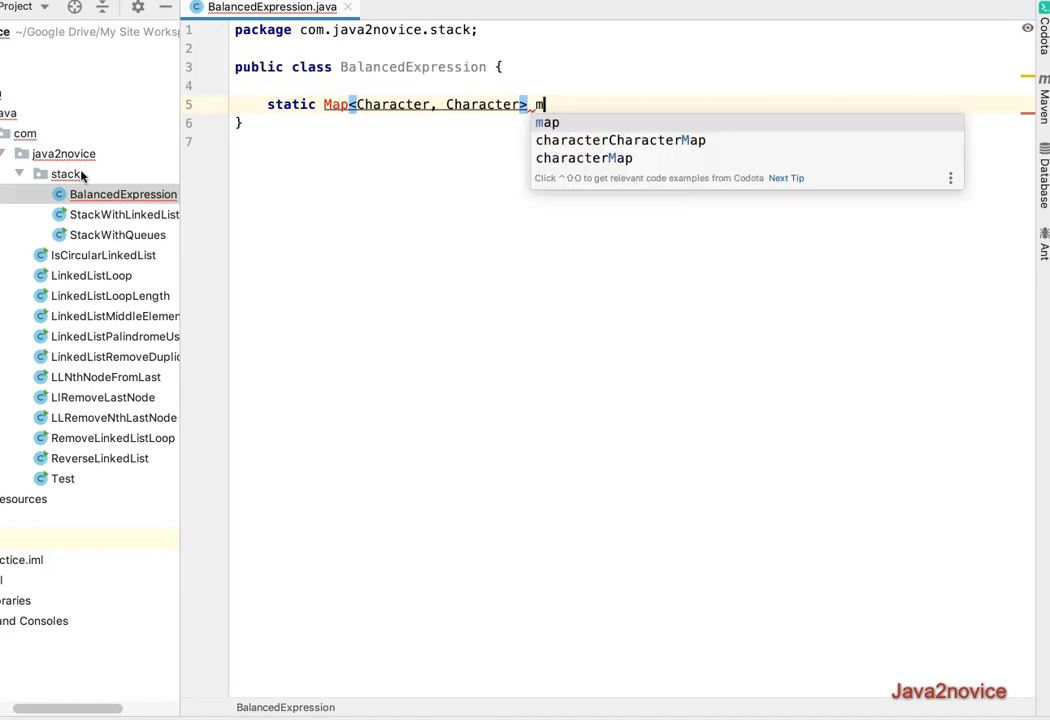
pyautogui.write('ap = new H')
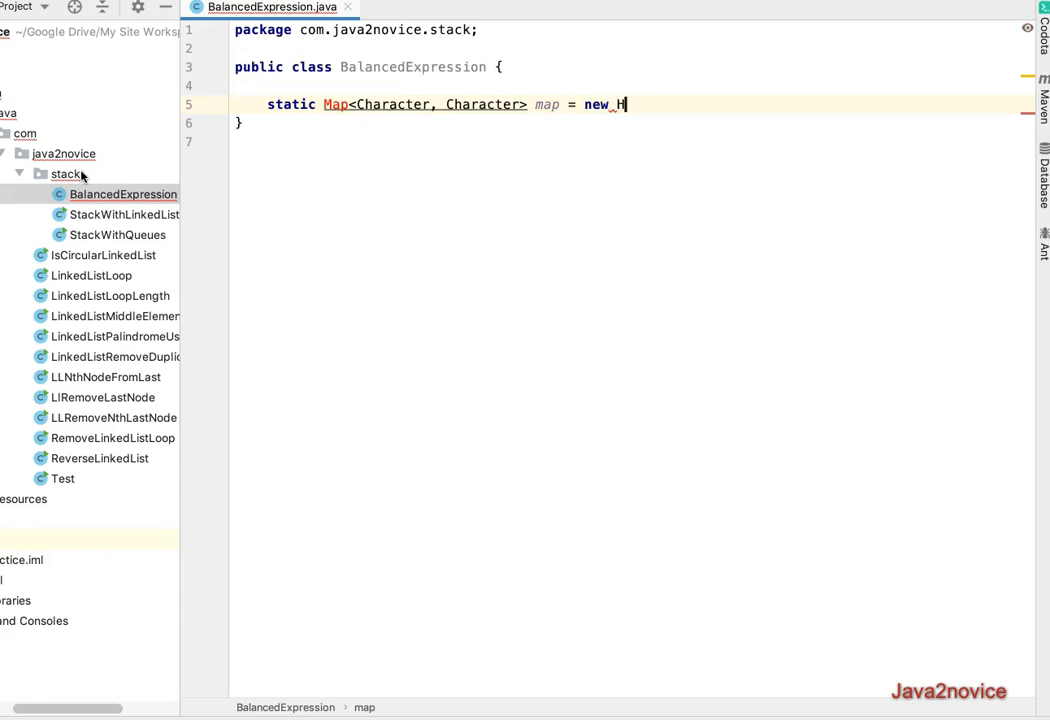
pyautogui.write('ashM')
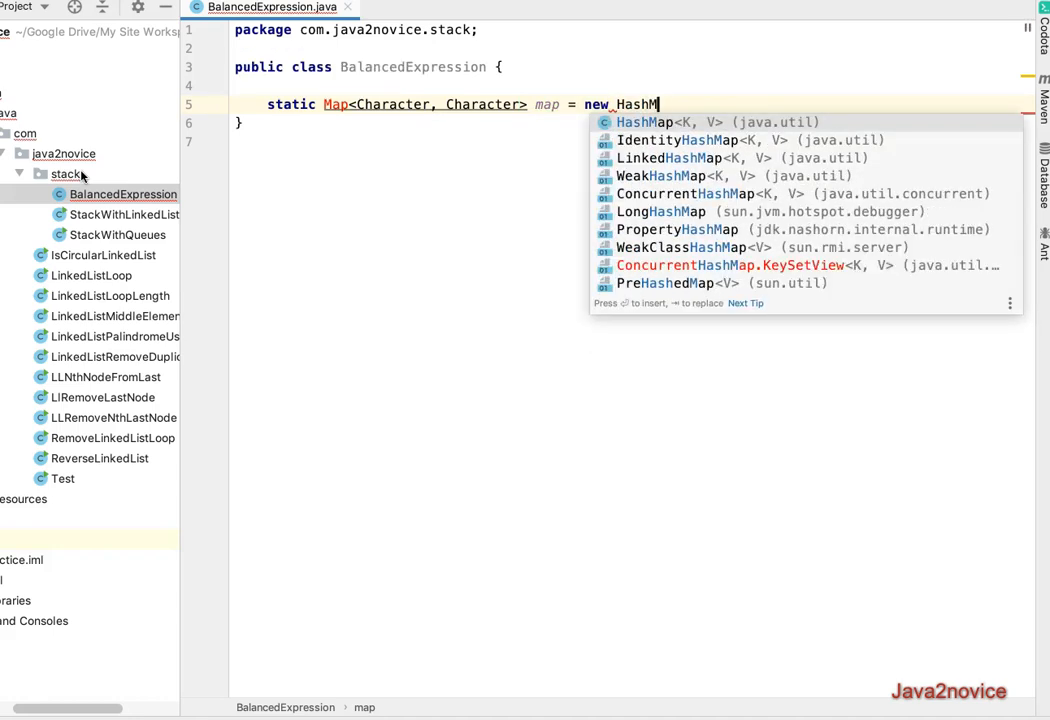
pyautogui.click(644, 122)
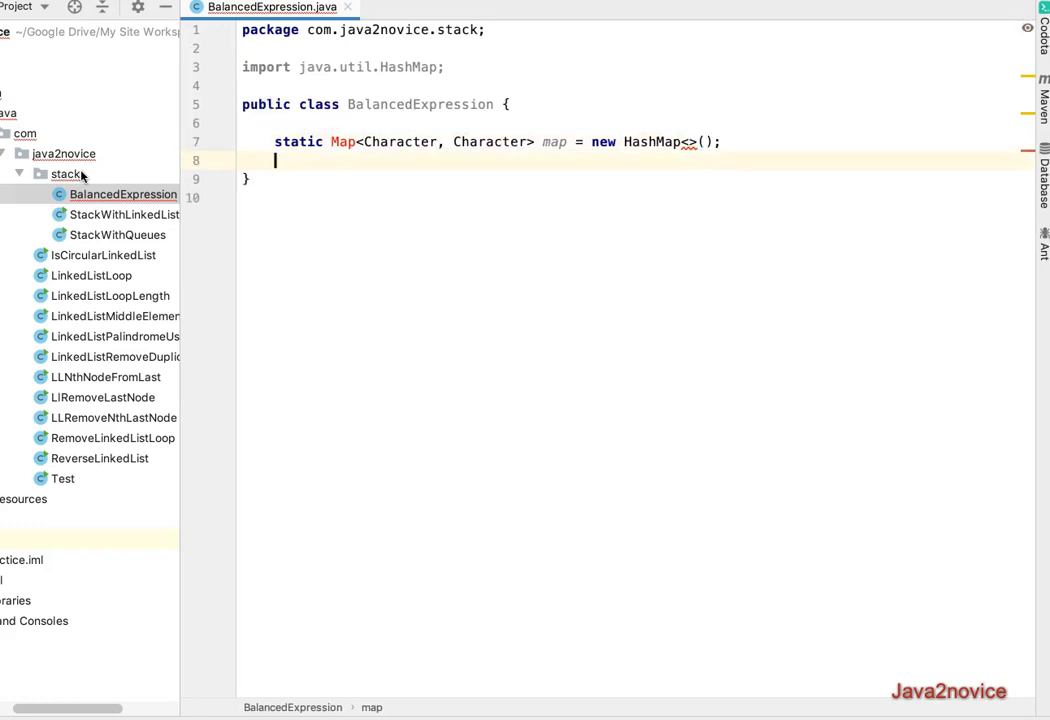
pyautogui.write('static {')
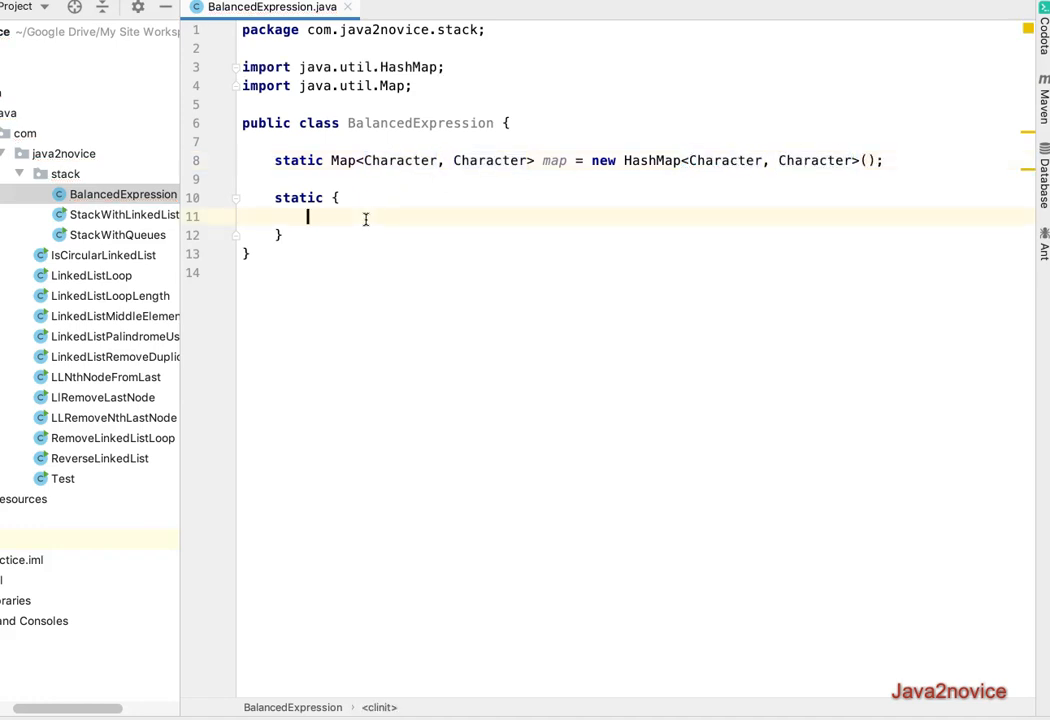
# Step: Fill the static block with map.put for (), [] and {} pairs, then begin the next static declaration
pyautogui.write('map.a')
pyautogui.write("map.put('[', ']');")
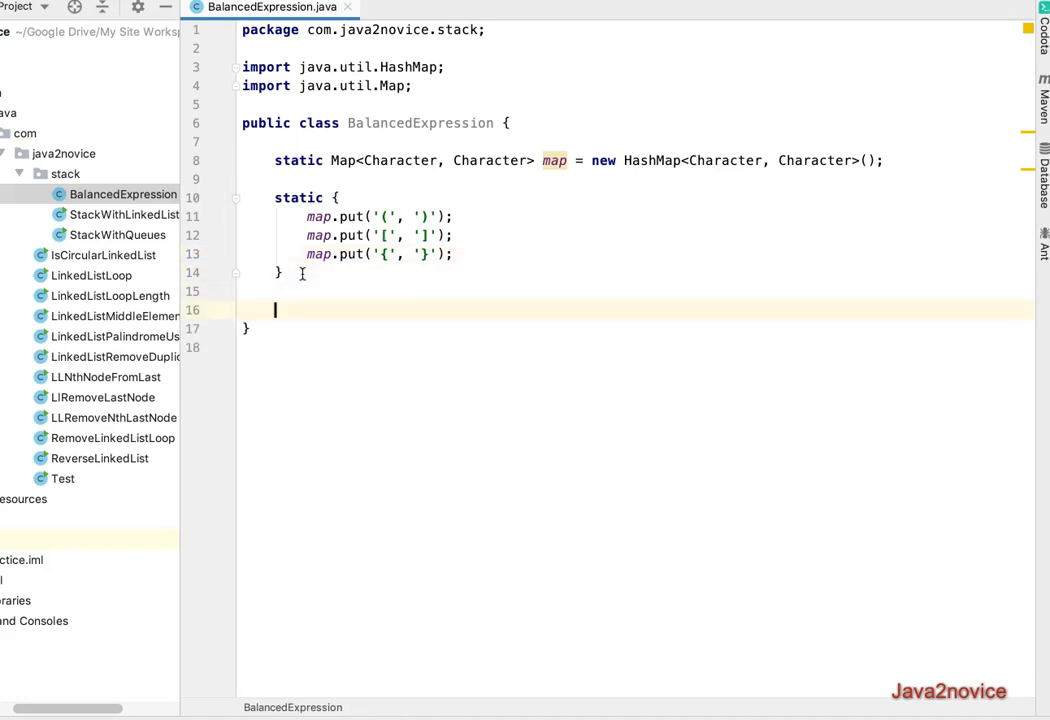
pyautogui.write('static')
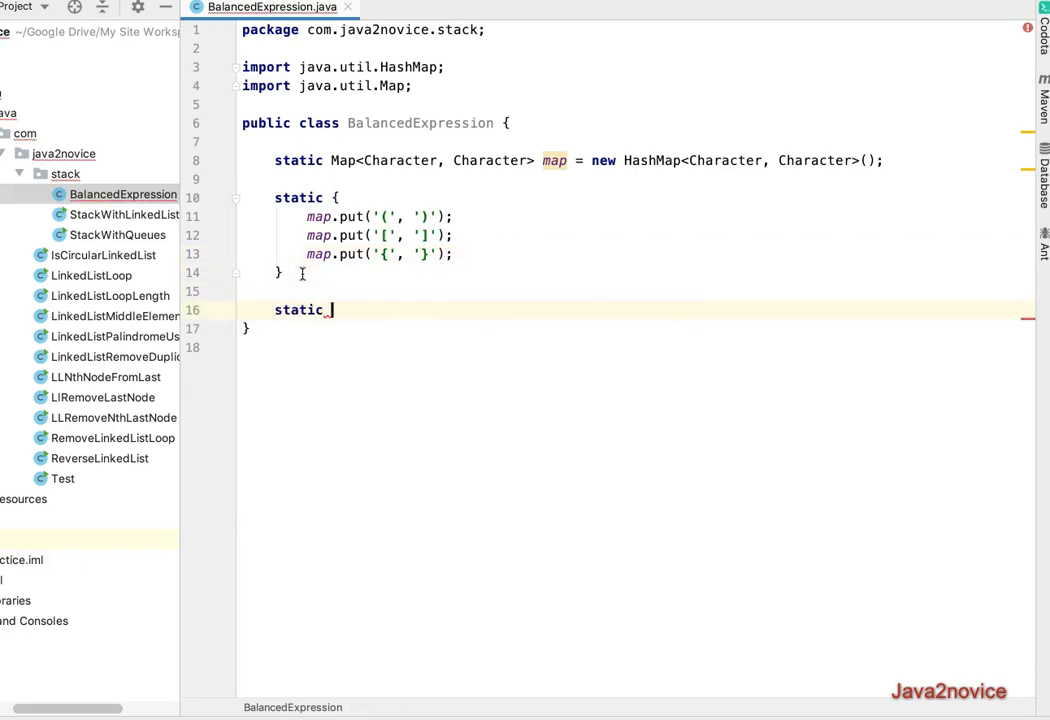
# Step: Write static String validateExpression(String expression) with an empty body
pyautogui.write('String')
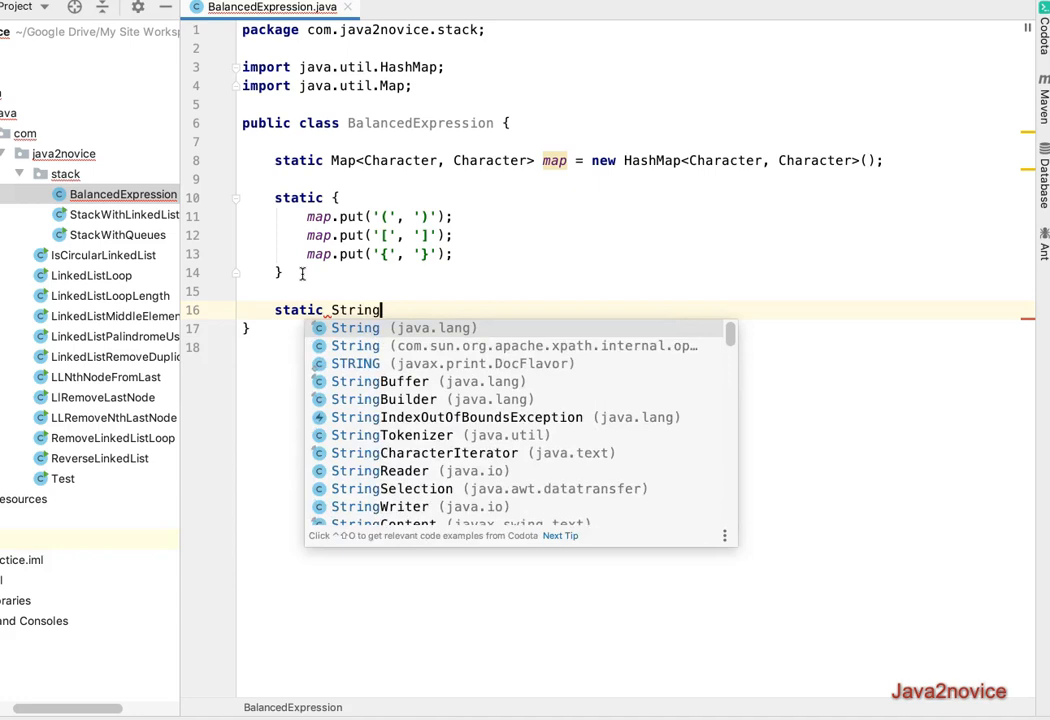
pyautogui.write('validateExpre')
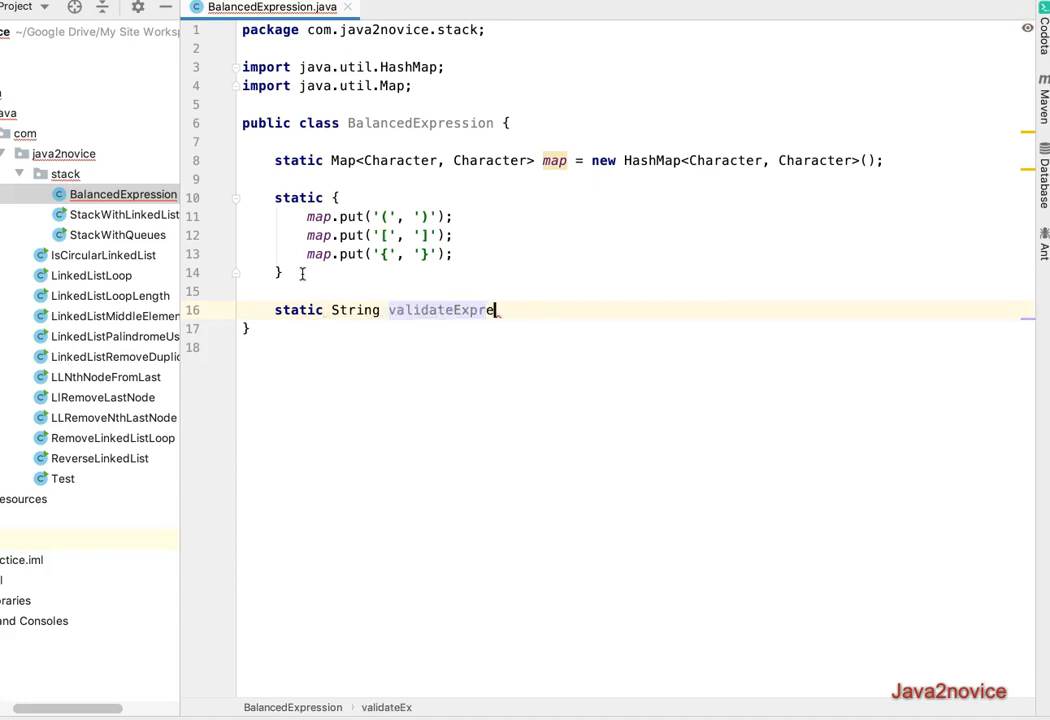
pyautogui.write('ssion()')
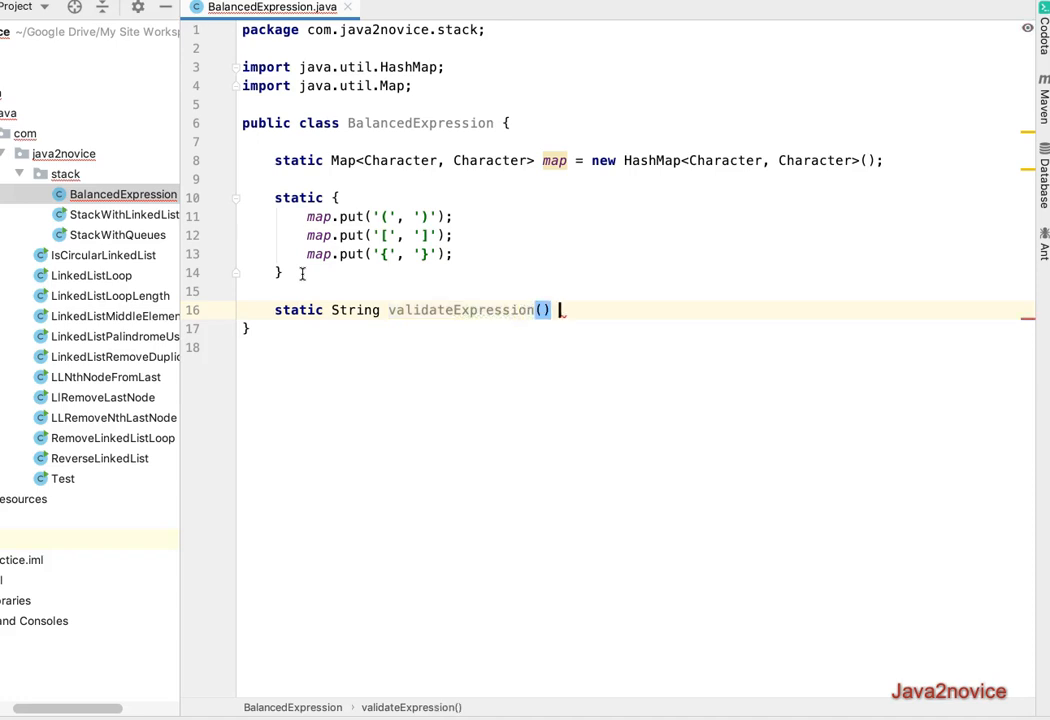
pyautogui.write('{')
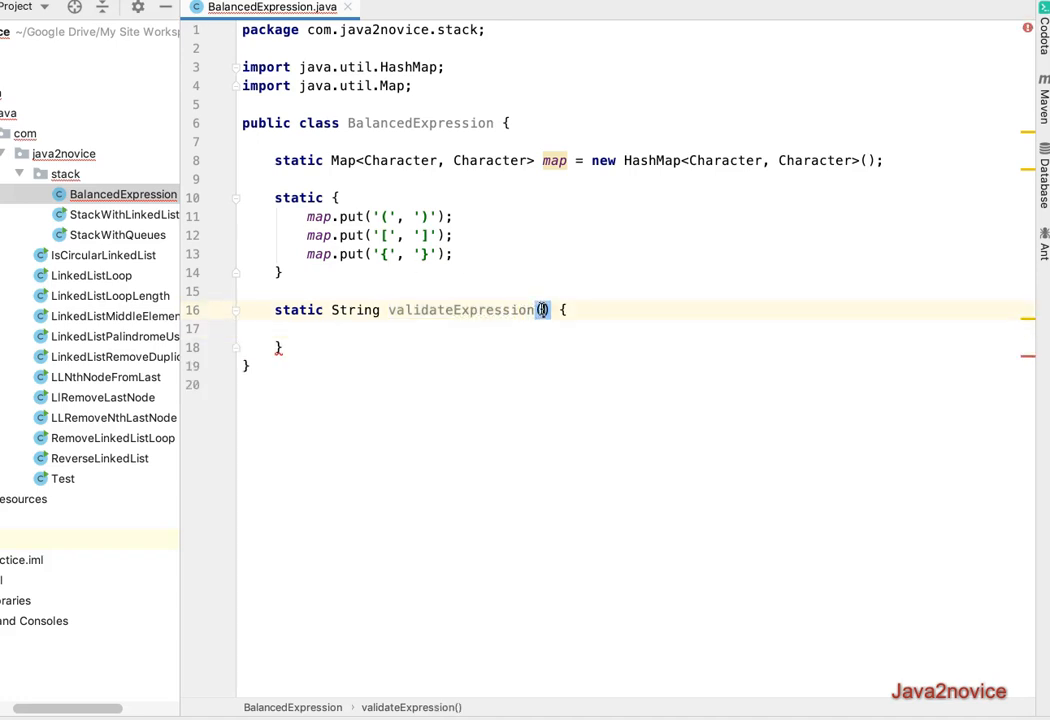
pyautogui.write('String')
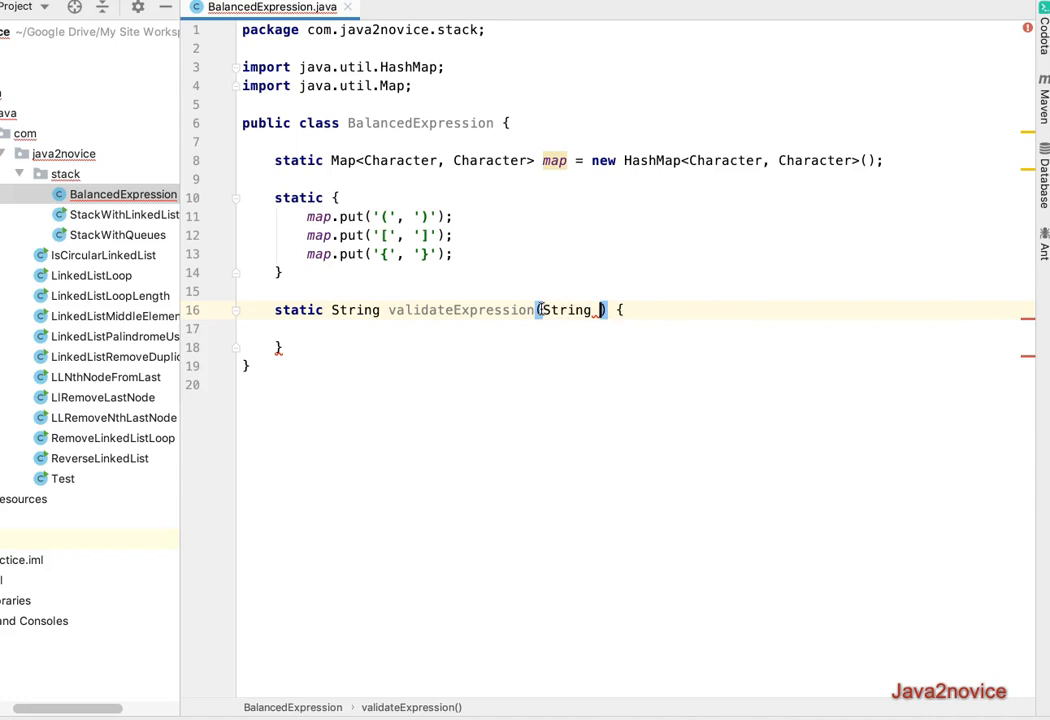
pyautogui.write('expression')
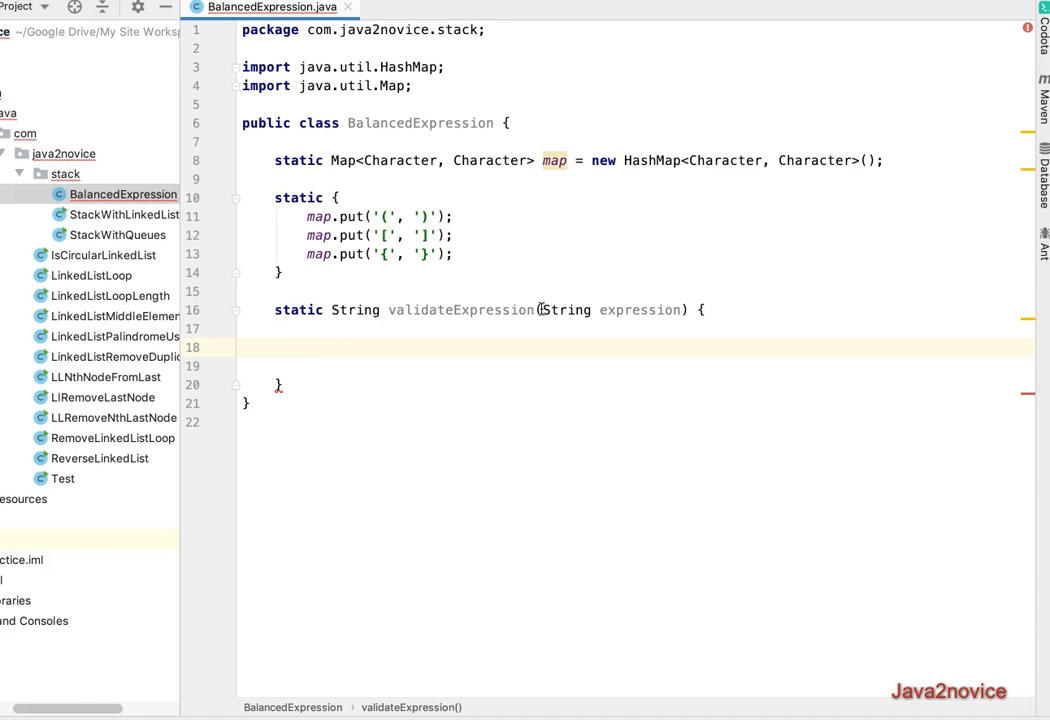
# Step: Add if(expression.length()%2 == 1) return "NO"; at the start of validateExpression
pyautogui.write('if(')
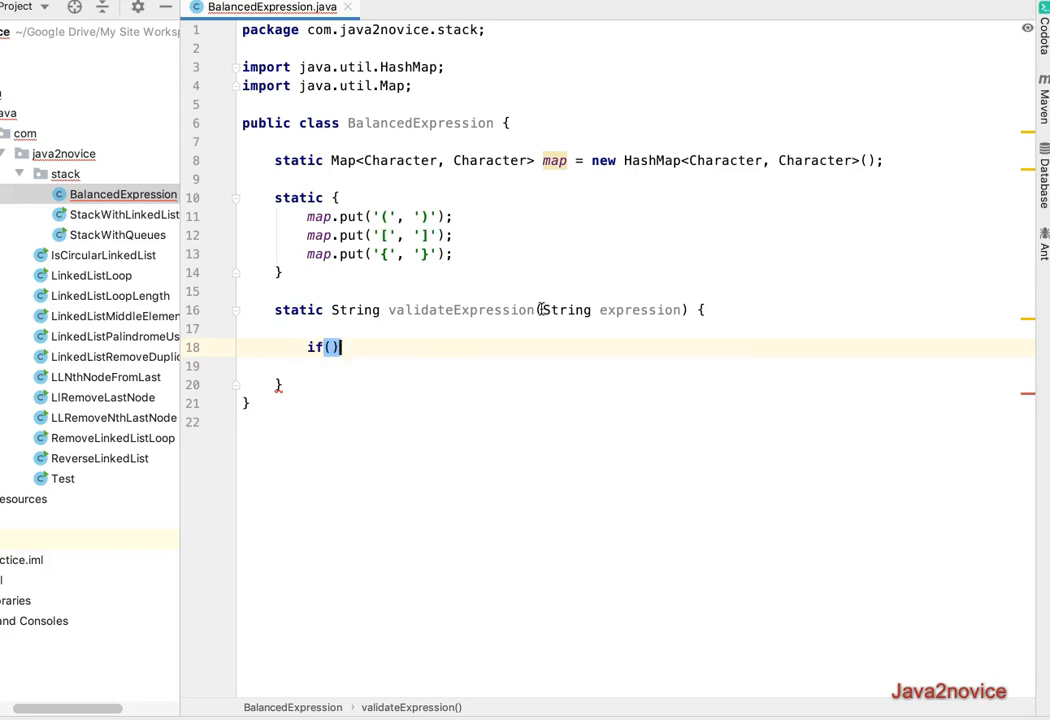
pyautogui.write('expression')
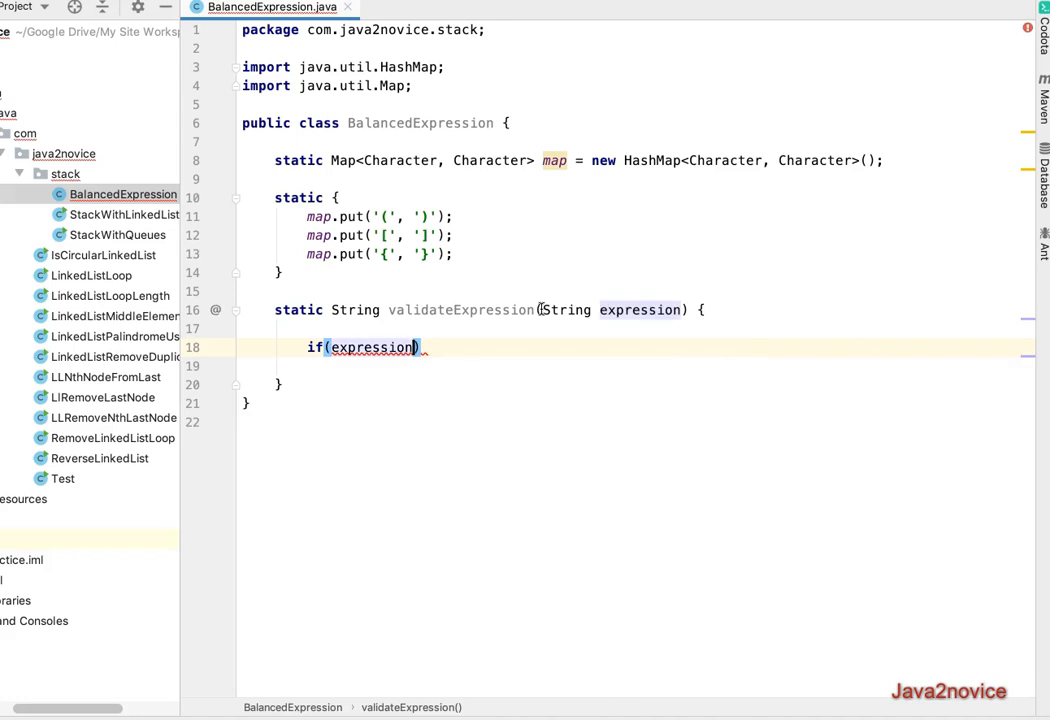
pyautogui.write('%2 =')
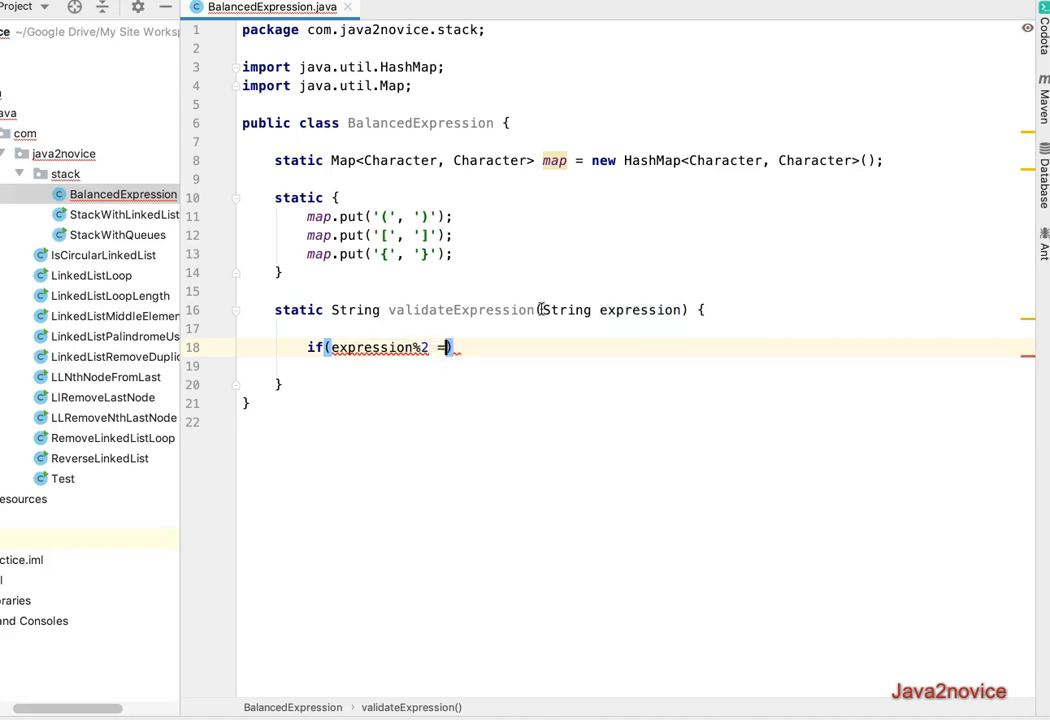
pyautogui.write('= 1)')
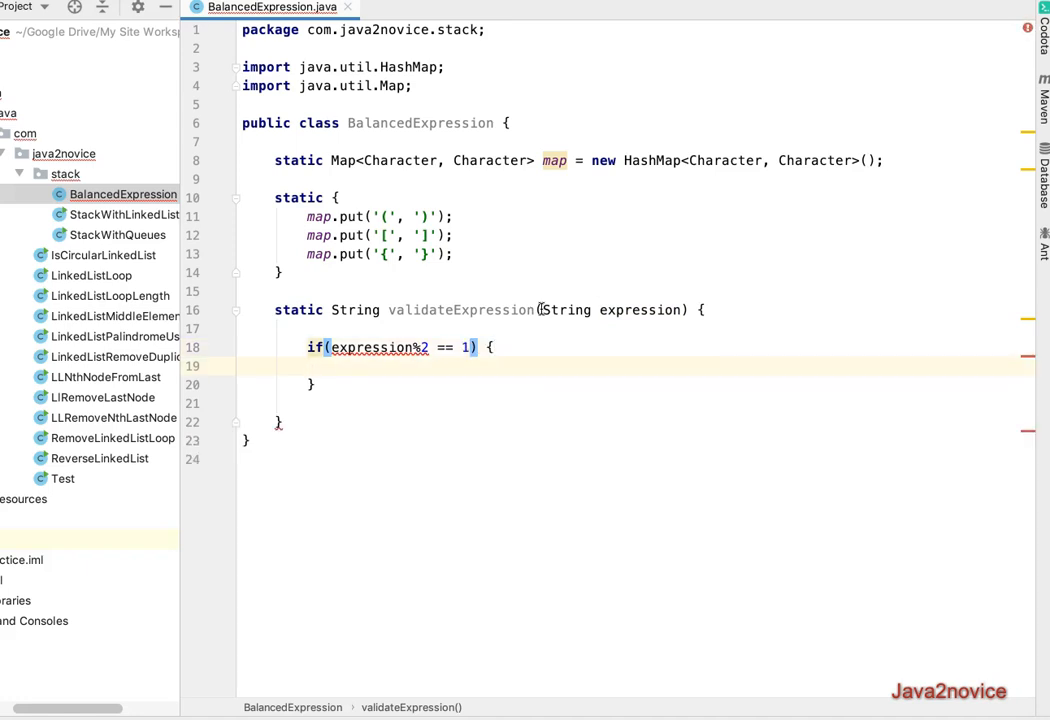
pyautogui.write('return')
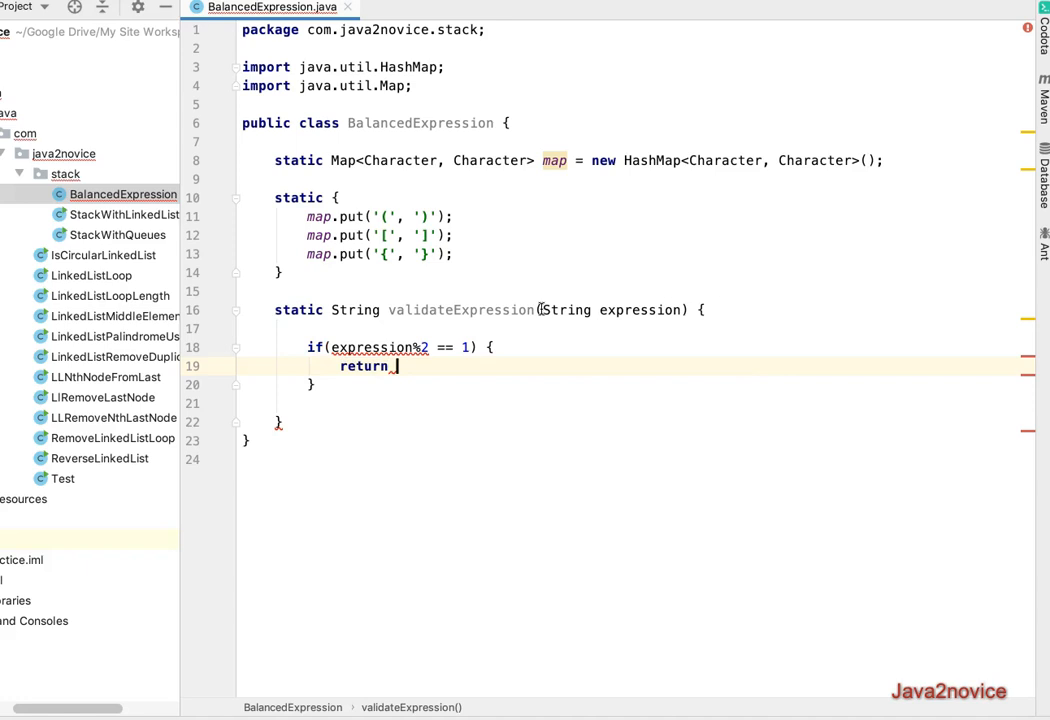
pyautogui.write('"N')
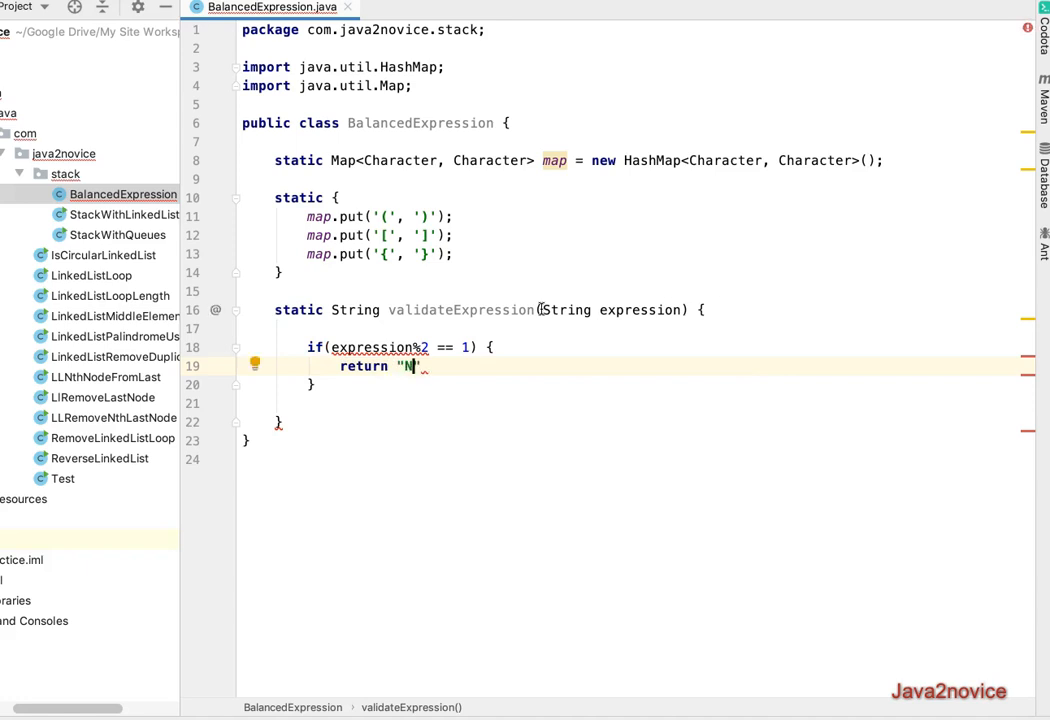
pyautogui.write('O";')
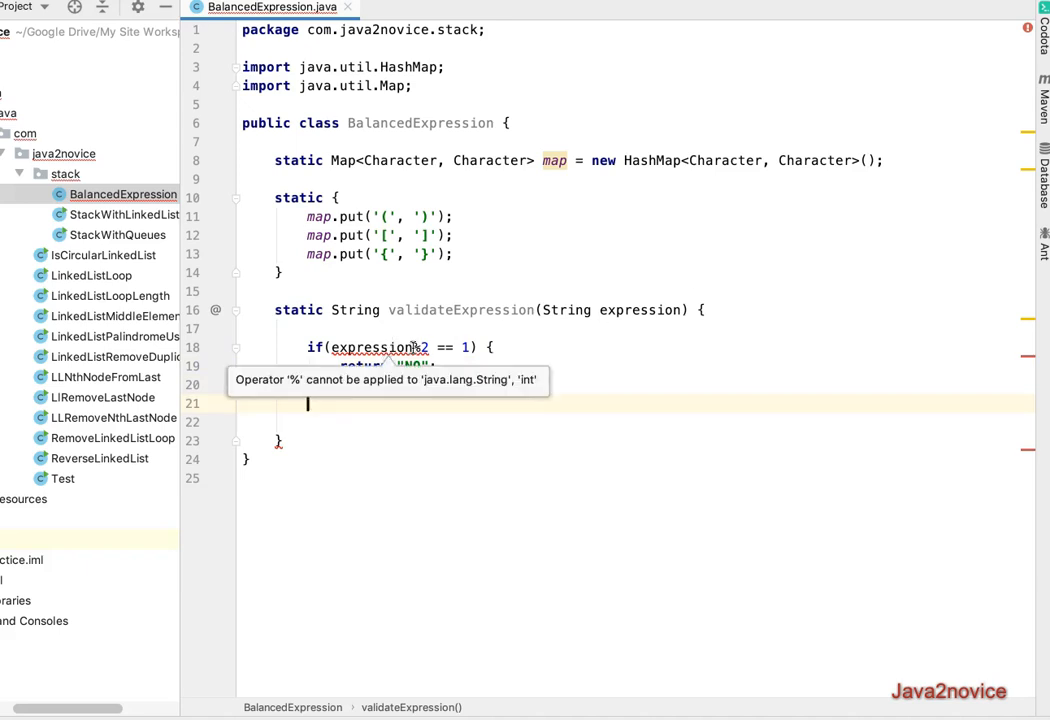
pyautogui.write('.length(')
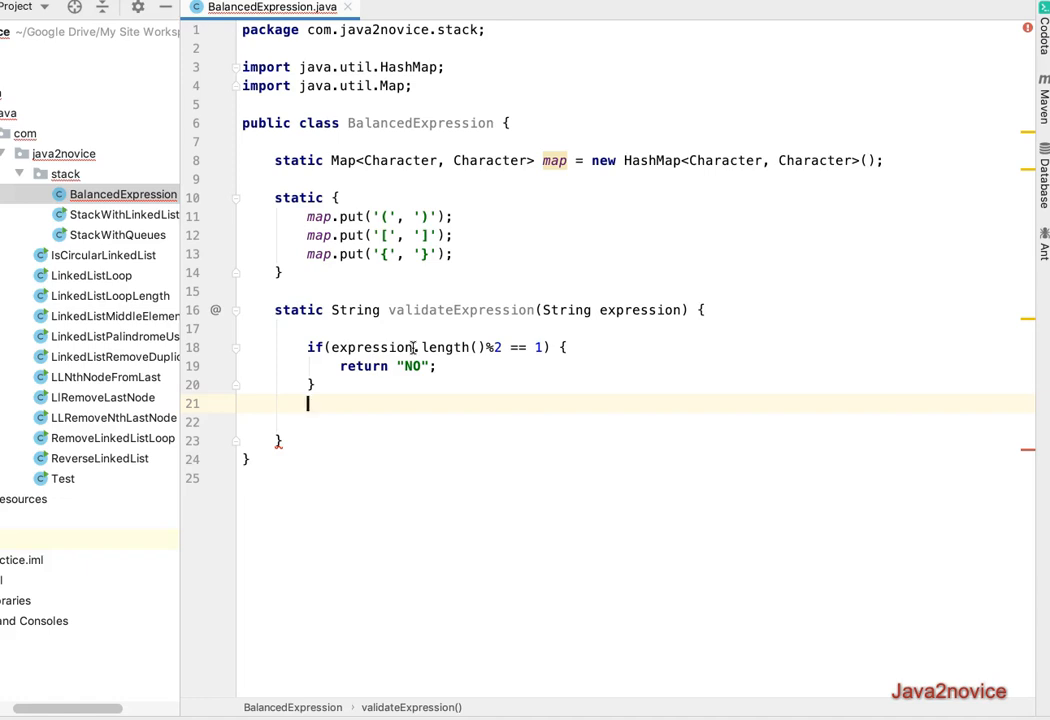
pyautogui.write('St')
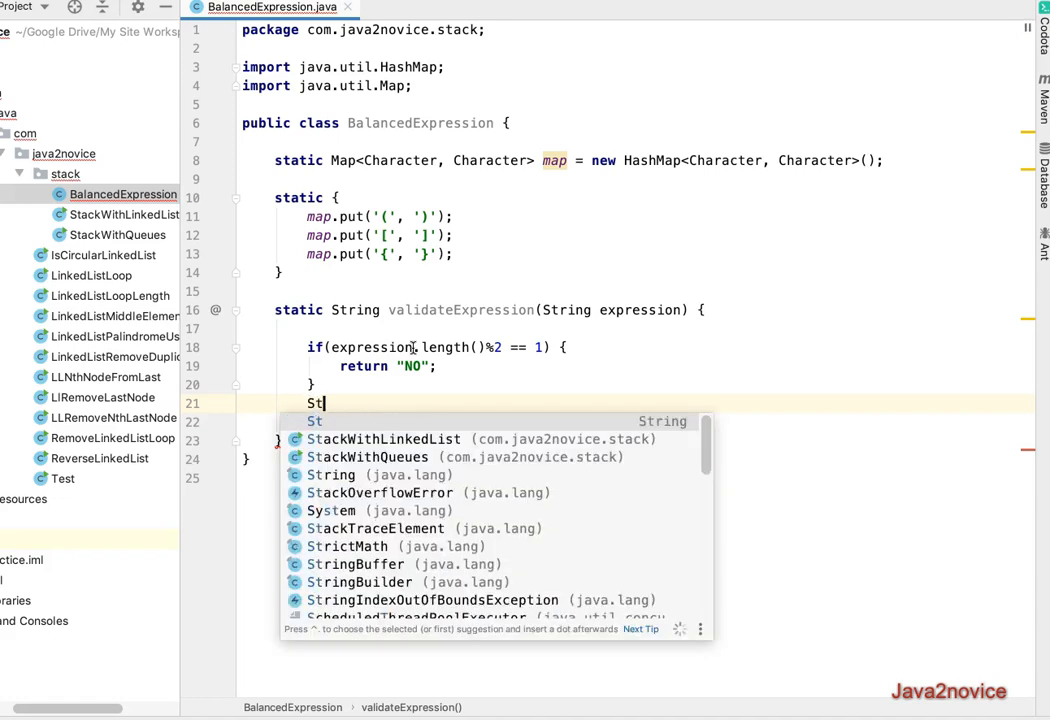
# Step: Declare Stack<Character> stack = new Stack<Character>(); using java.util.Stack from completion
pyautogui.write('ack<C>')
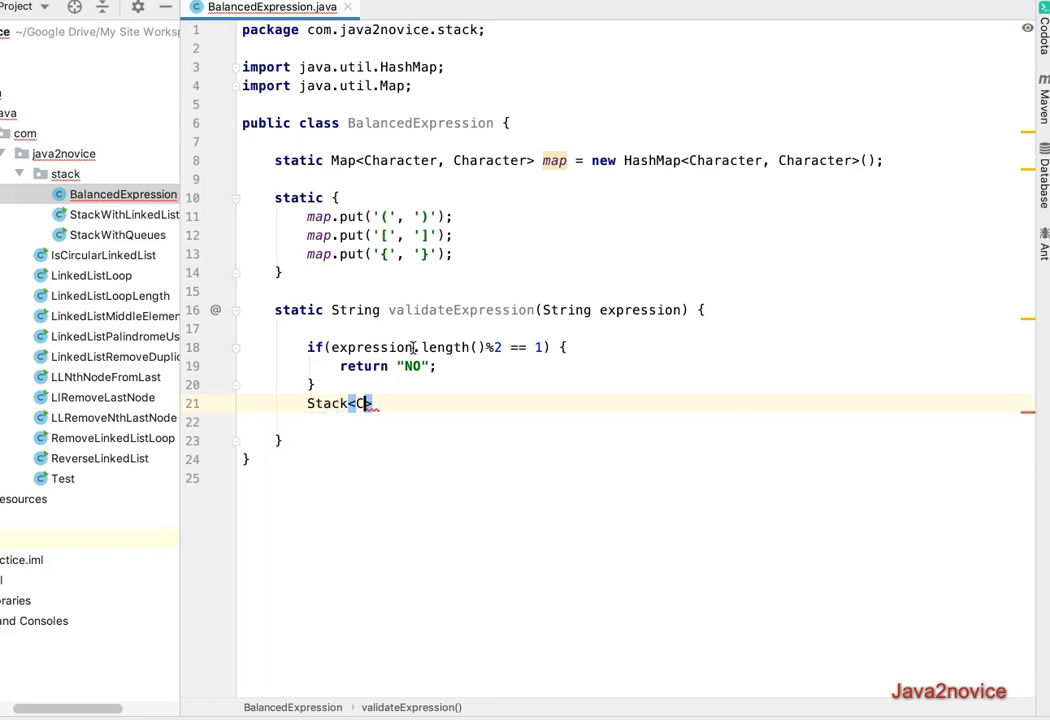
pyautogui.write('haracter> s')
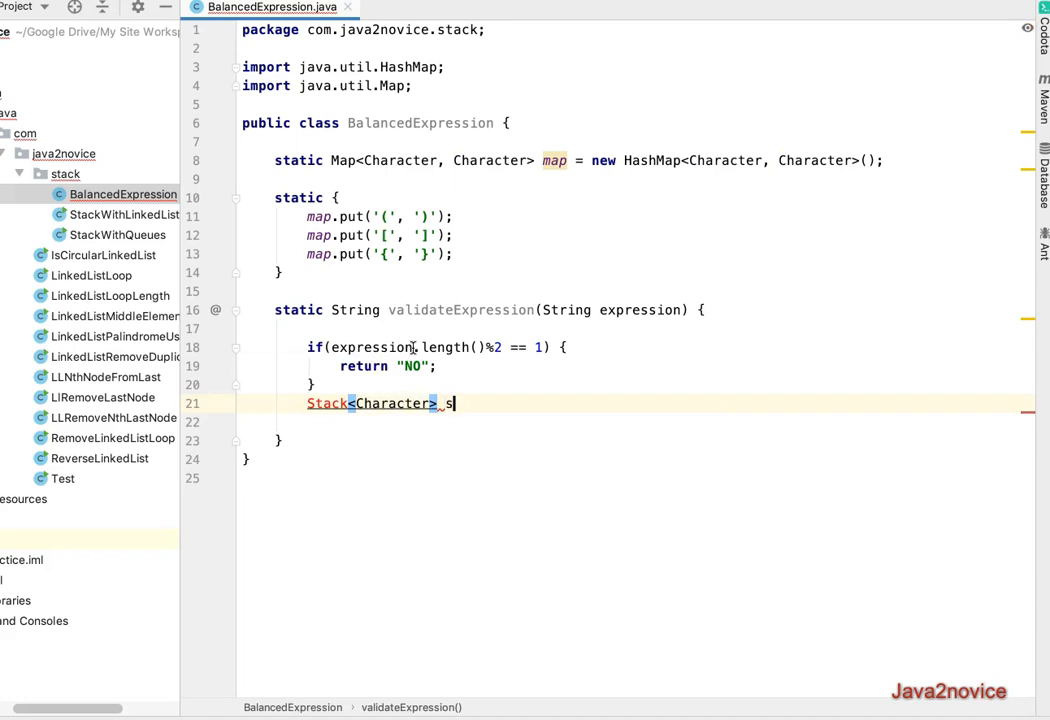
pyautogui.write('tack = new St')
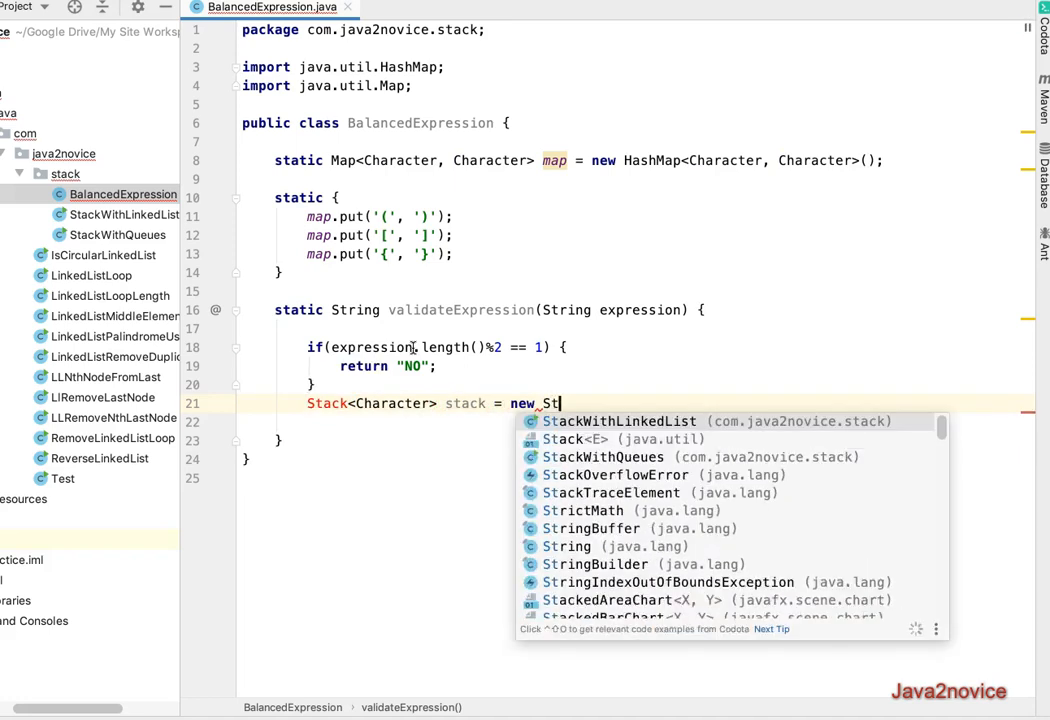
pyautogui.click(576, 440)
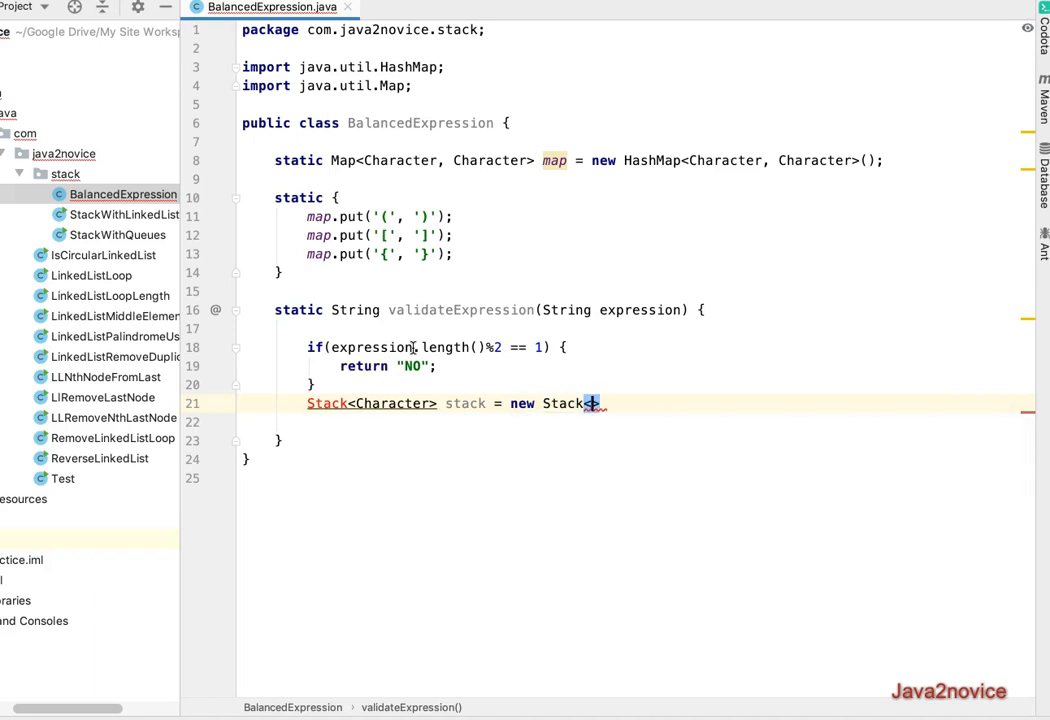
pyautogui.write('Character>')
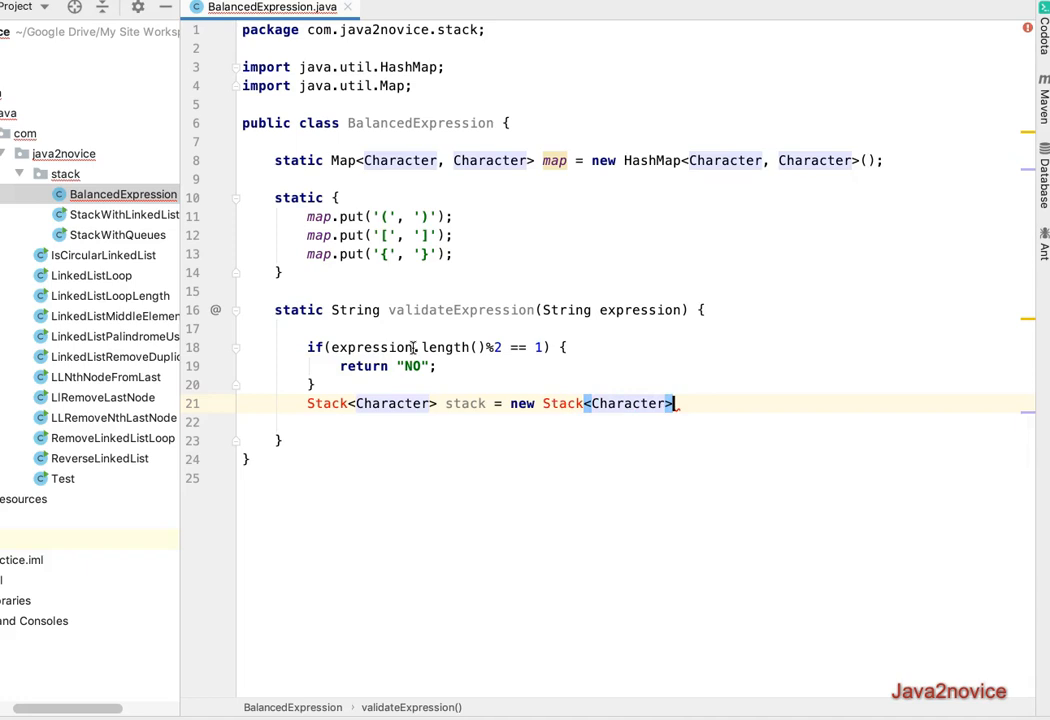
pyautogui.write('();')
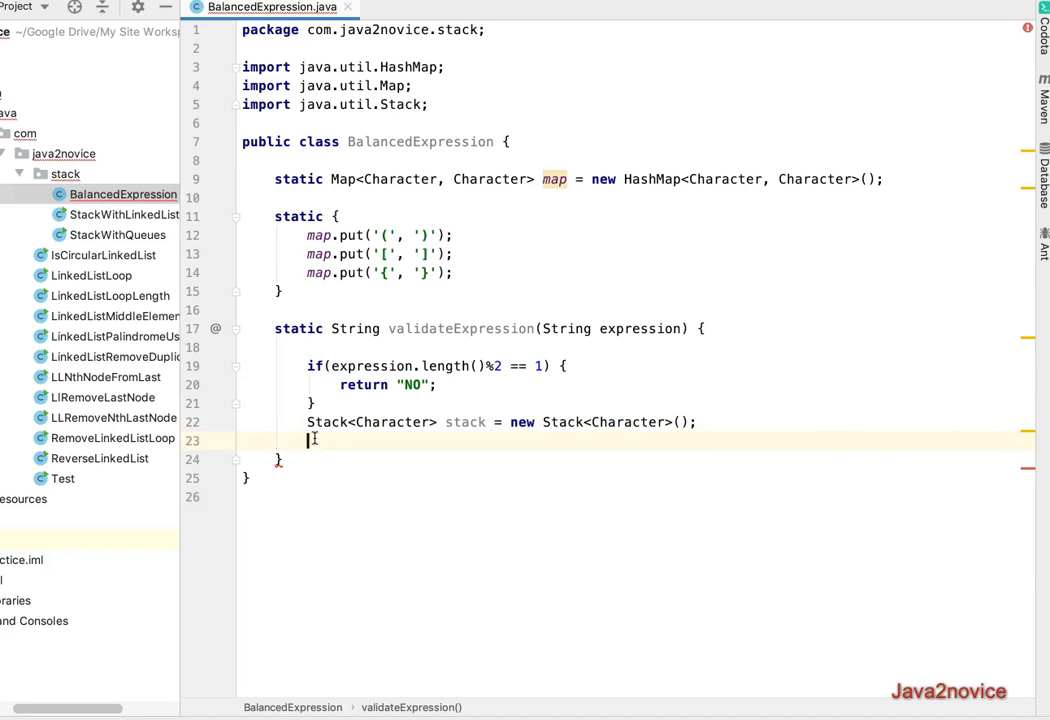
# Step: Write the loop header for (char c : expression.toCharArray()) { over the expression's characters
pyautogui.write('for(')
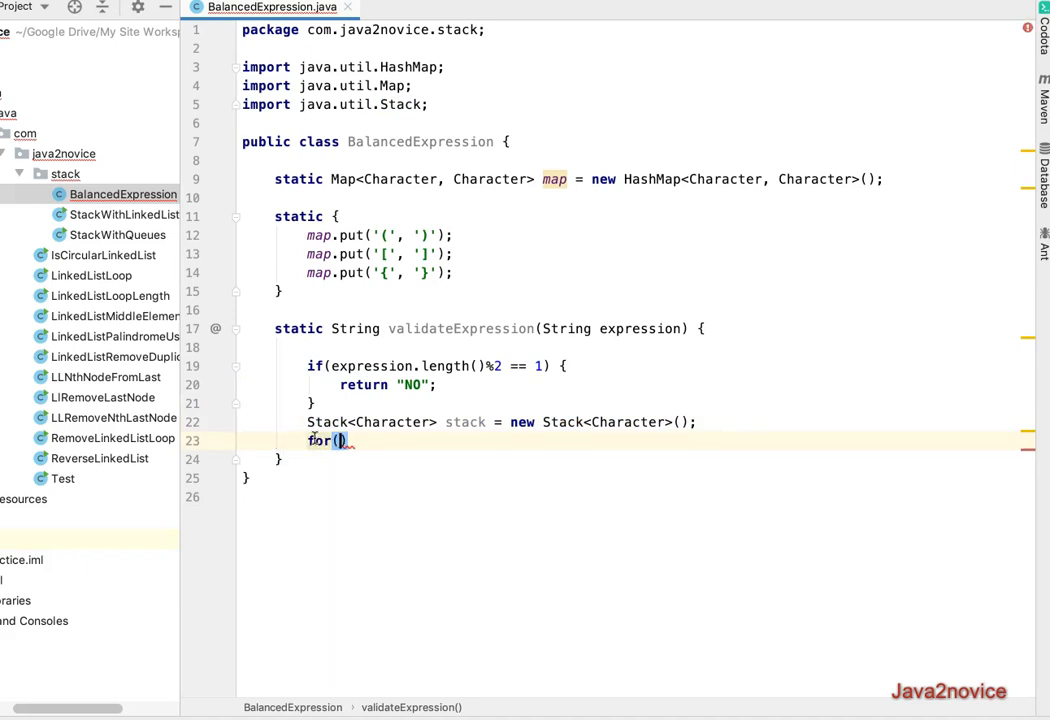
pyautogui.write('i=')
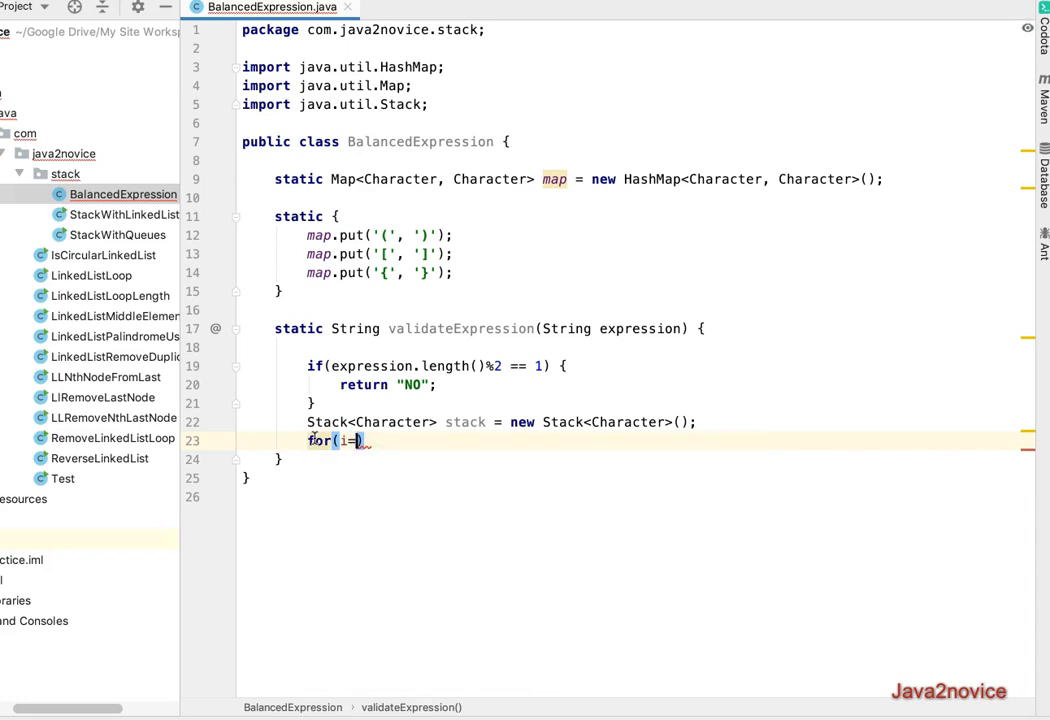
pyautogui.press('Backspace')
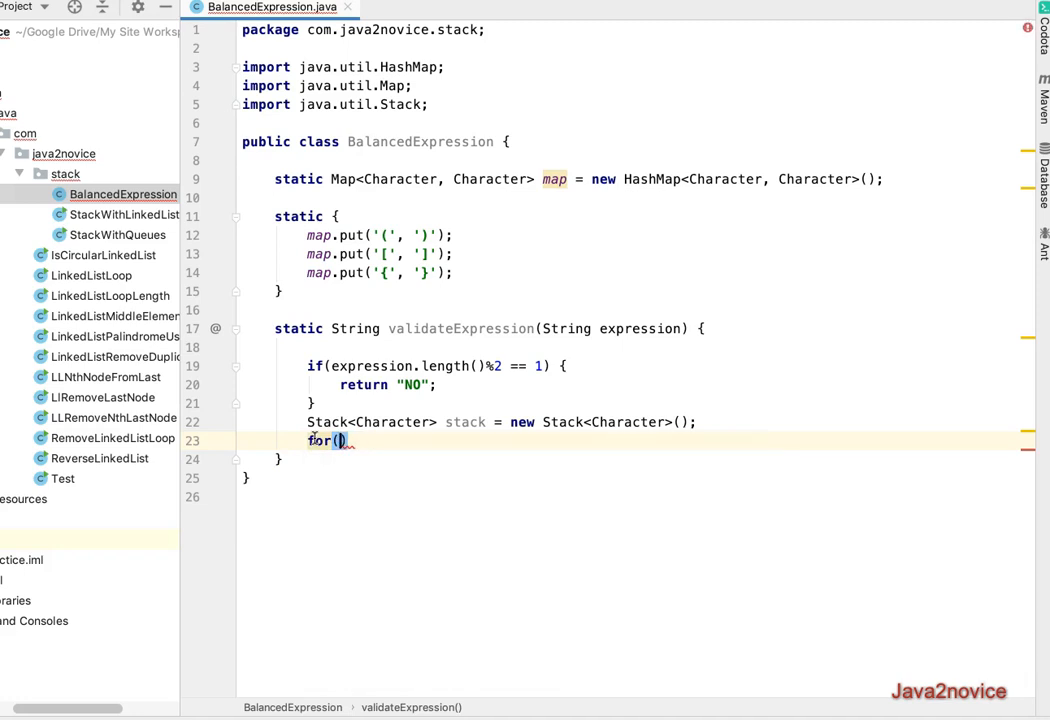
pyautogui.write('expression.toCharArray(')
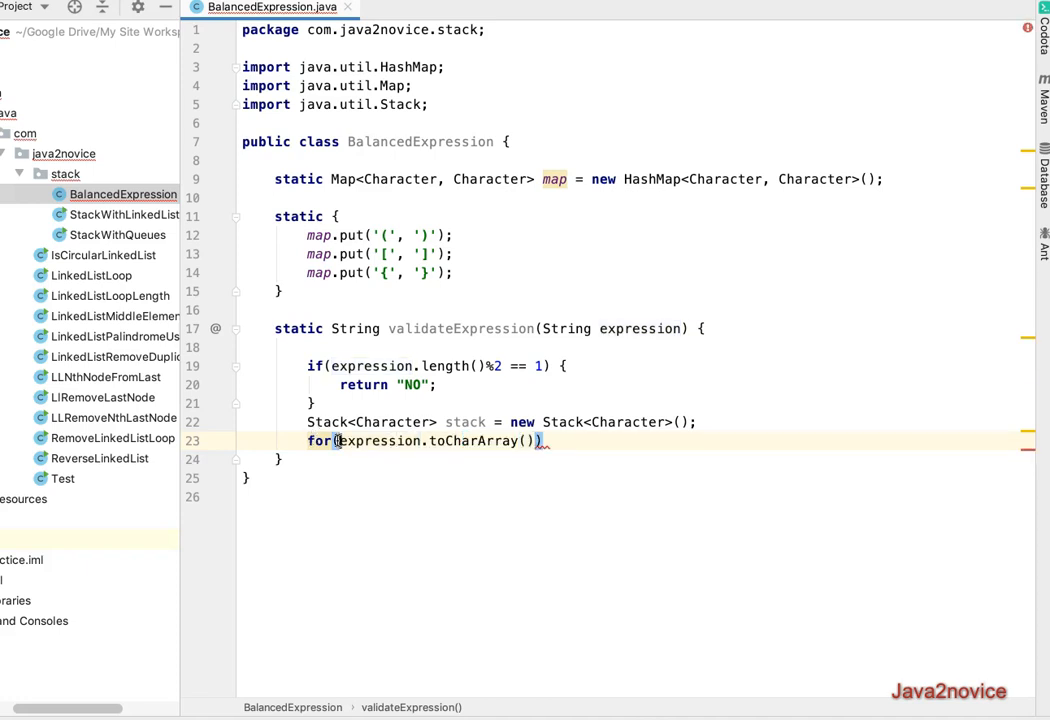
pyautogui.write('char c:')
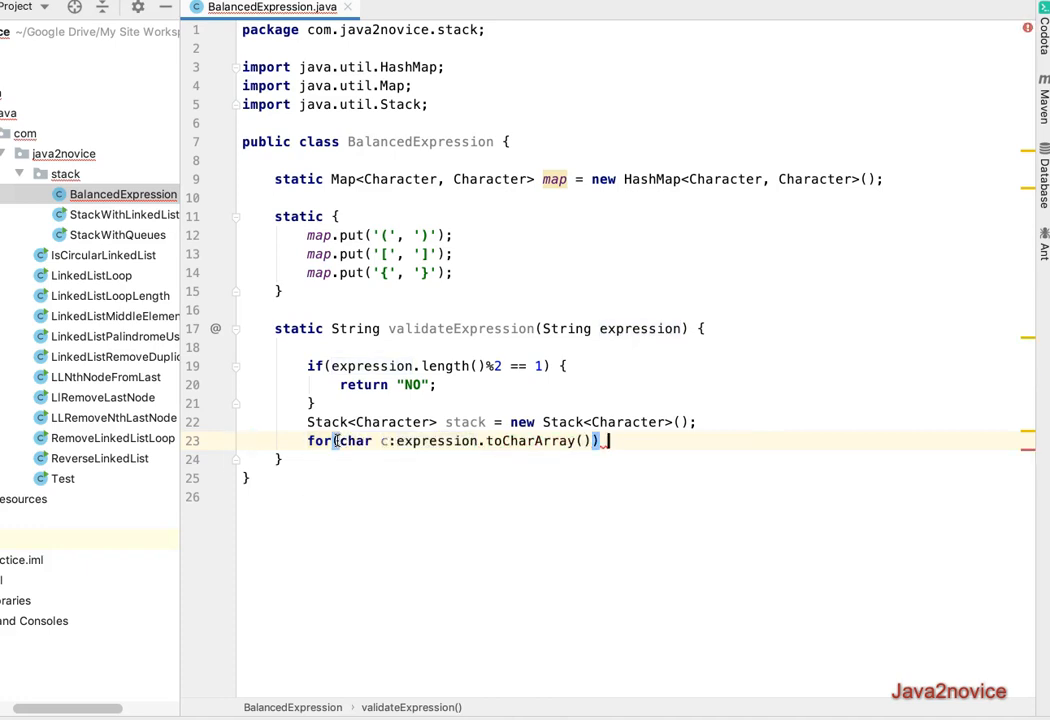
pyautogui.write('{')
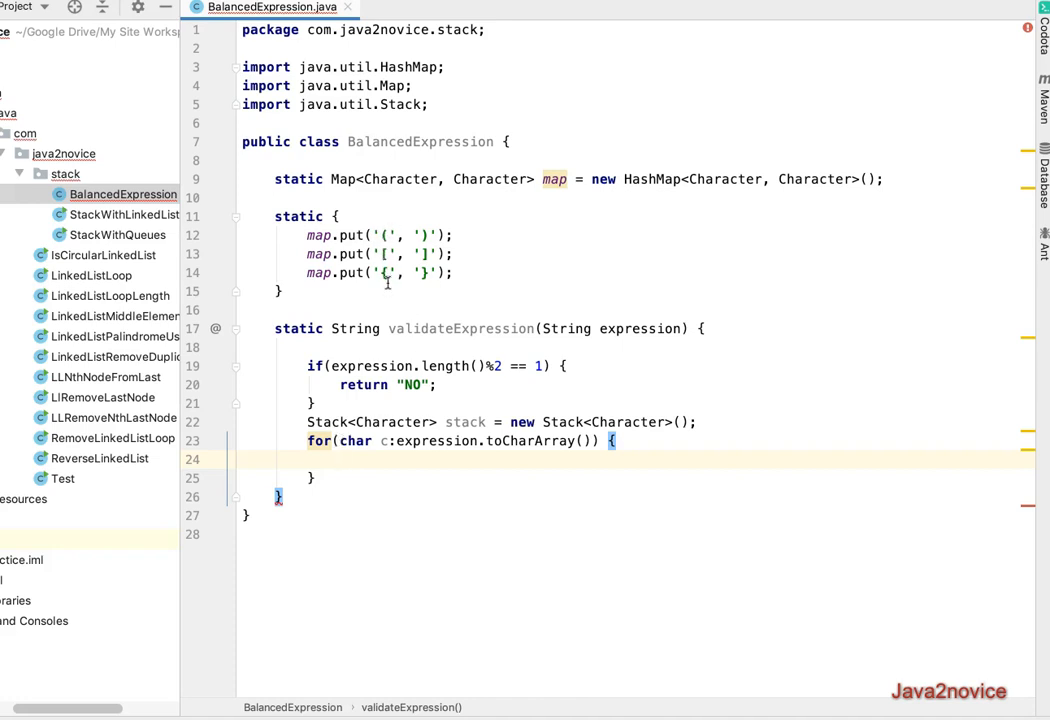
# Step: Push c onto the stack when map.containsKey(c), and start the else branch
pyautogui.write('if')
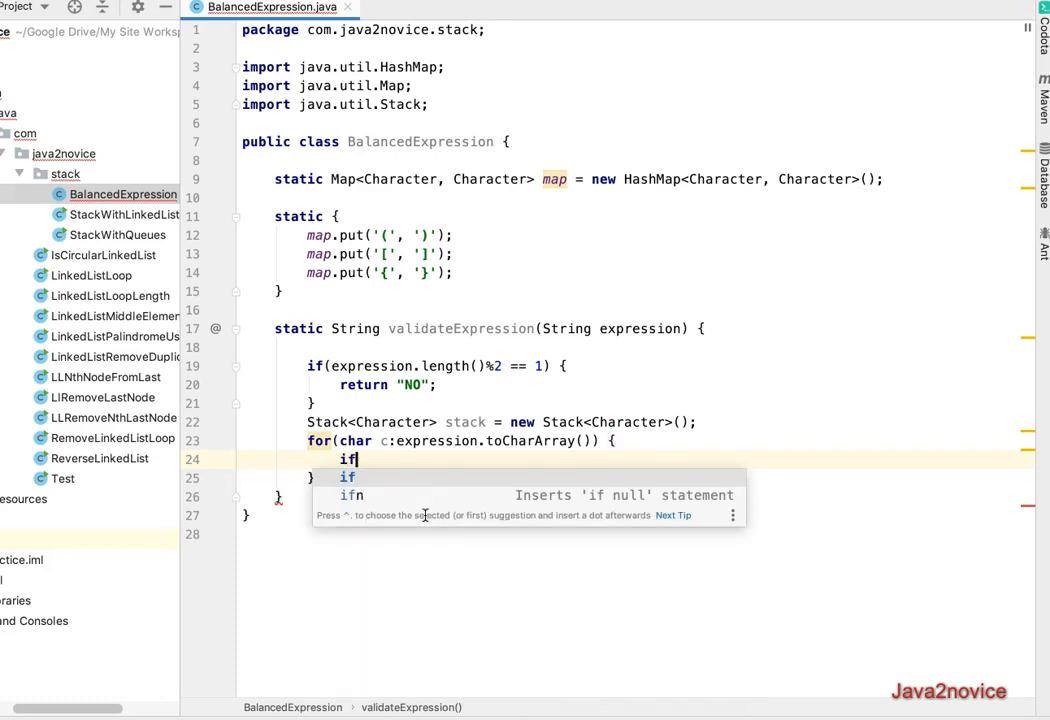
pyautogui.write('(map.')
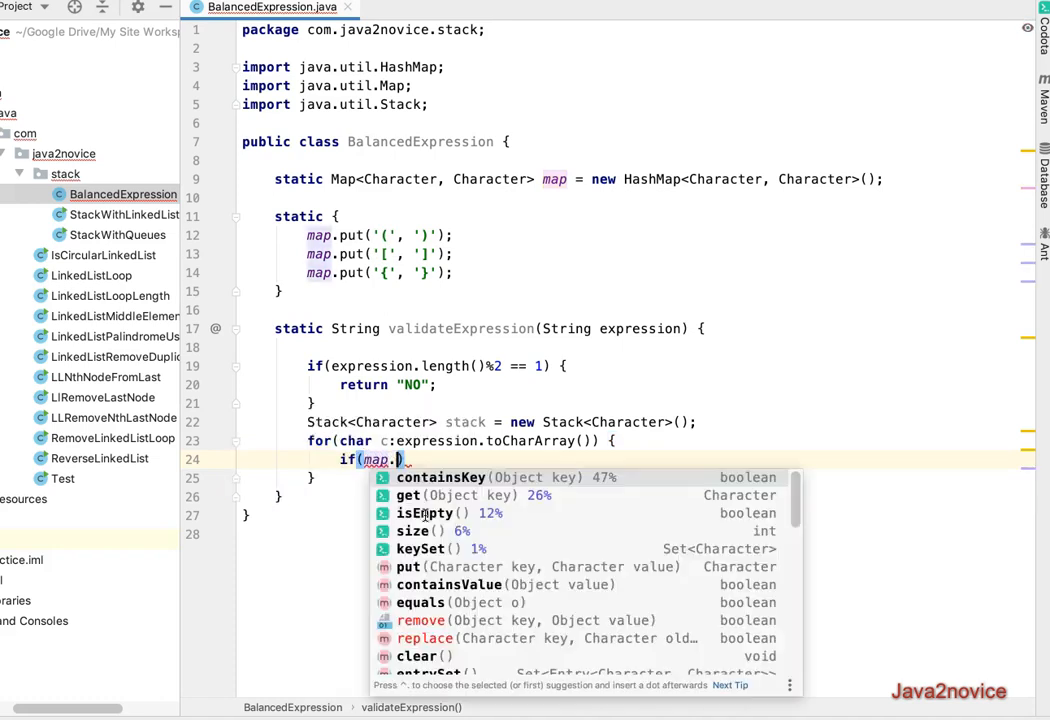
pyautogui.click(440, 476)
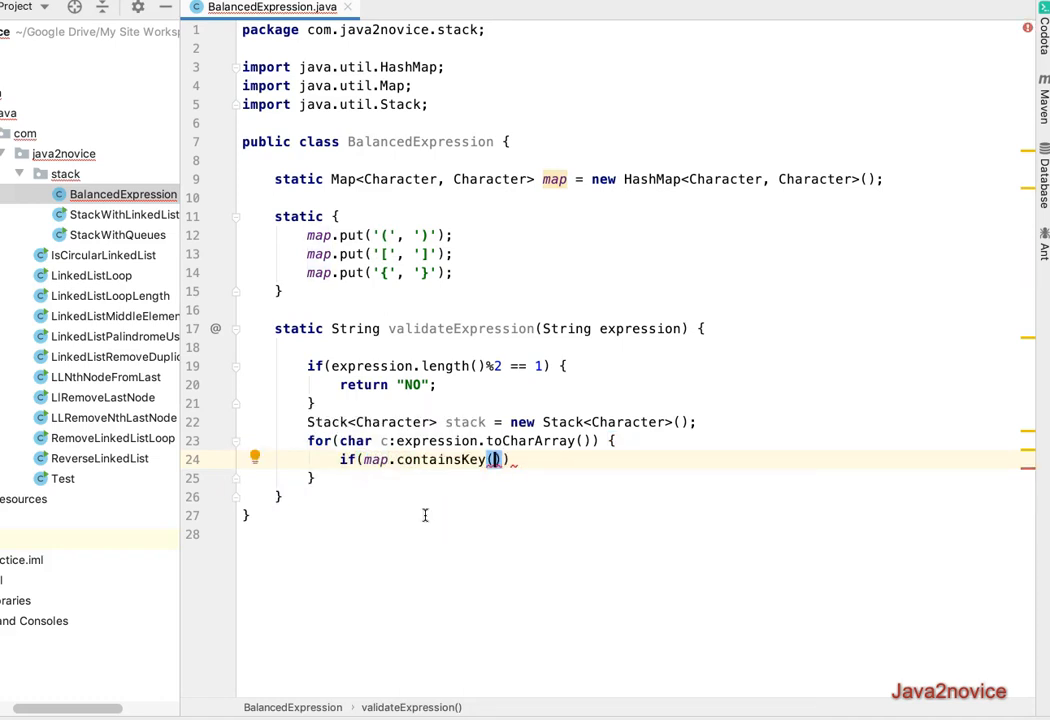
pyautogui.write('c')
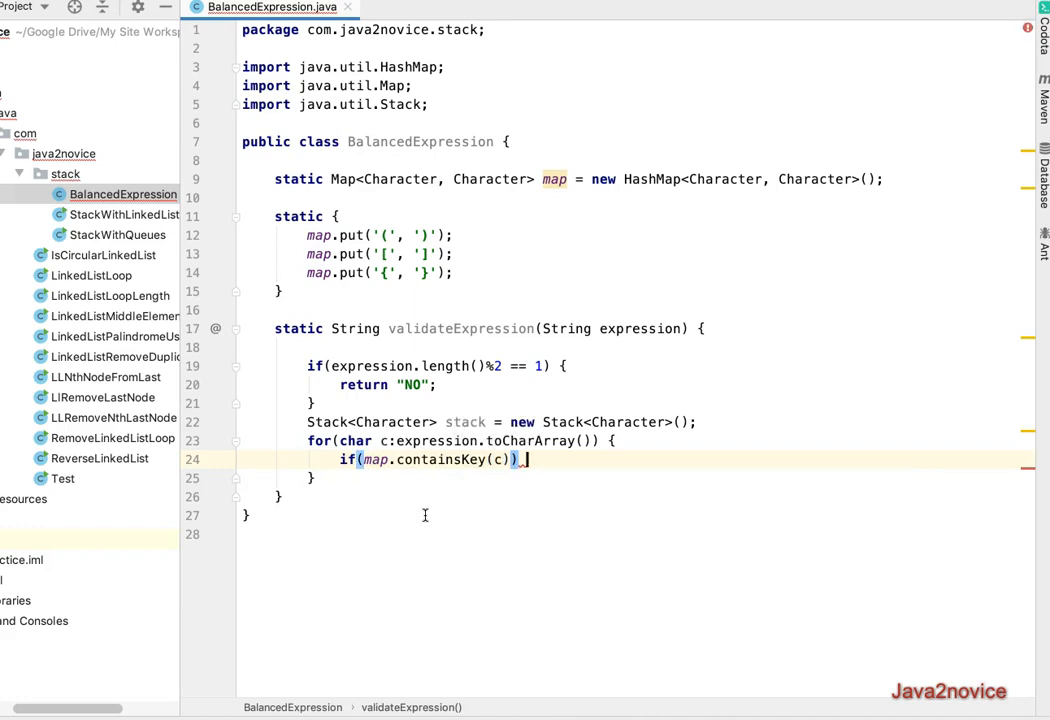
pyautogui.write('{')
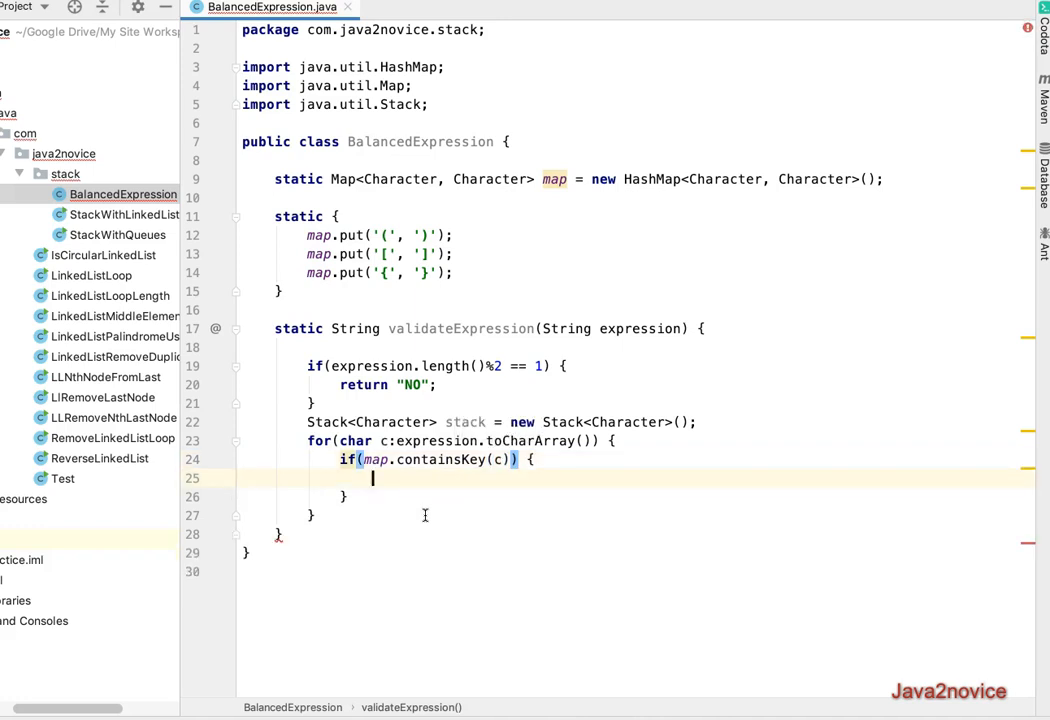
pyautogui.write('stack.push(')
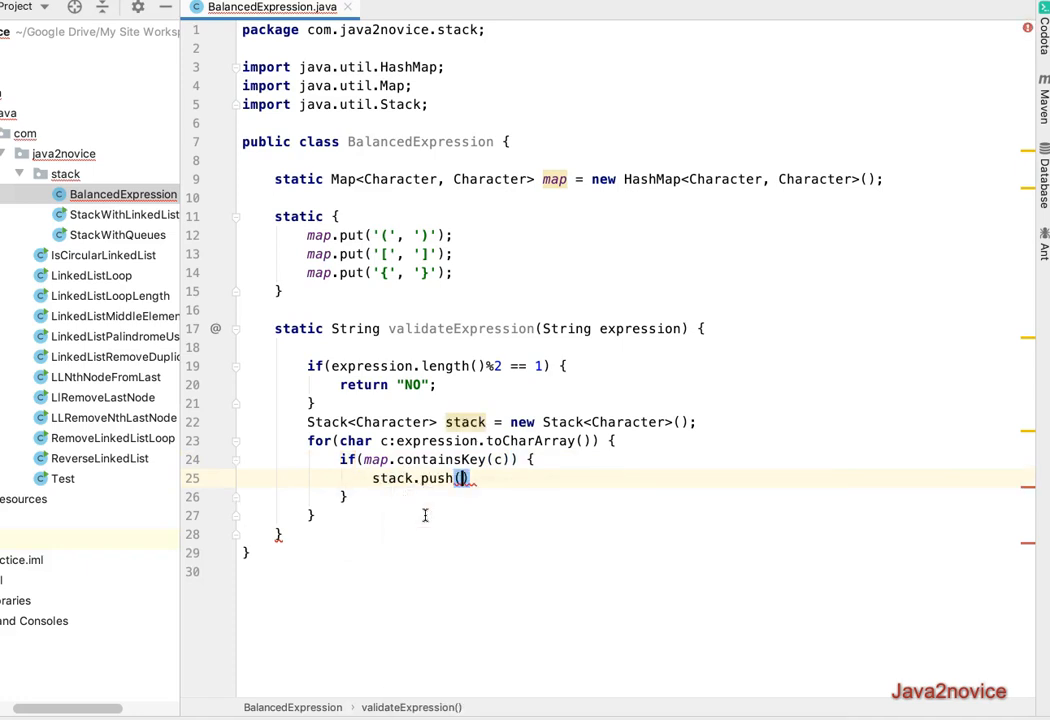
pyautogui.write('c')
pyautogui.click(638, 496)
pyautogui.write(' else')
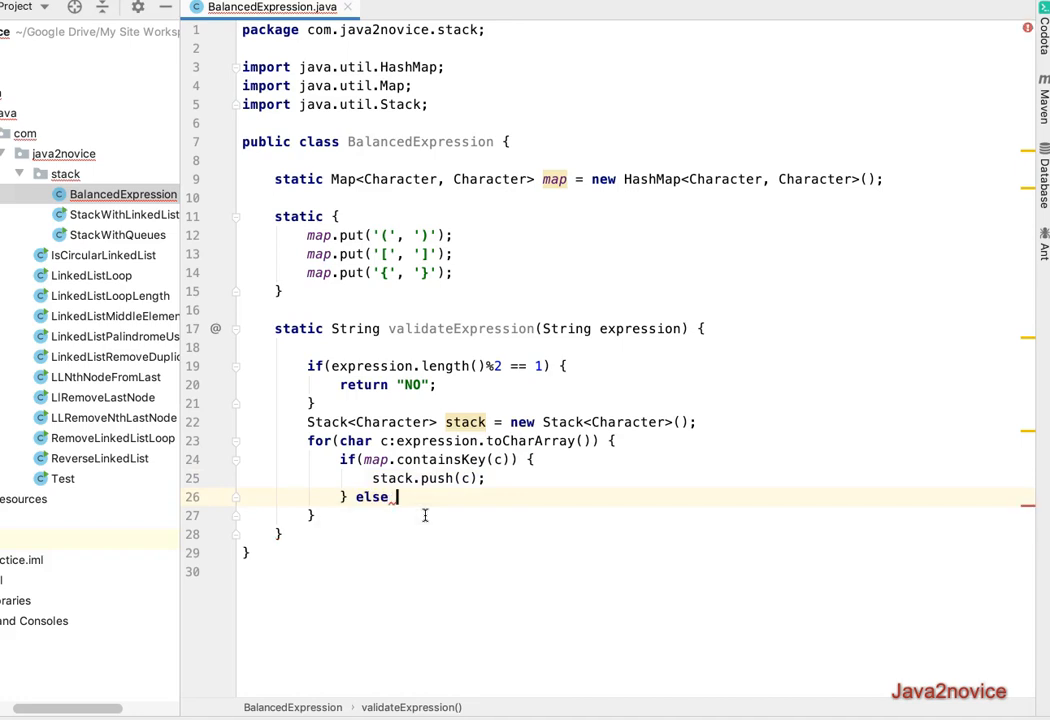
# Step: Write else if(stack.isEmpty() || map.get(stack.pop()) != c) {, making the comparison not-equal
pyautogui.write('if() {')
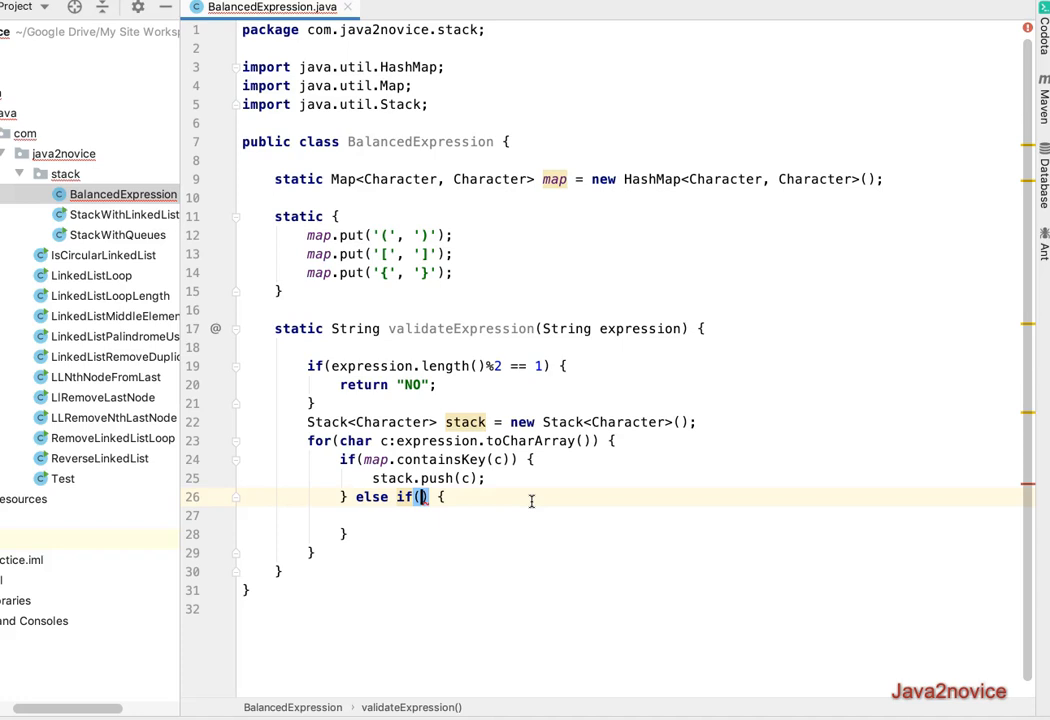
pyautogui.write('stack.isEmpty(')
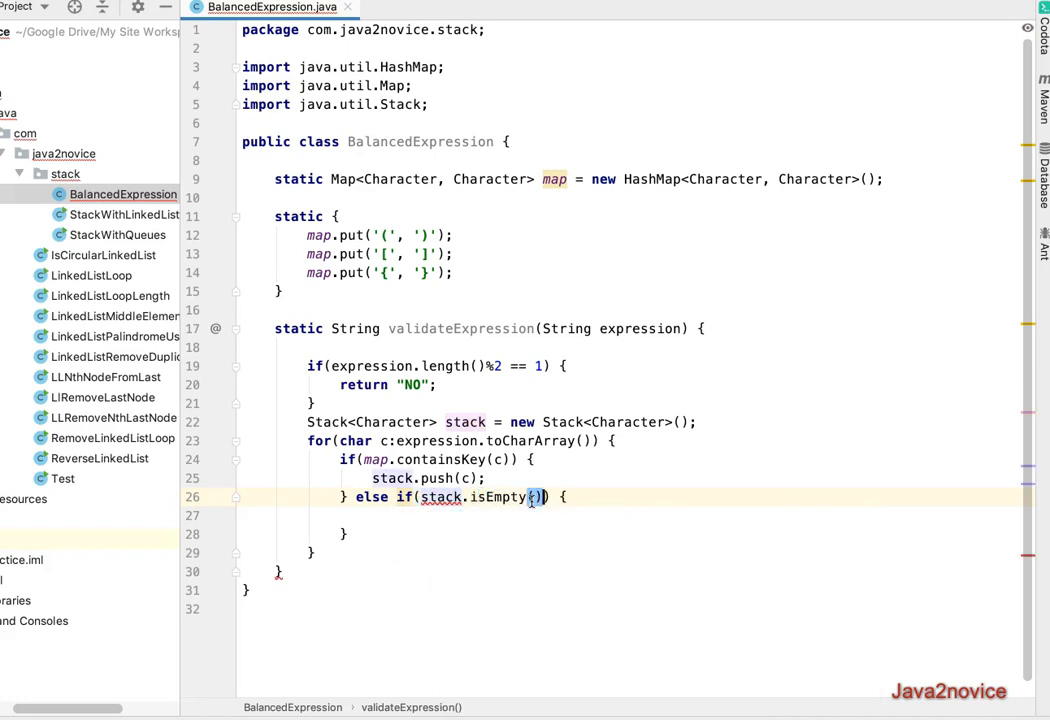
pyautogui.write('||')
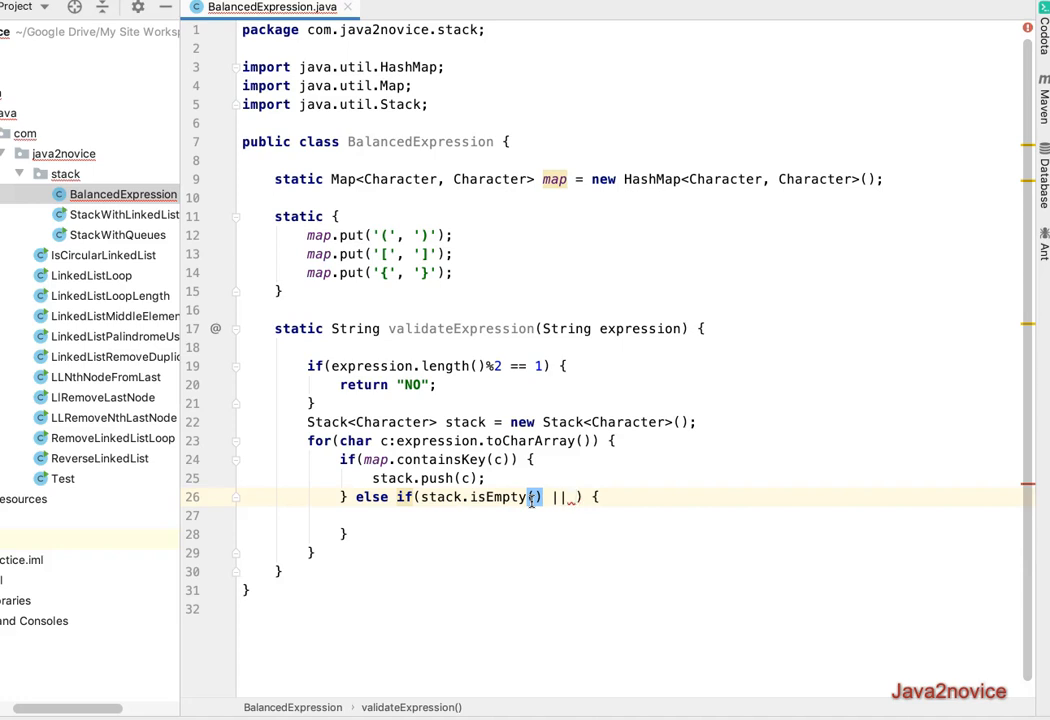
pyautogui.write('s')
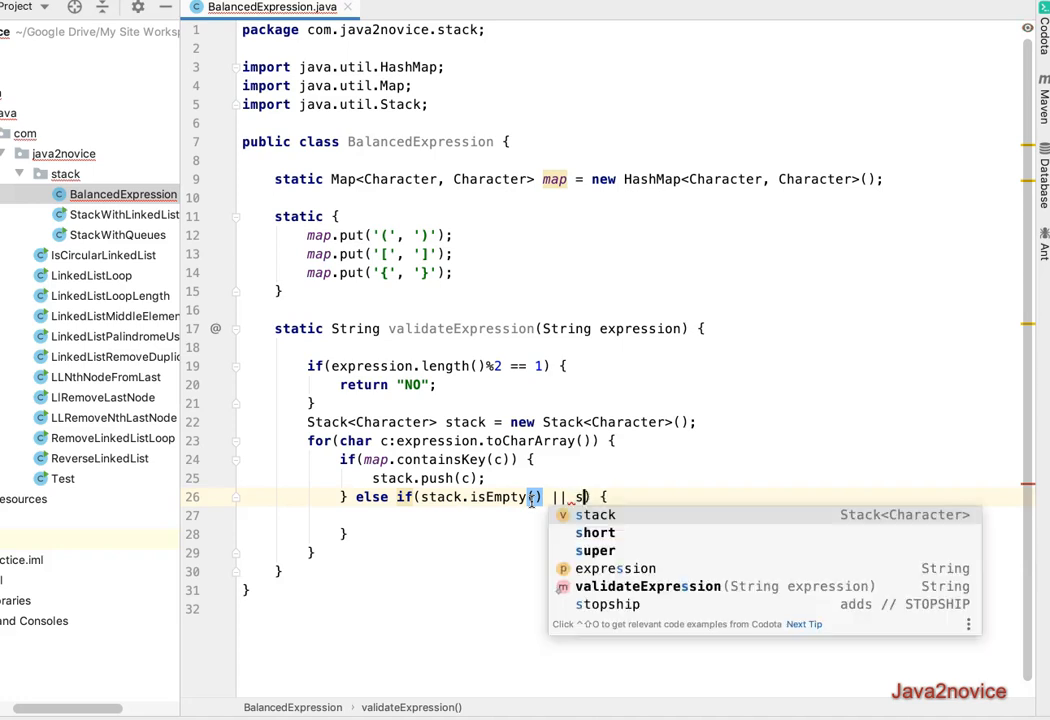
pyautogui.write('tack.pop(')
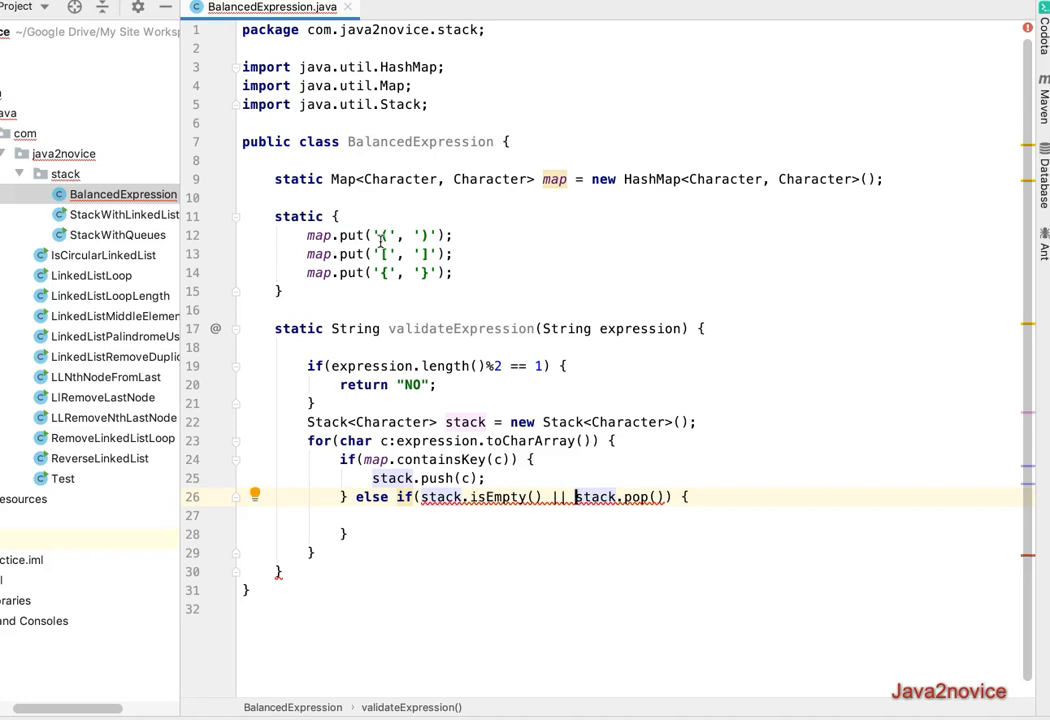
pyautogui.write('map.get(')
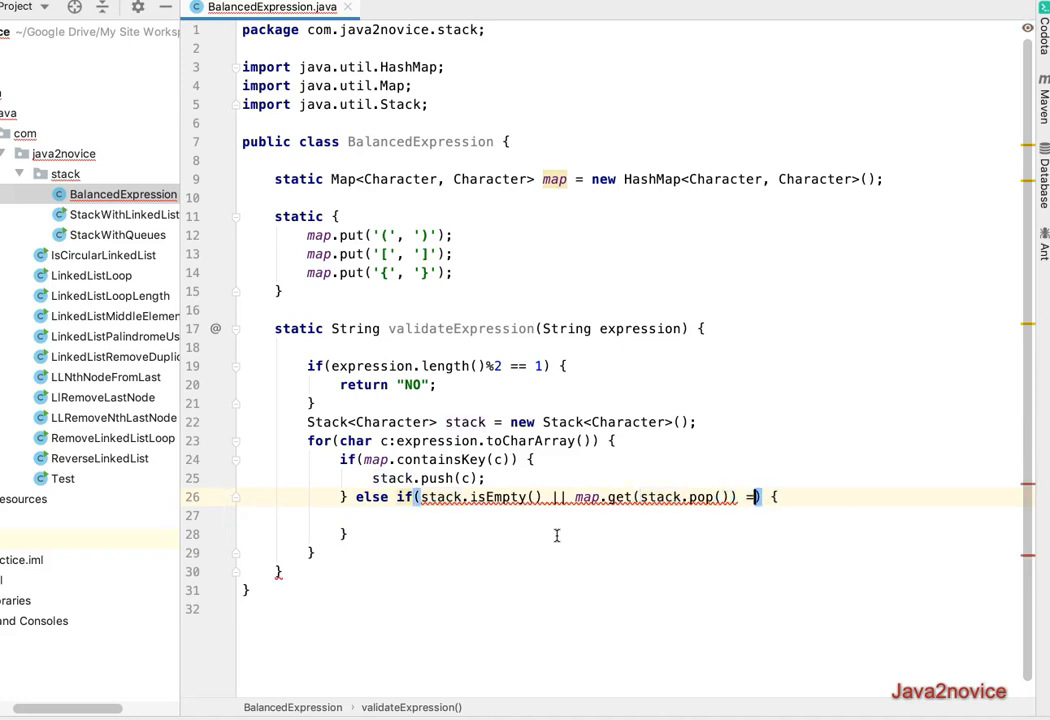
pyautogui.write('= c')
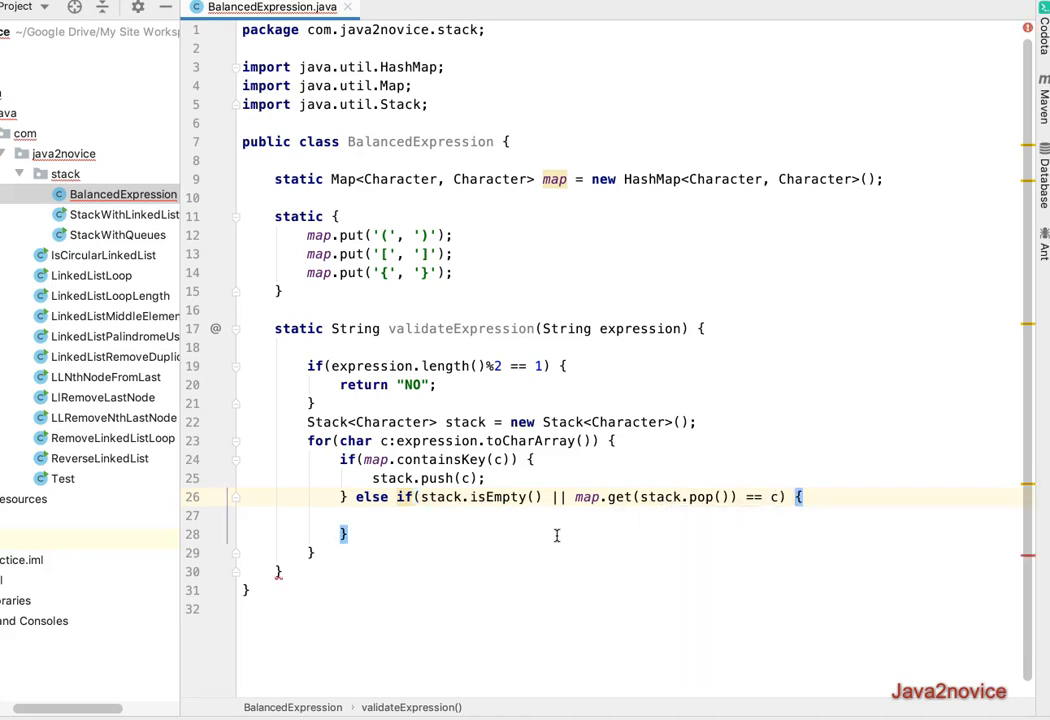
pyautogui.doubleClick(710, 496)
pyautogui.write('!')
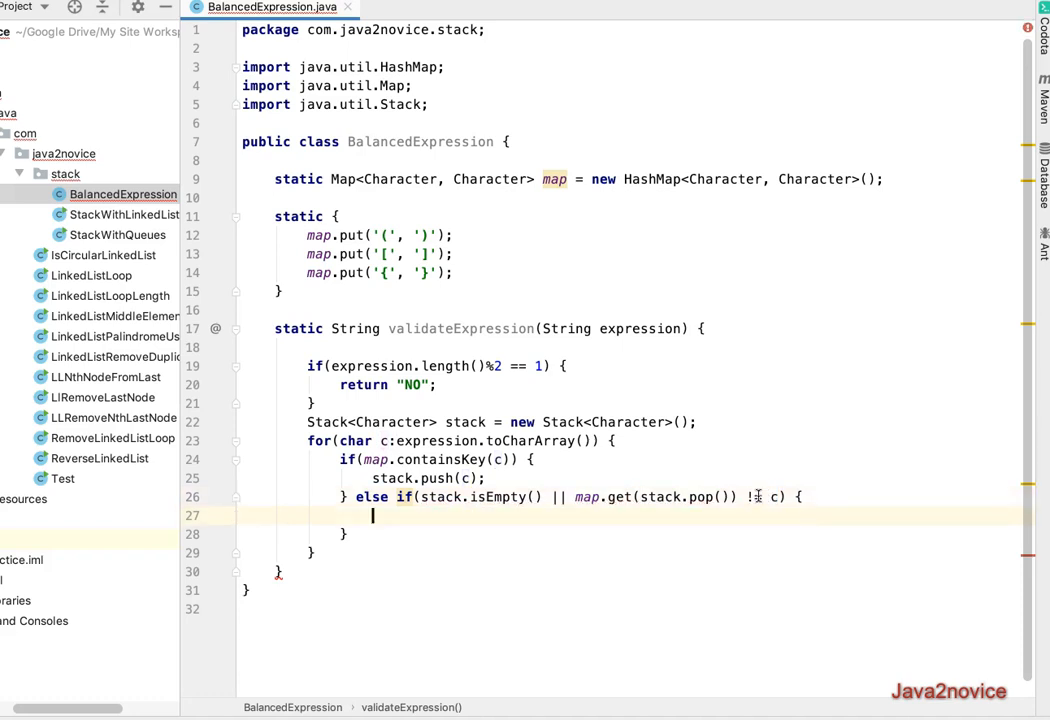
# Step: Return "NO" inside the mismatch branch
pyautogui.write('return')
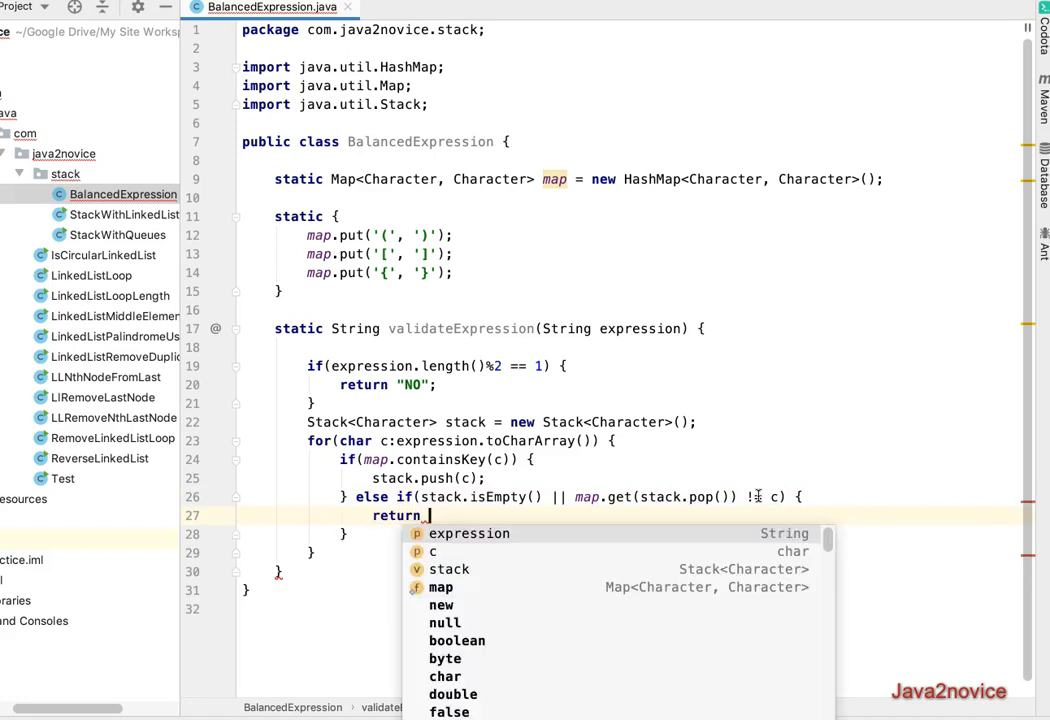
pyautogui.write('"N')
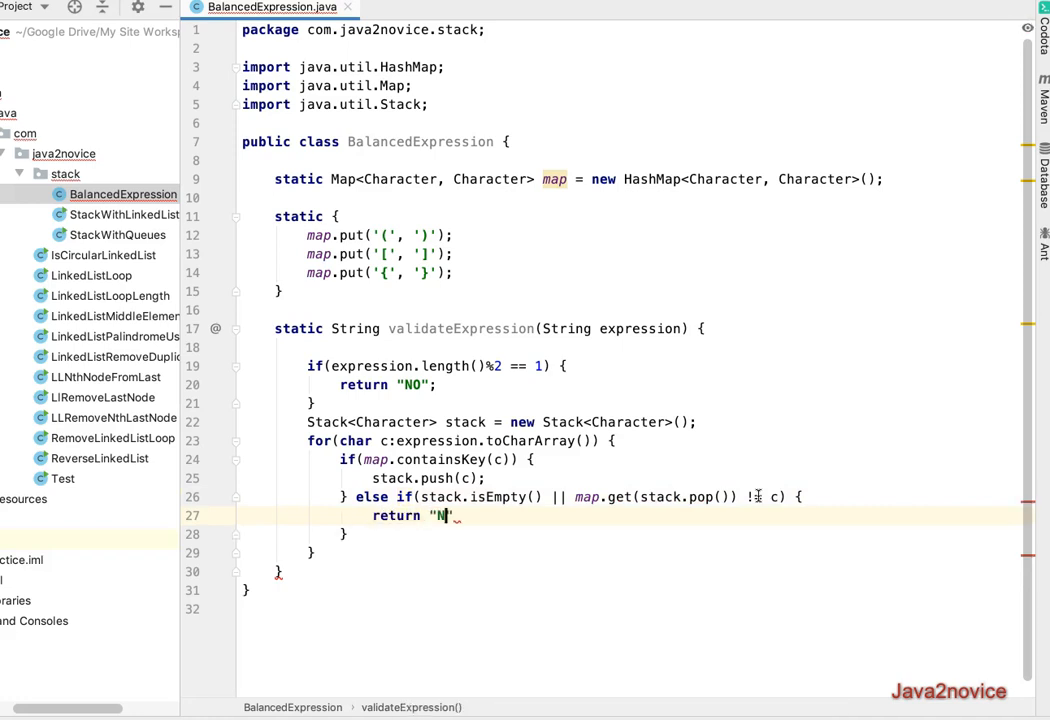
pyautogui.write('O')
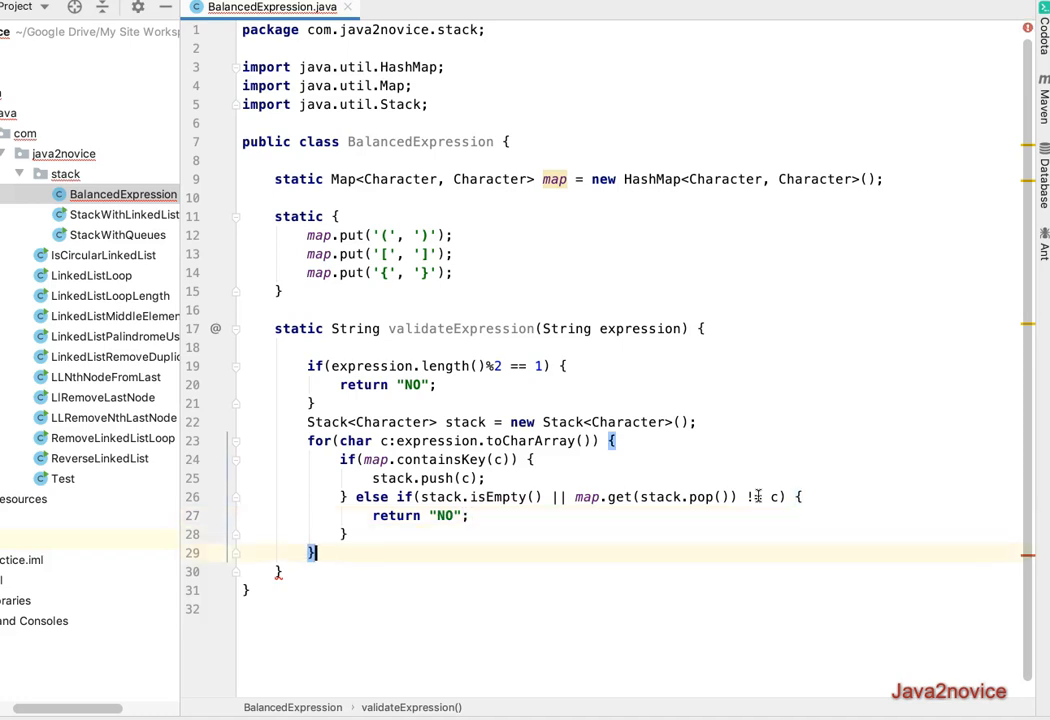
# Step: End validateExpression with return stack.isEmpty() ? "YES" : "NO";
pyautogui.write('return')
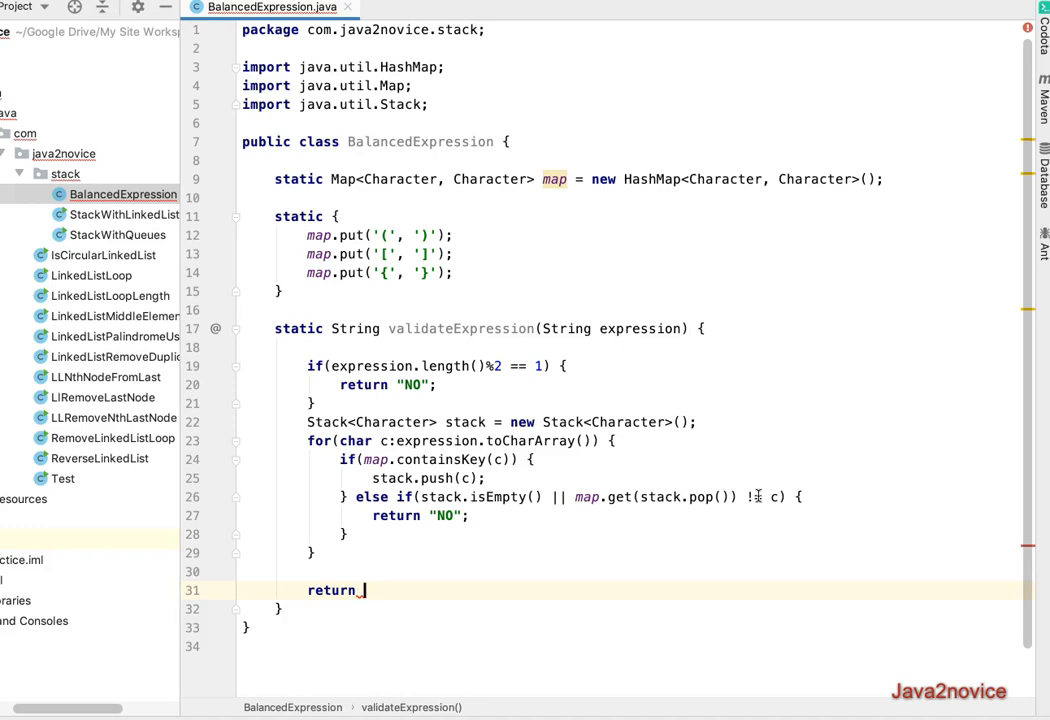
pyautogui.write('stack')
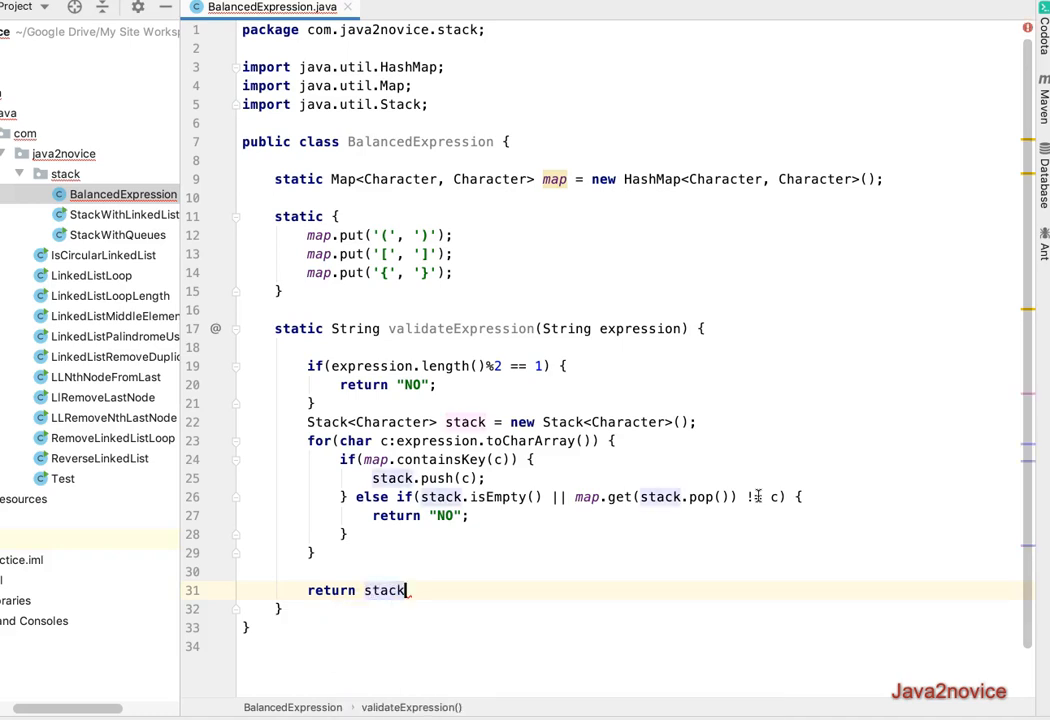
pyautogui.write('.isEmpty()?"YE"')
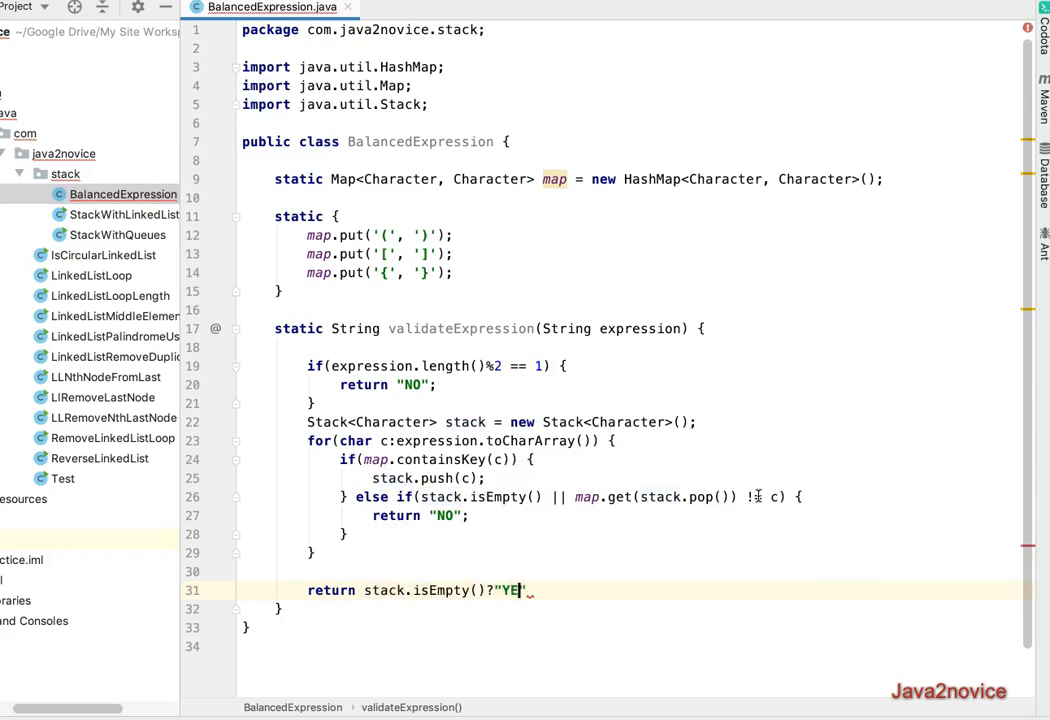
pyautogui.write('S":')
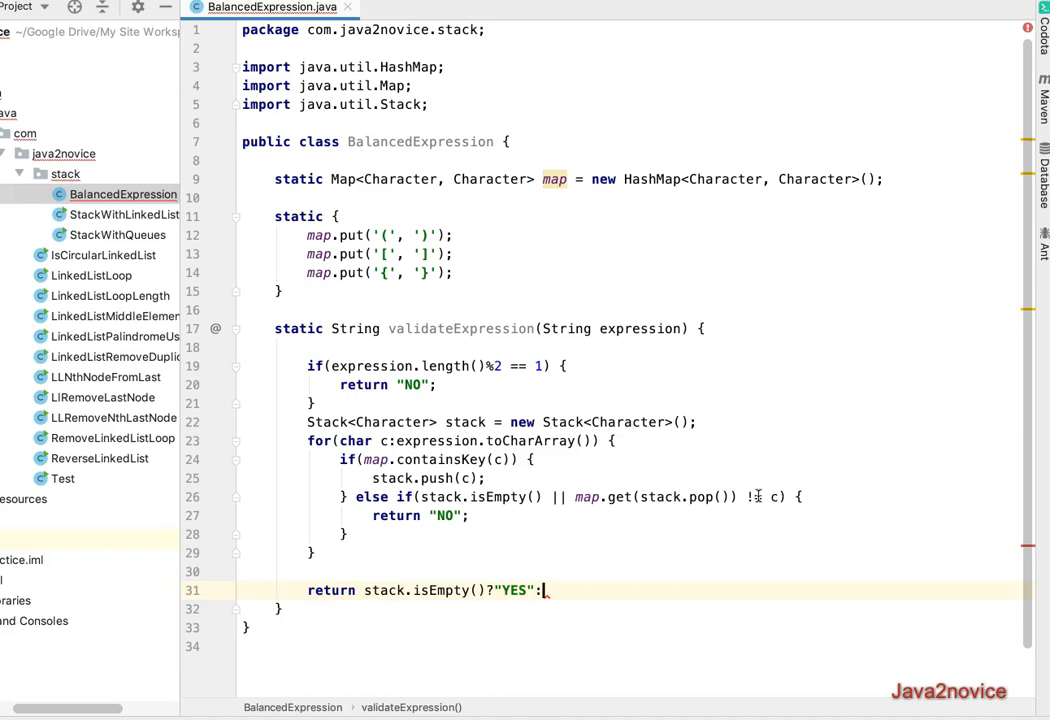
pyautogui.write('"NO";')
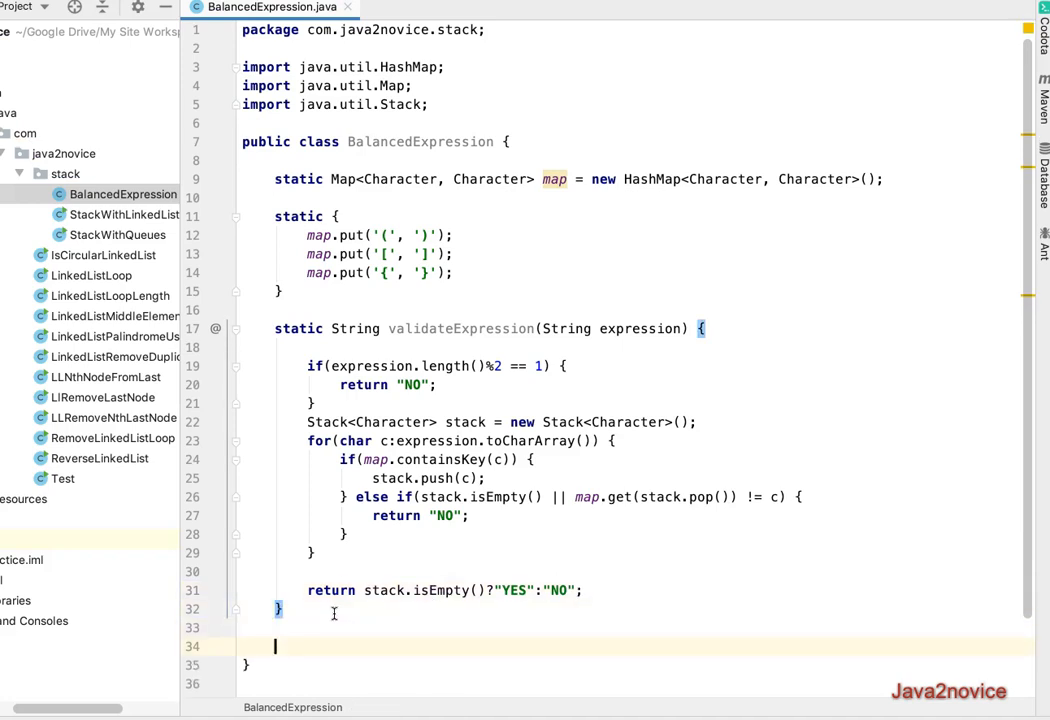
# Step: Declare public static void main(String a[]) { below validateExpression
pyautogui.write('public static')
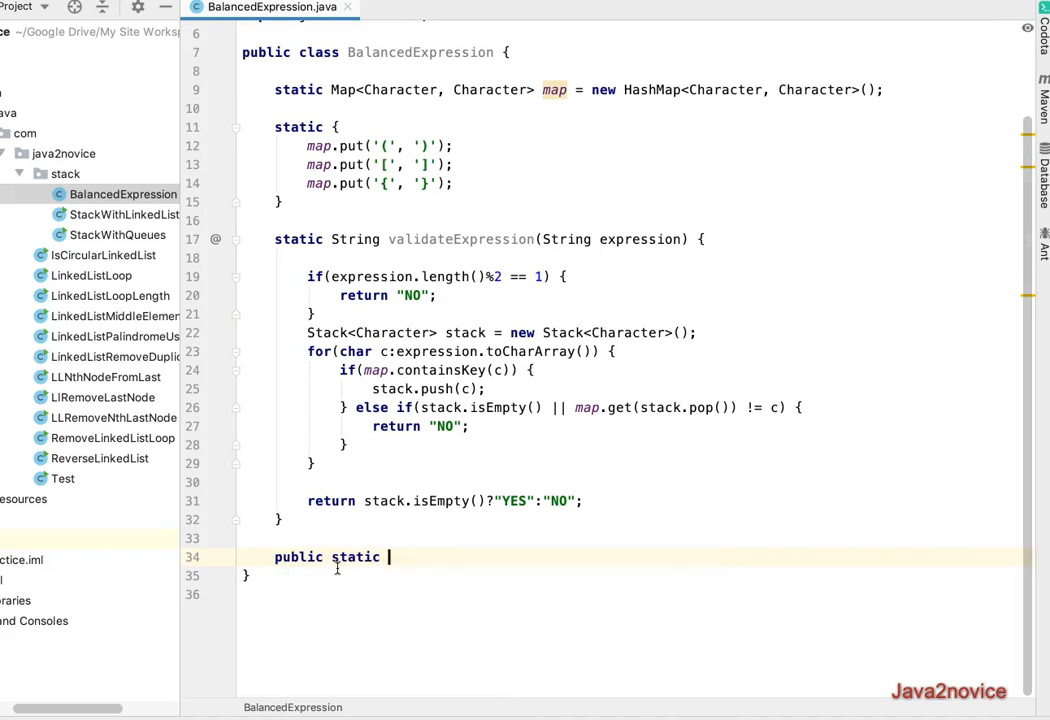
pyautogui.write('void mai')
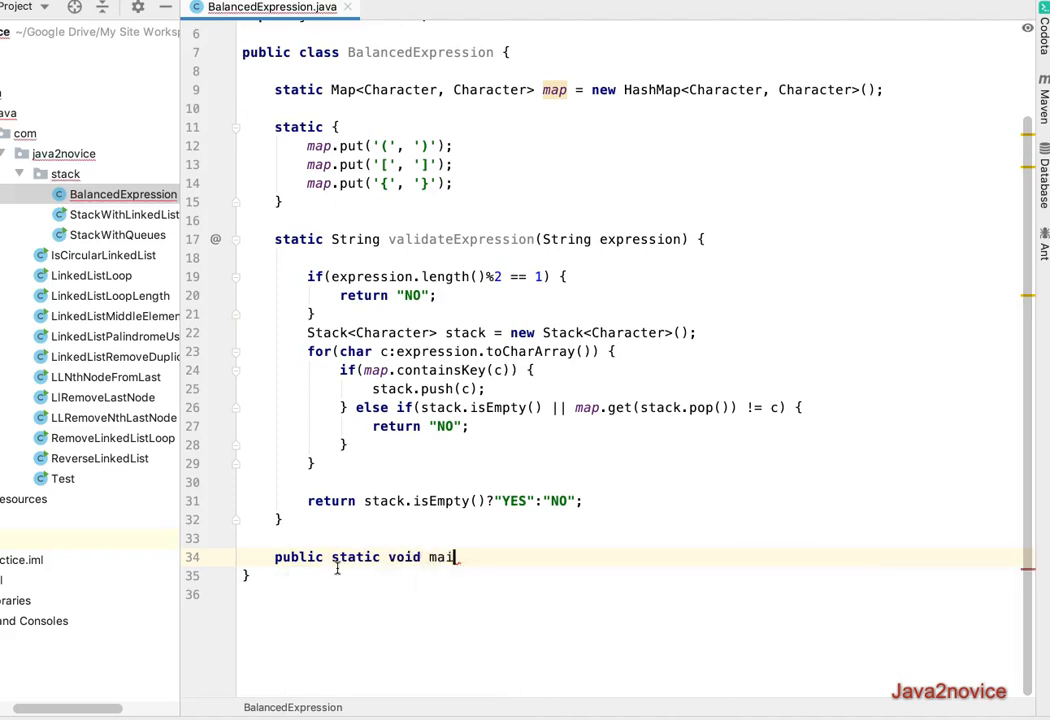
pyautogui.write('n(String a[')
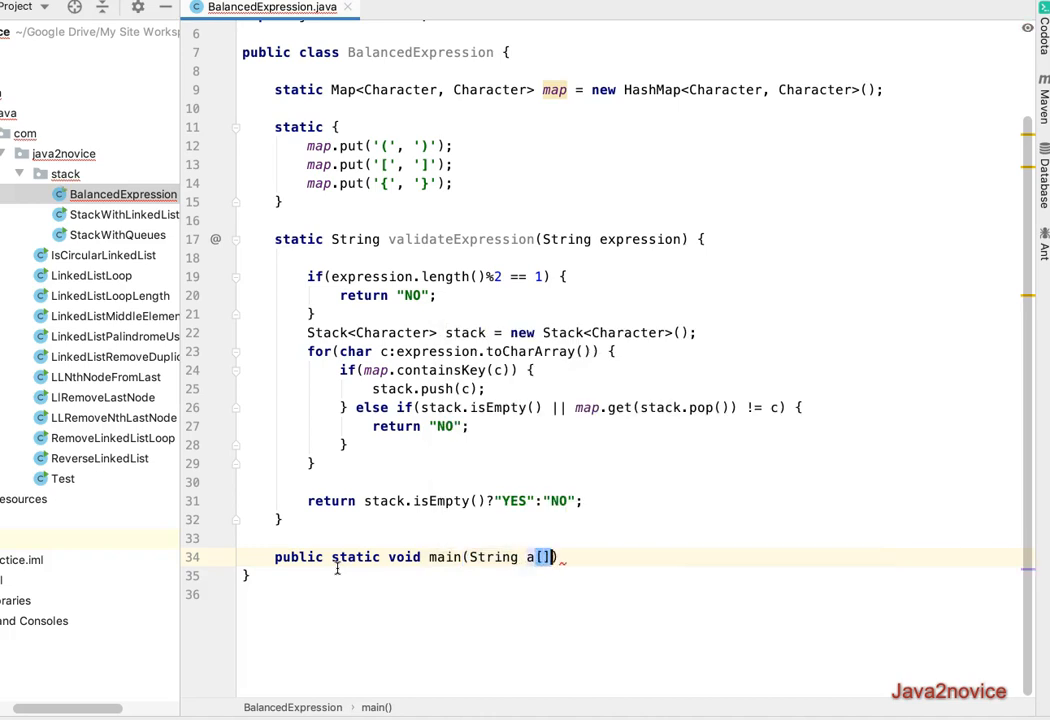
pyautogui.write('{')
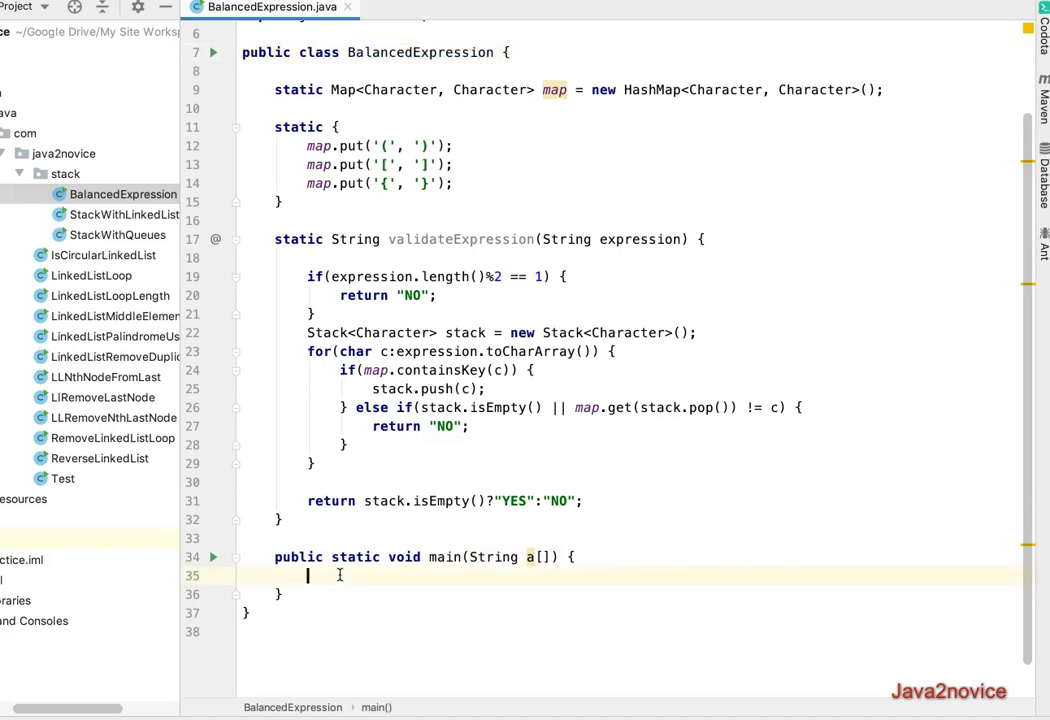
# Step: Print BalancedExpression.validateExpression("{()}") in main and run the class
pyautogui.write('BalancedExpression.validateExpression("')
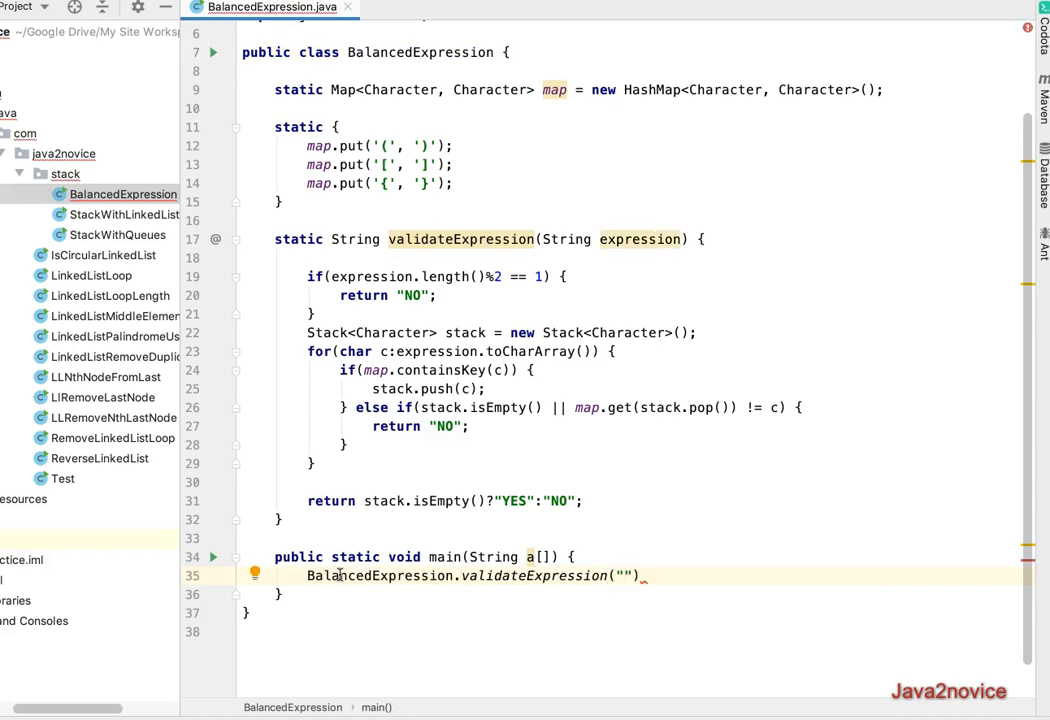
pyautogui.write('{()}')
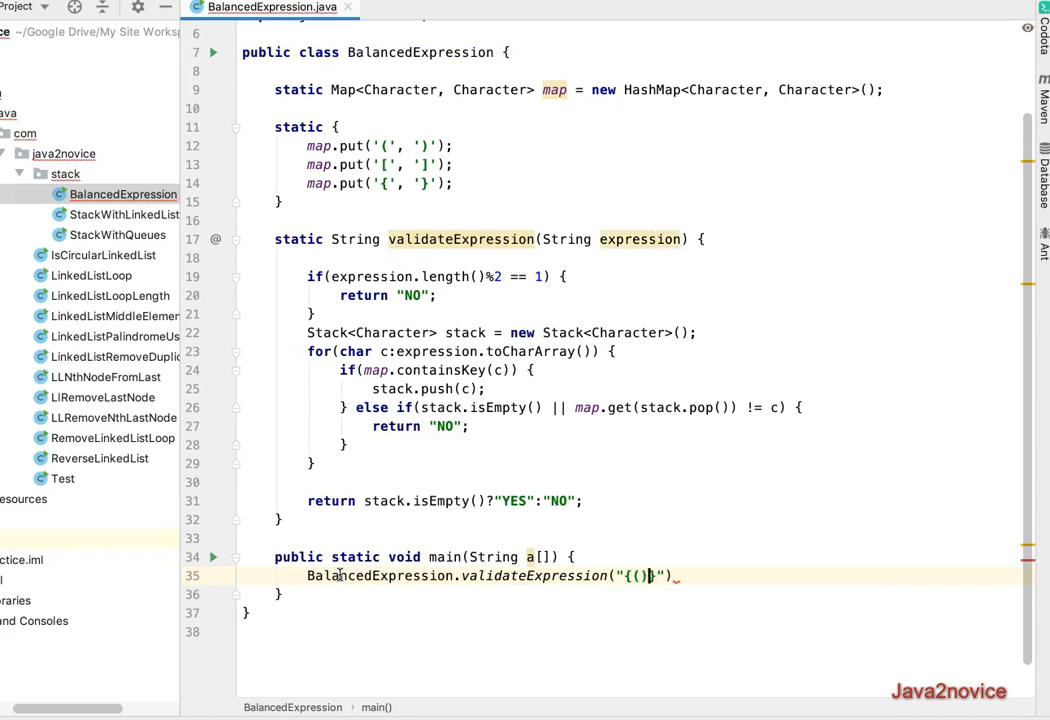
pyautogui.write('}')
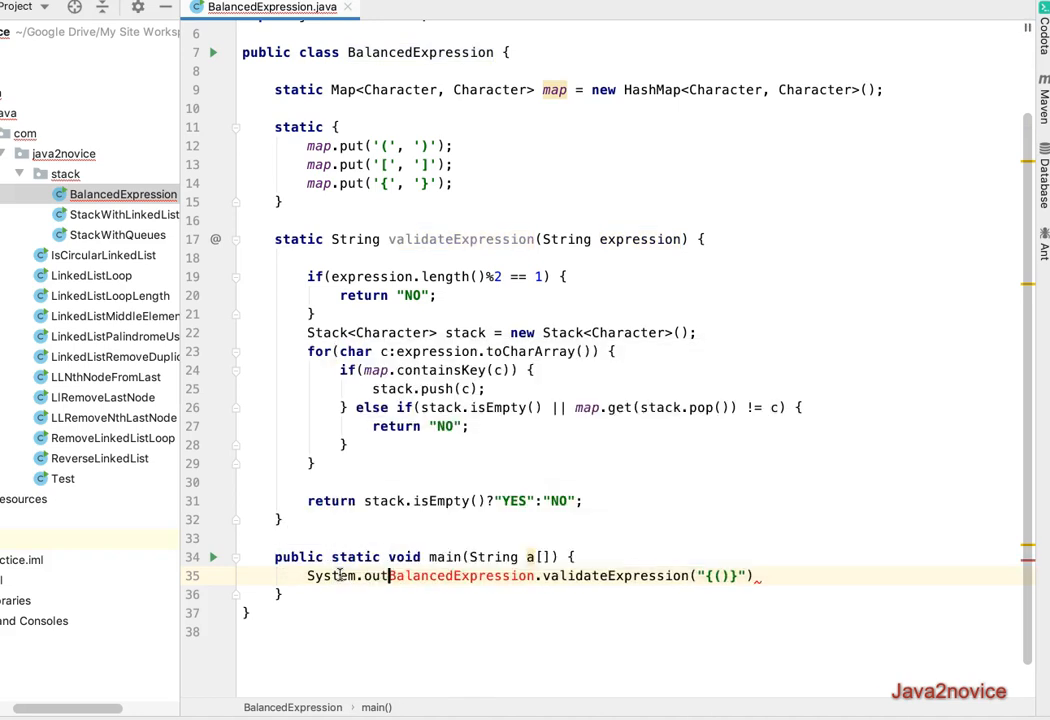
pyautogui.write('println(')
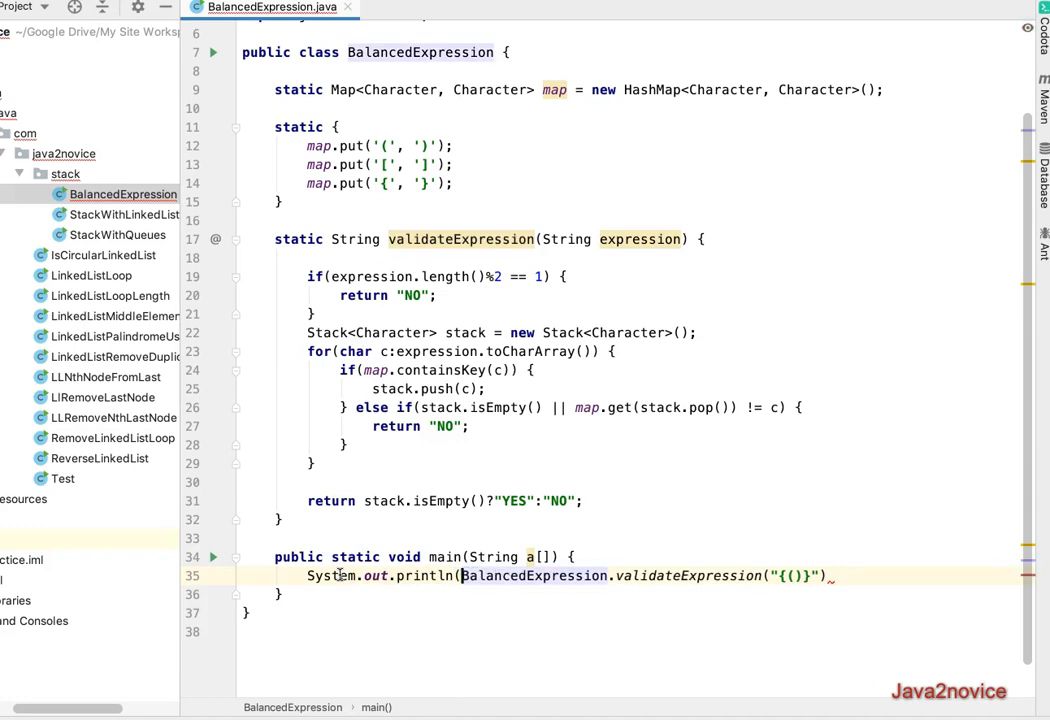
pyautogui.write(';')
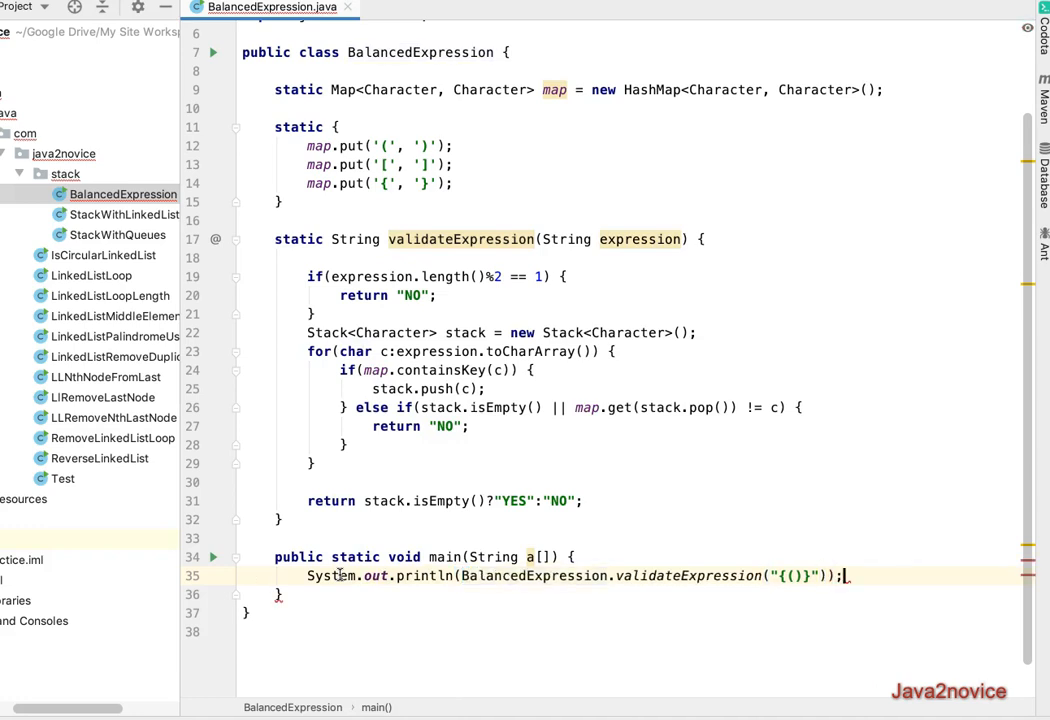
pyautogui.click(212, 556)
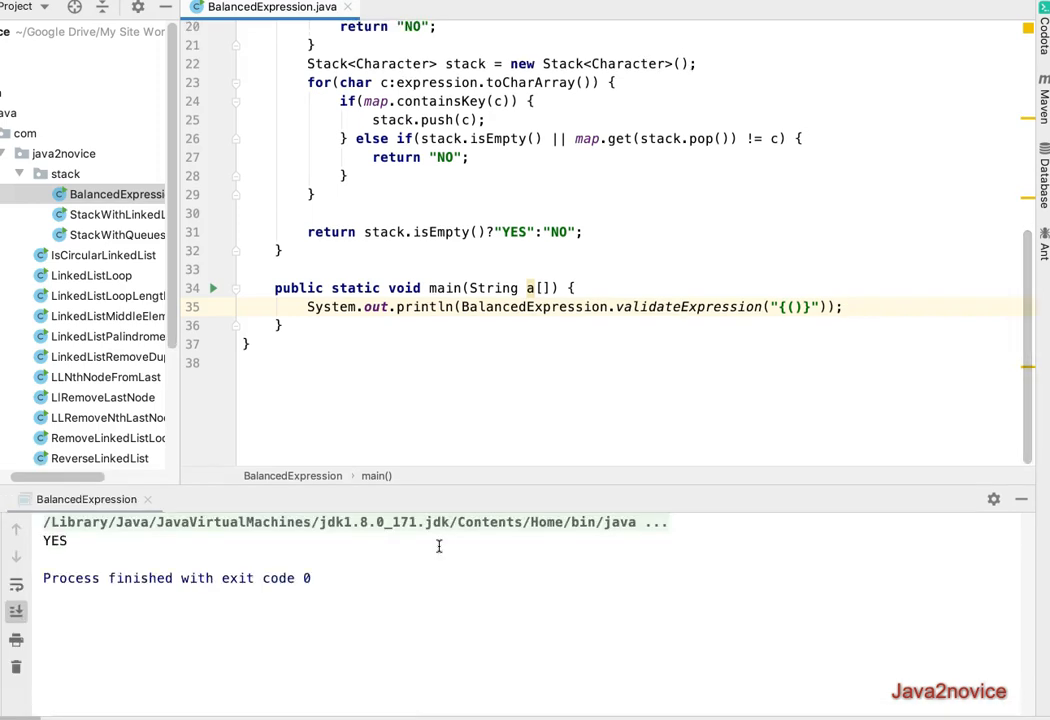
# Step: Insert '[' and ']' into the test bracket string in main so the rerun prints NO
pyautogui.doubleClick(54, 540)
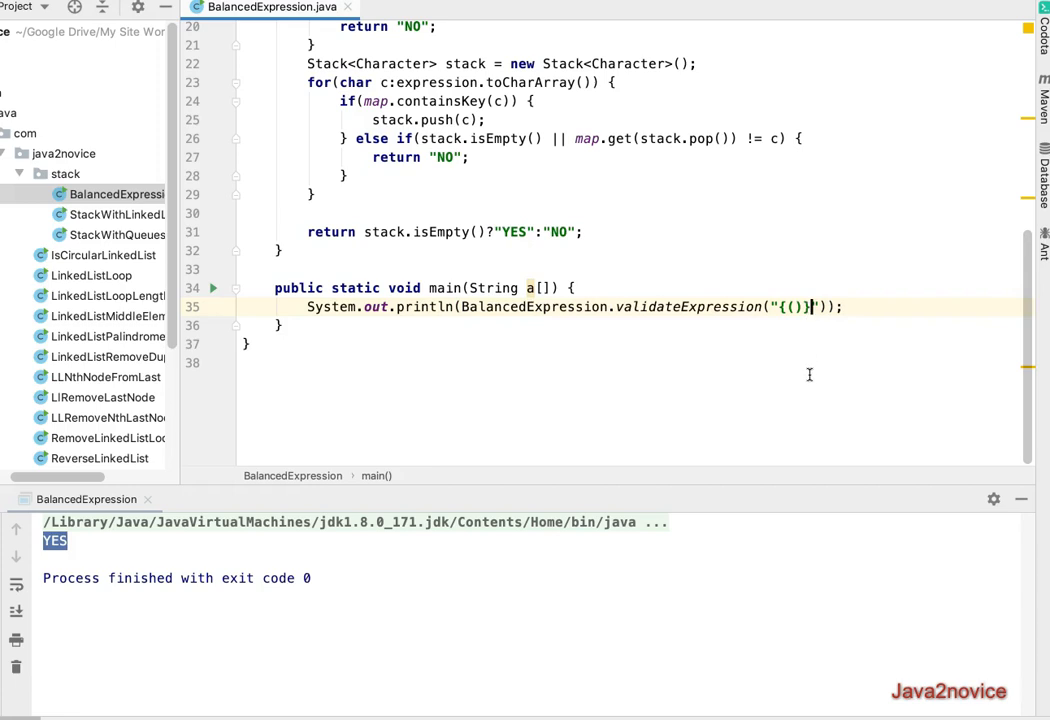
pyautogui.write('[')
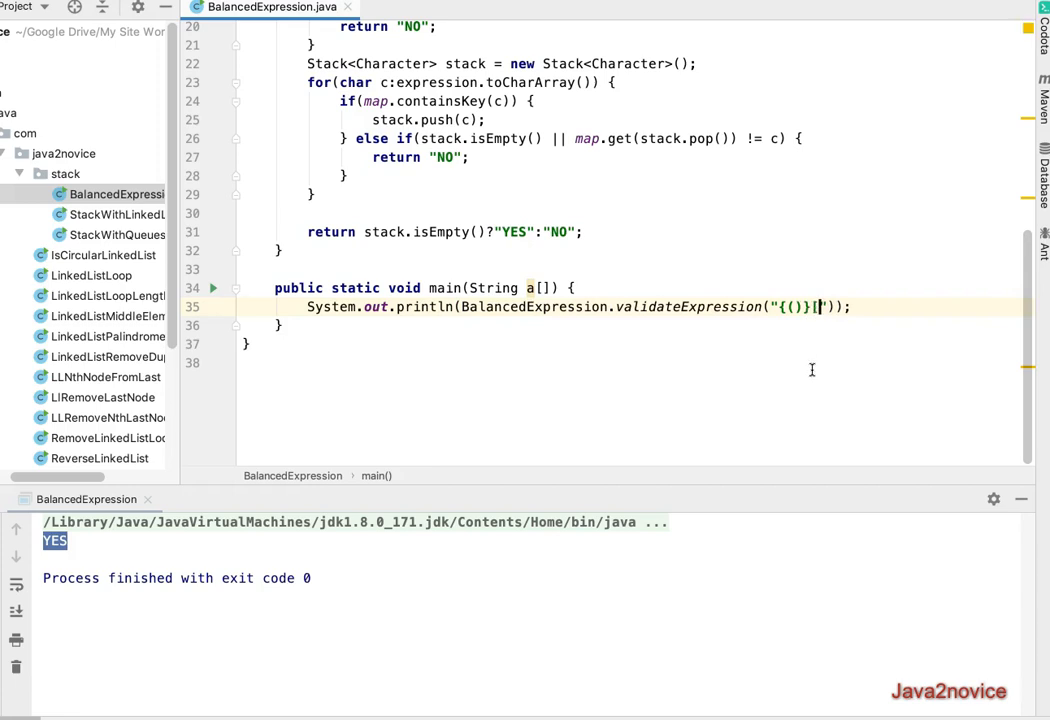
pyautogui.moveTo(810, 324)
pyautogui.write(']{')
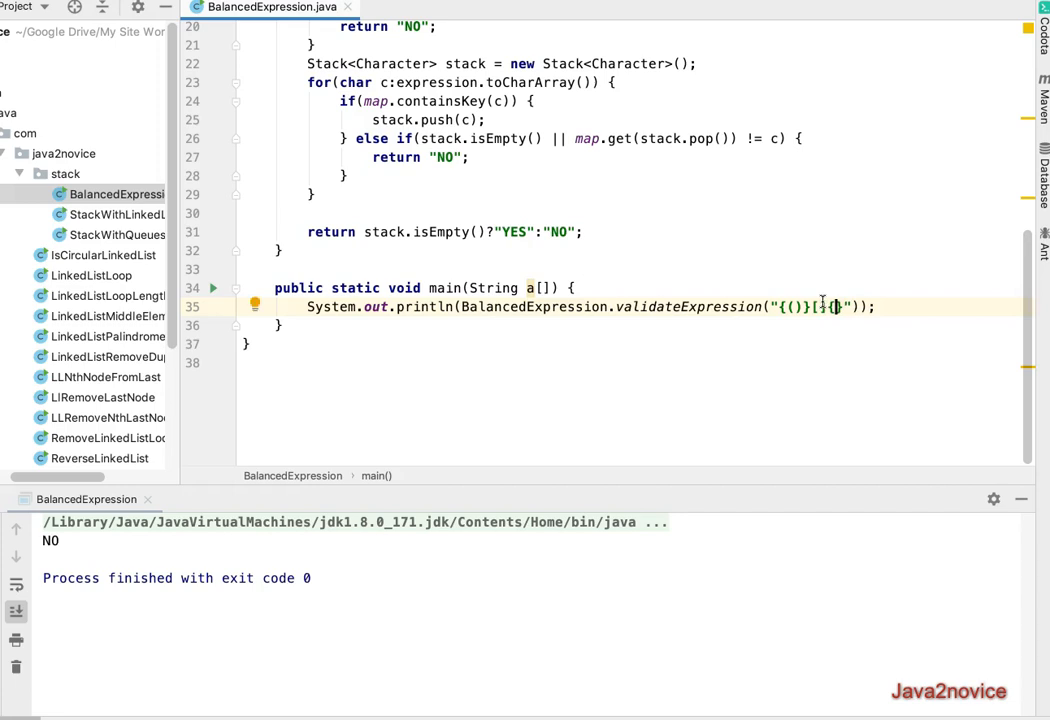
pyautogui.write(']')
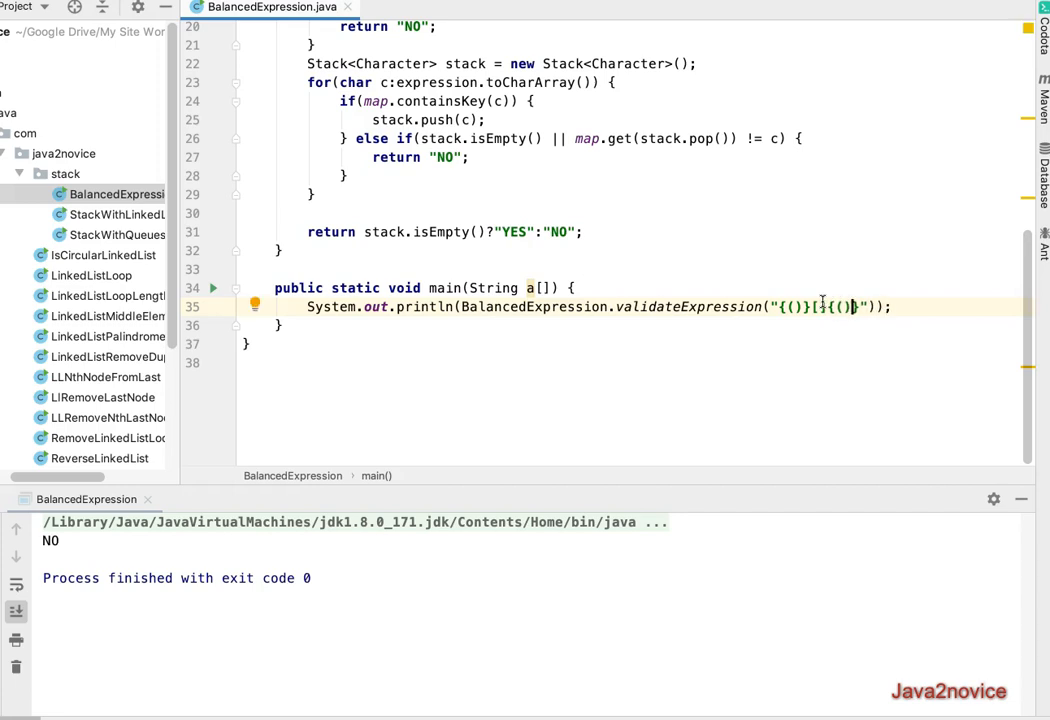